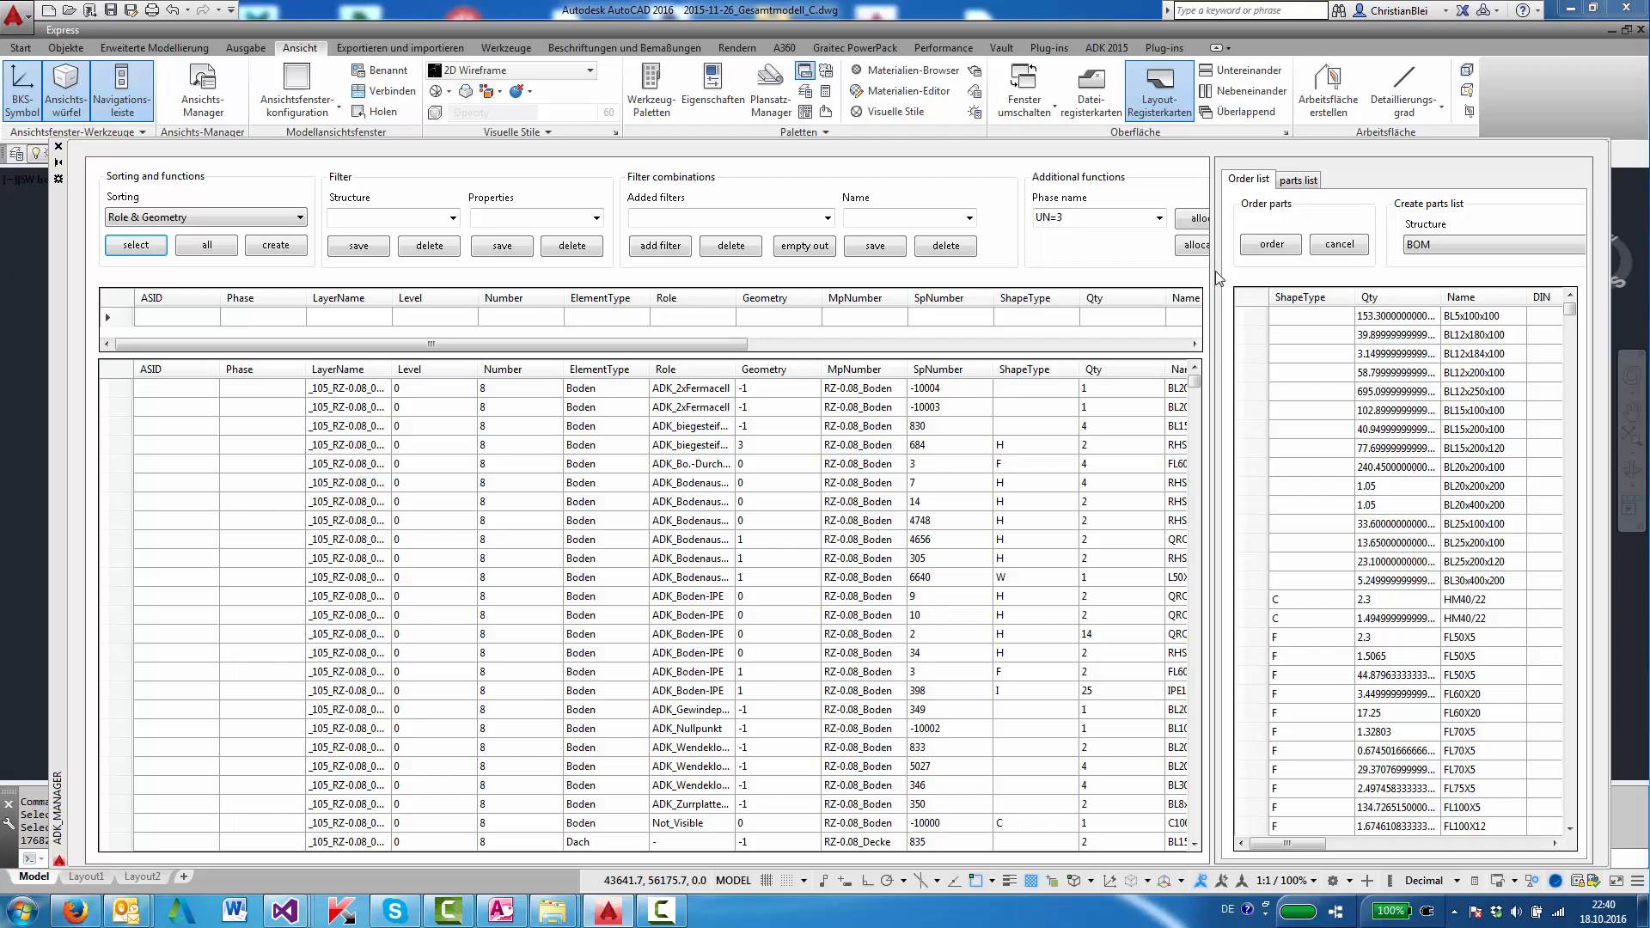
pyautogui.moveTo(487, 218)
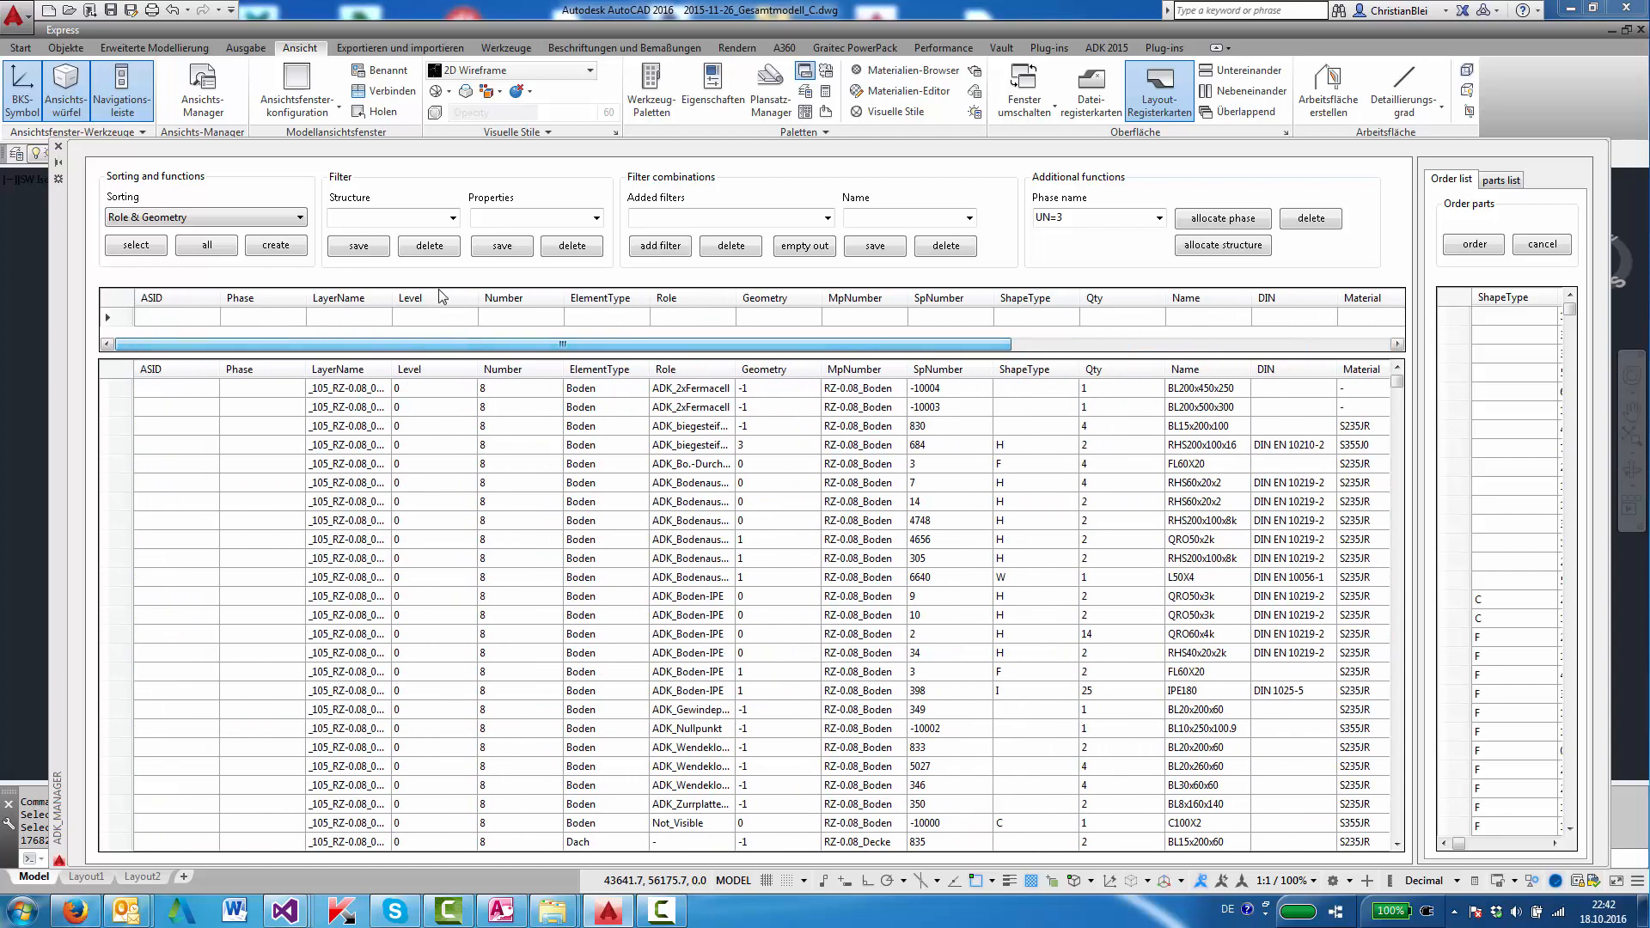
pyautogui.click(299, 218)
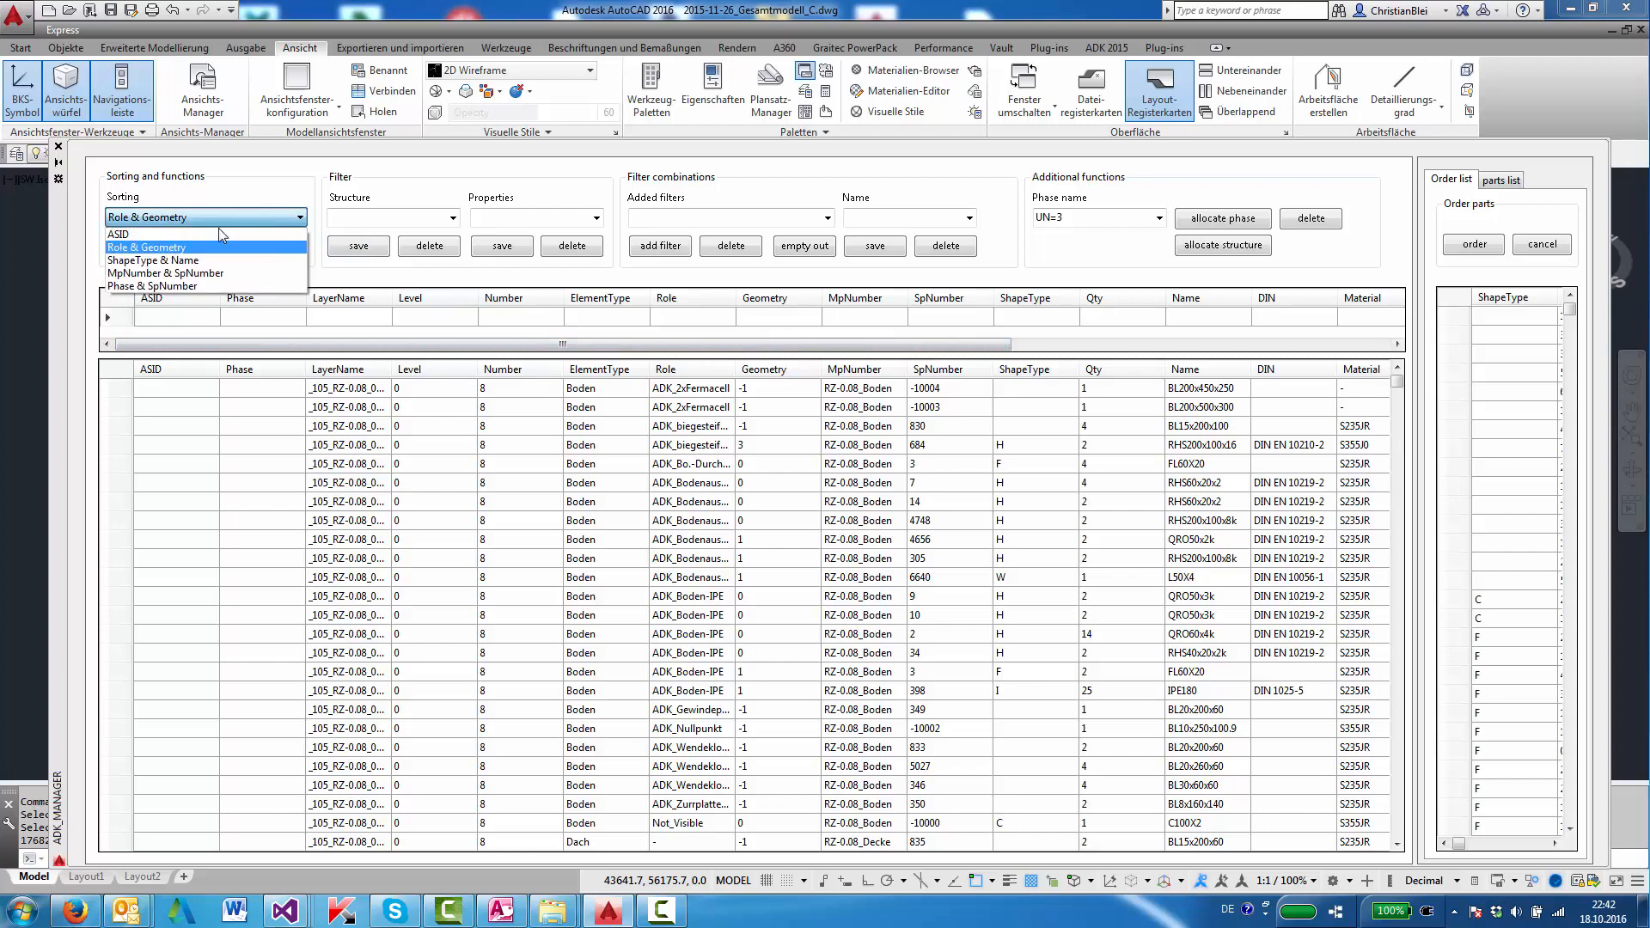
pyautogui.moveTo(158, 234)
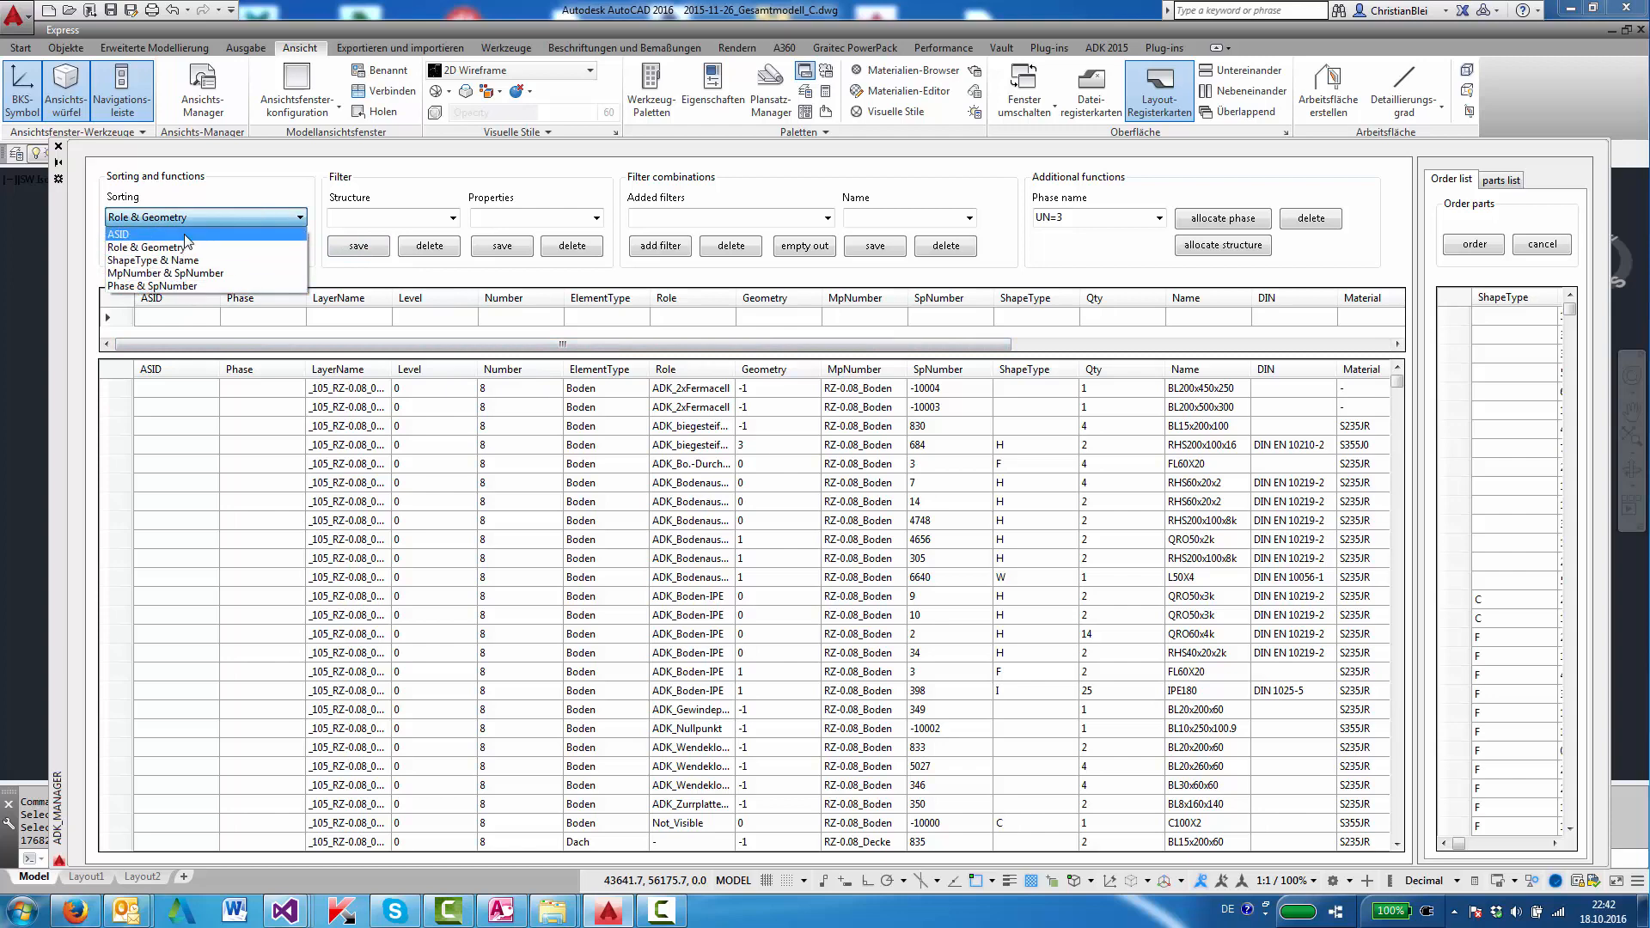
pyautogui.moveTo(189, 273)
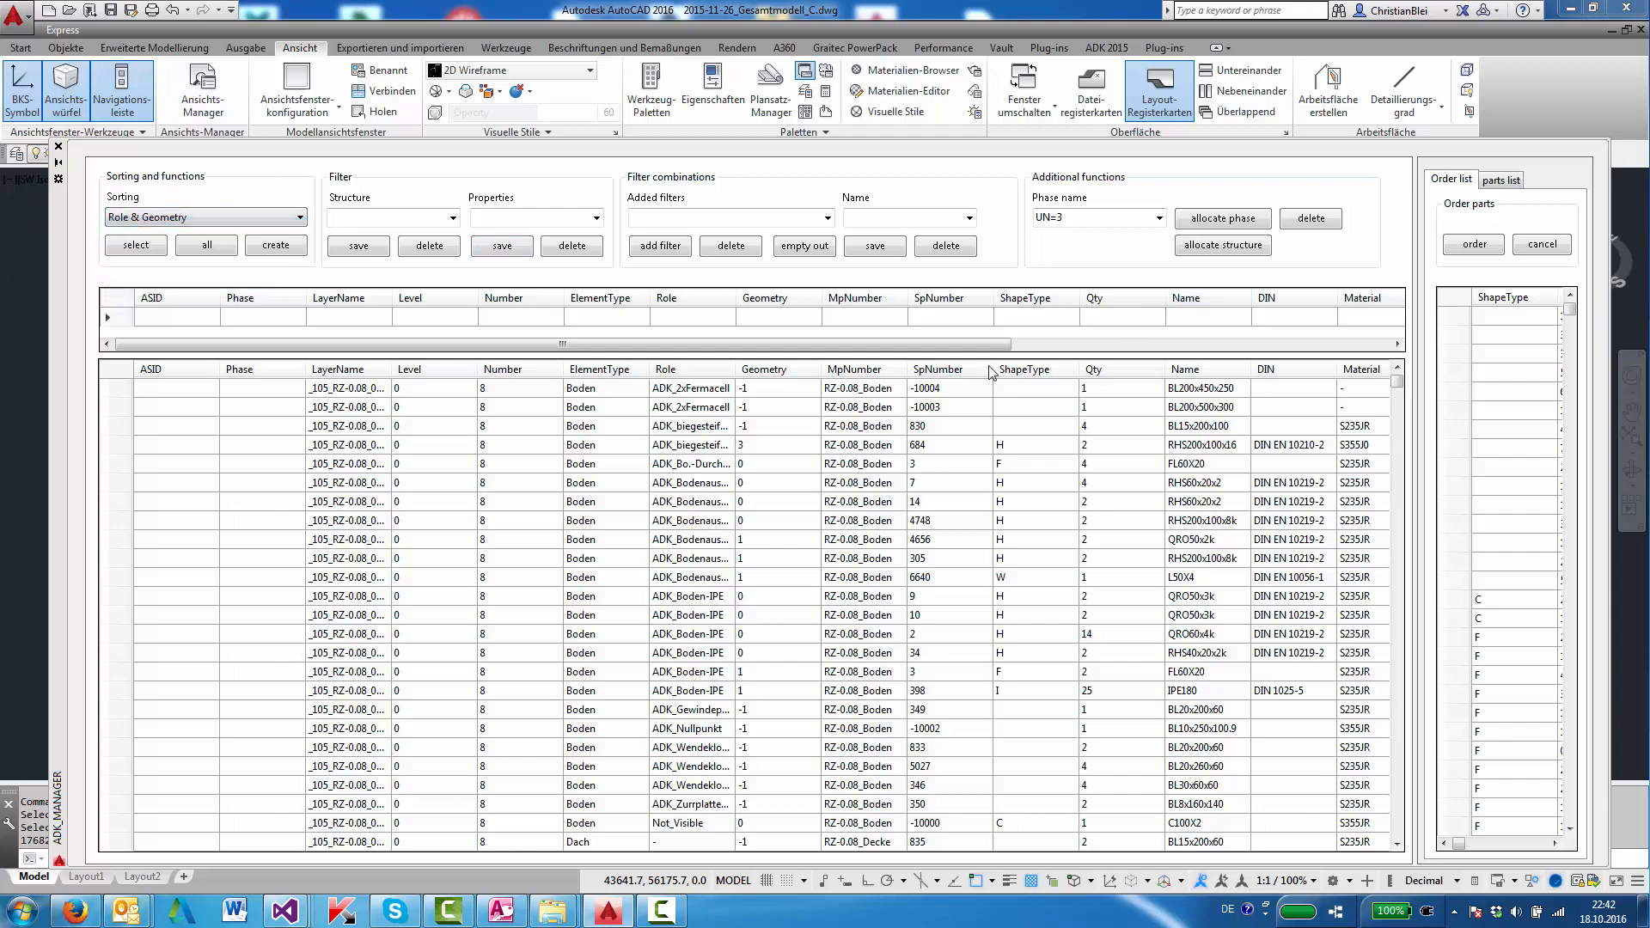
pyautogui.hscroll(3)
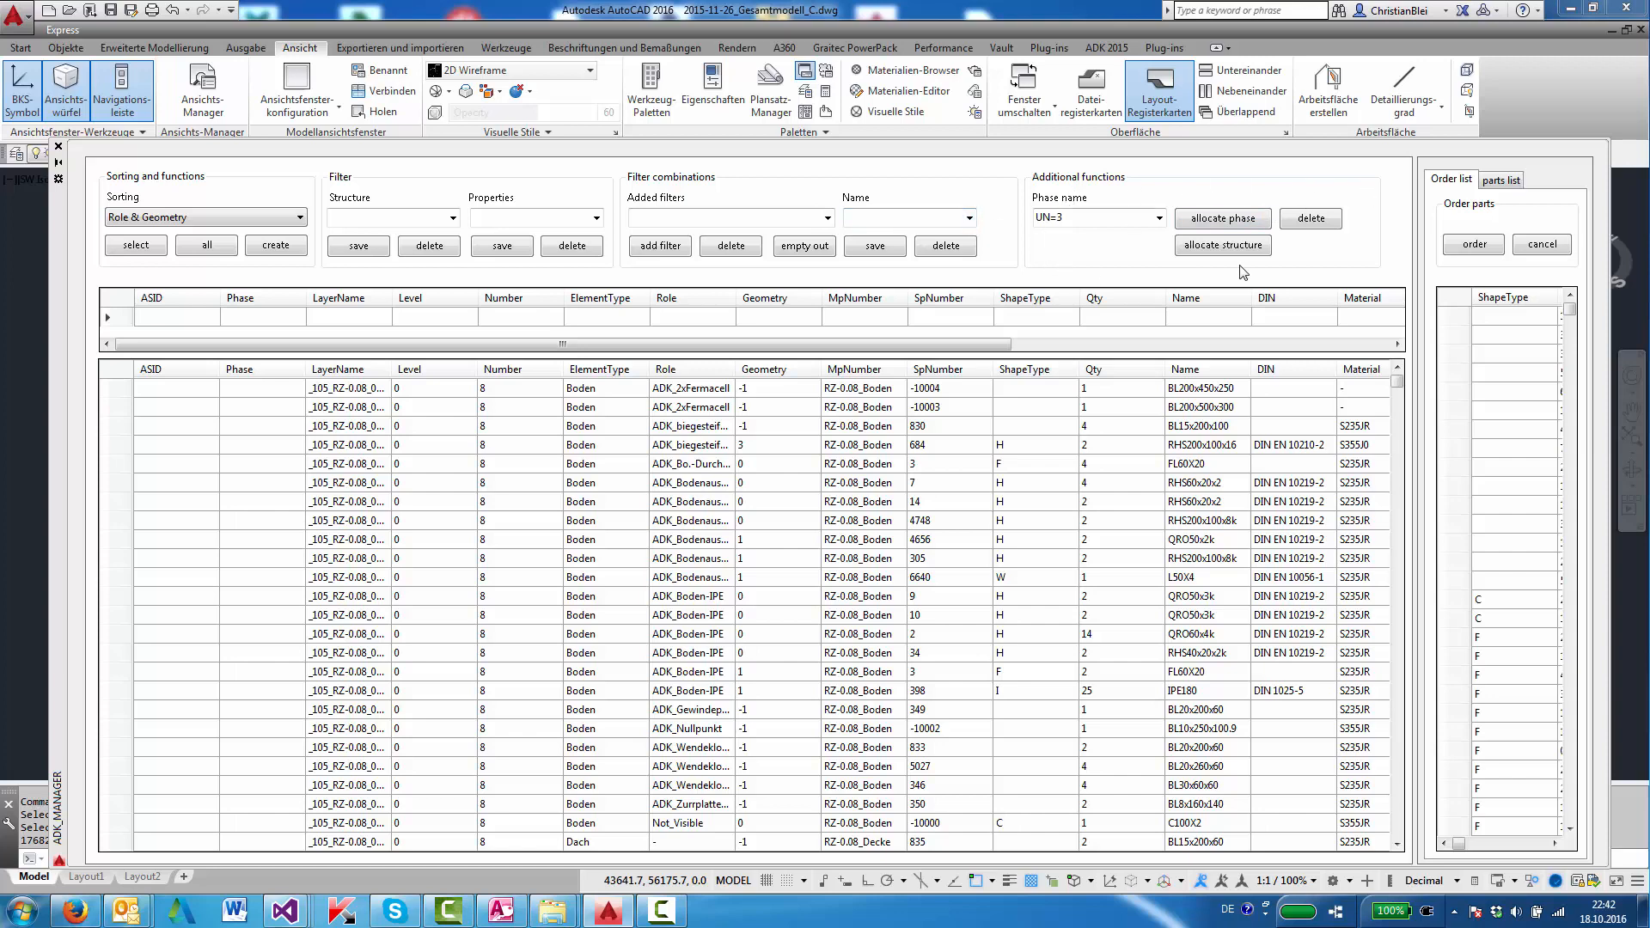
pyautogui.click(1148, 218)
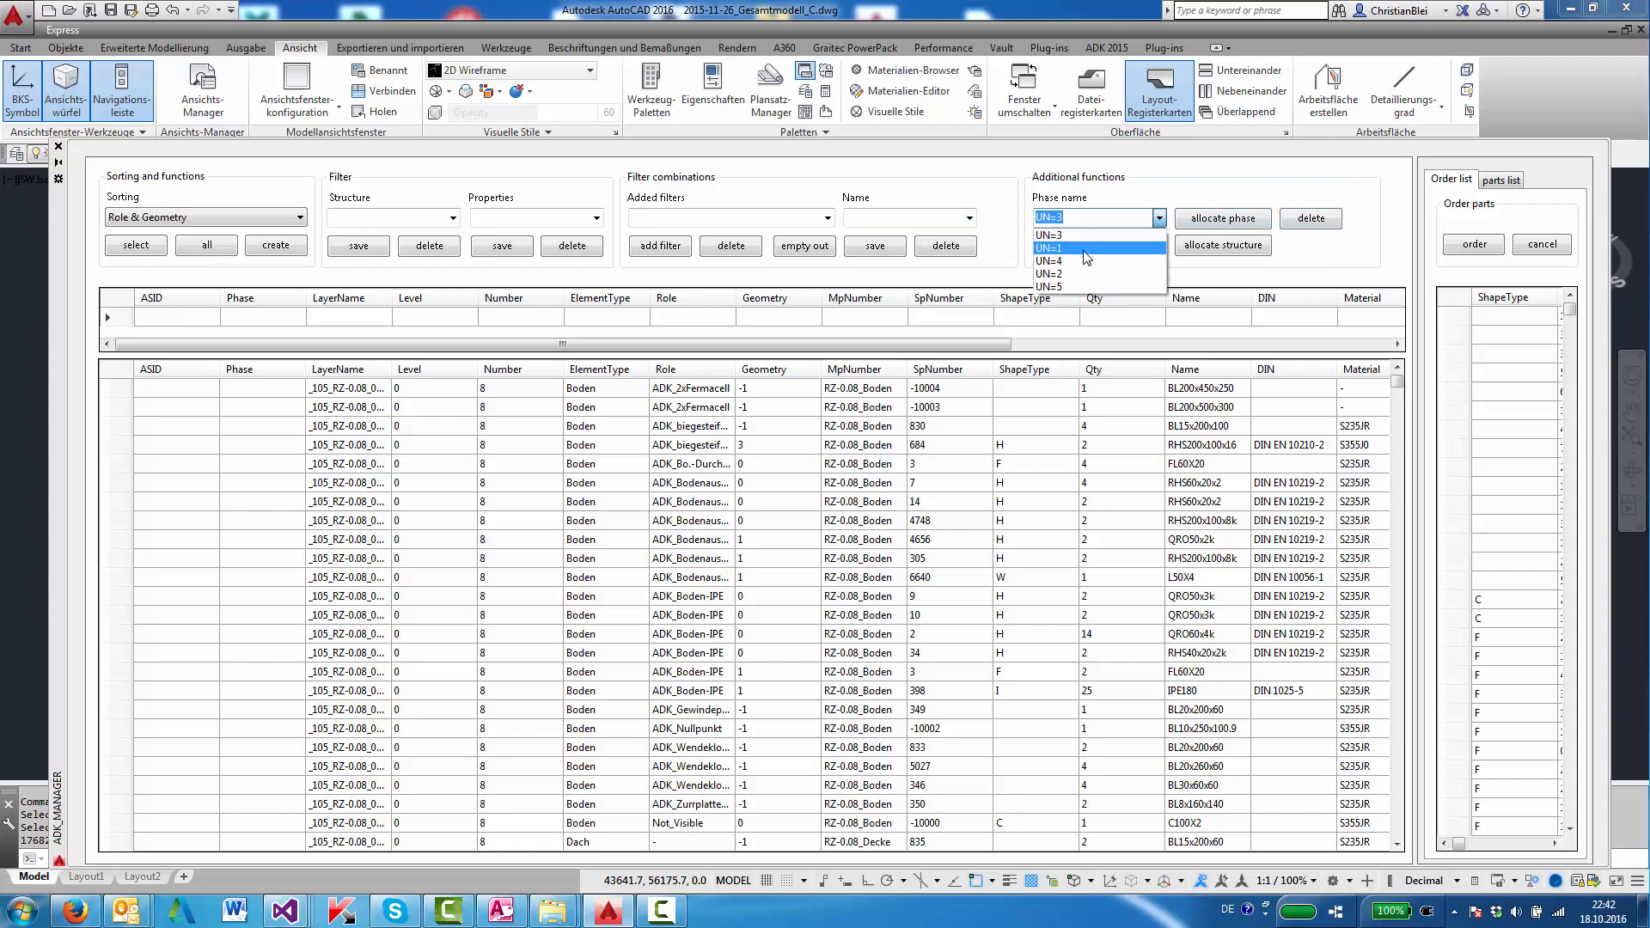
pyautogui.moveTo(1069, 238)
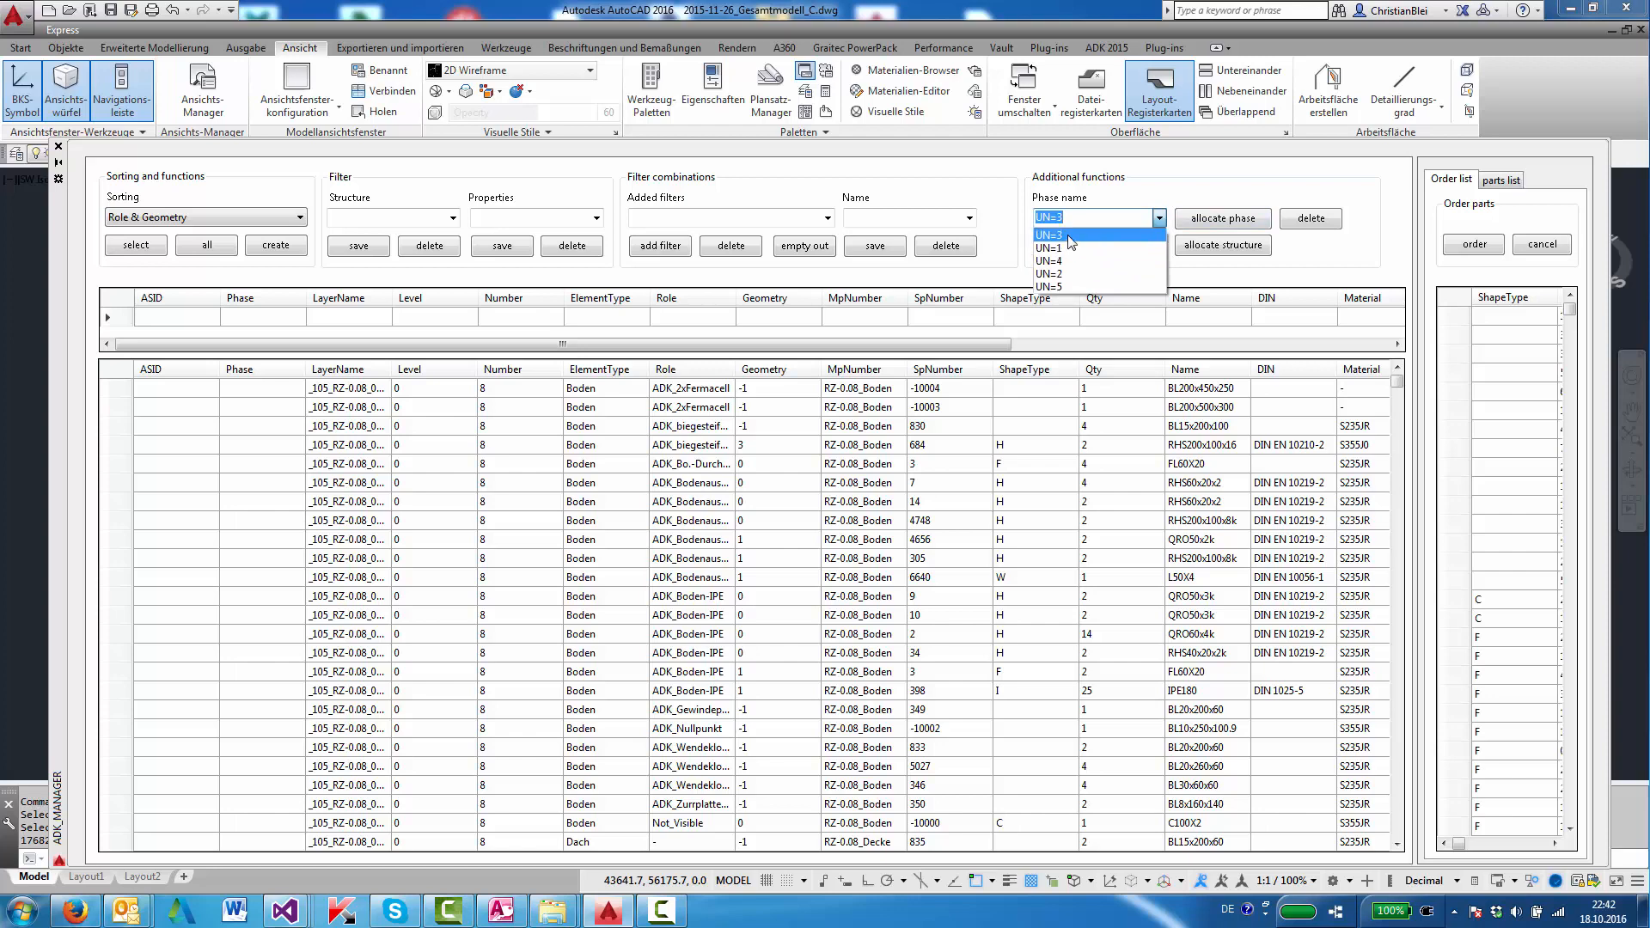
pyautogui.moveTo(1062, 261)
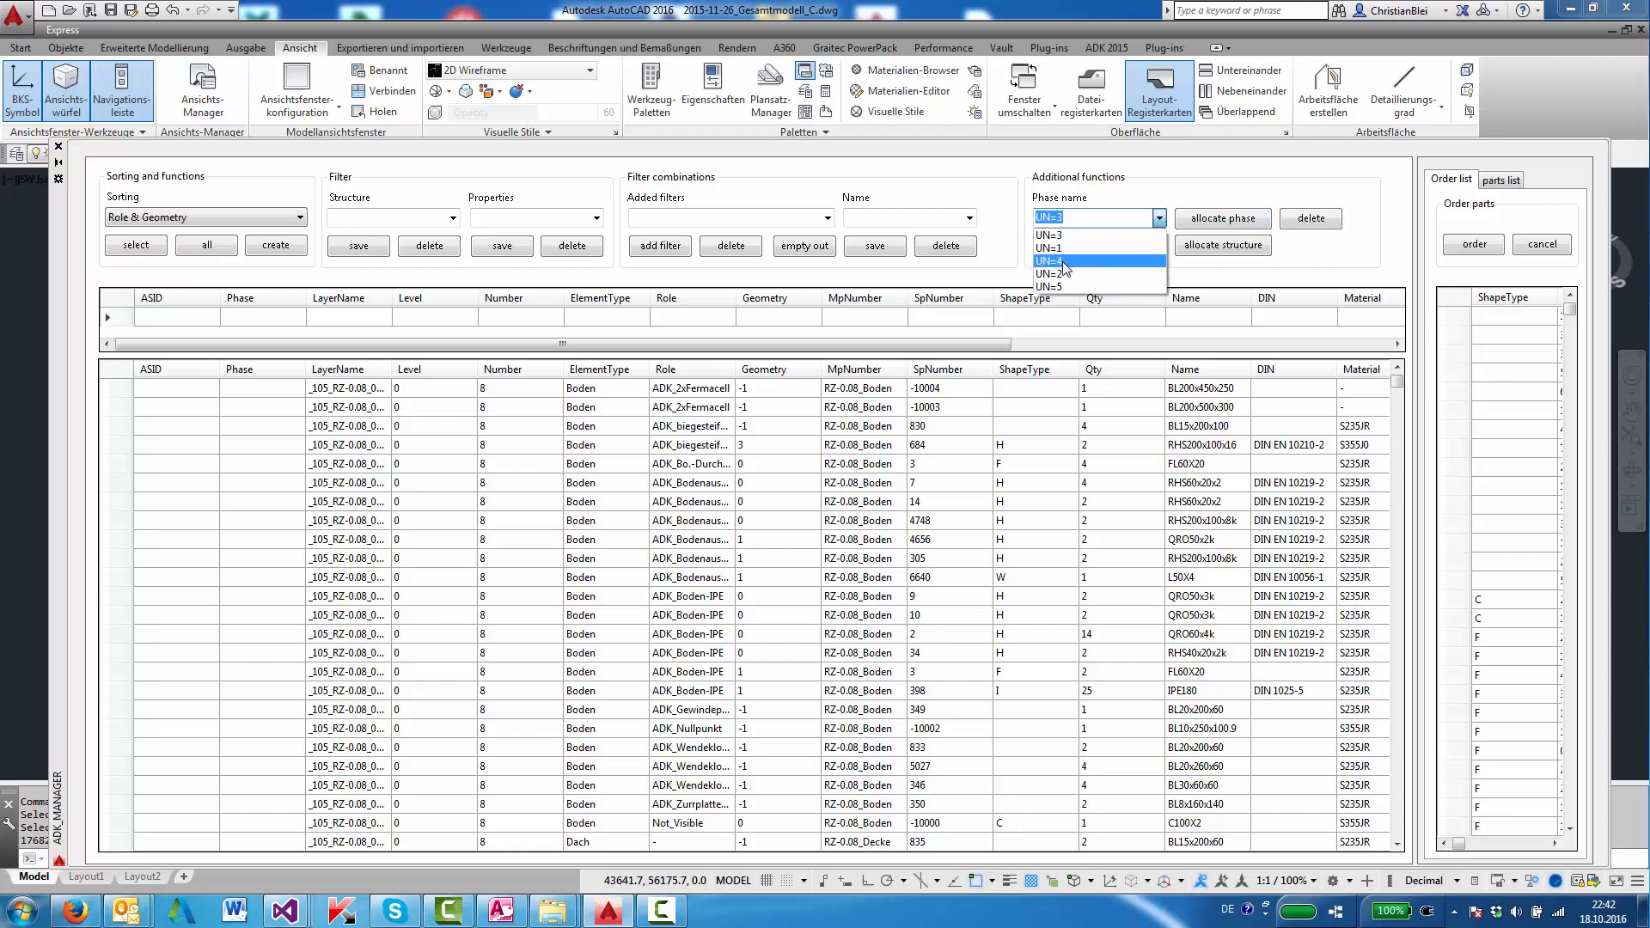
pyautogui.moveTo(1100, 274)
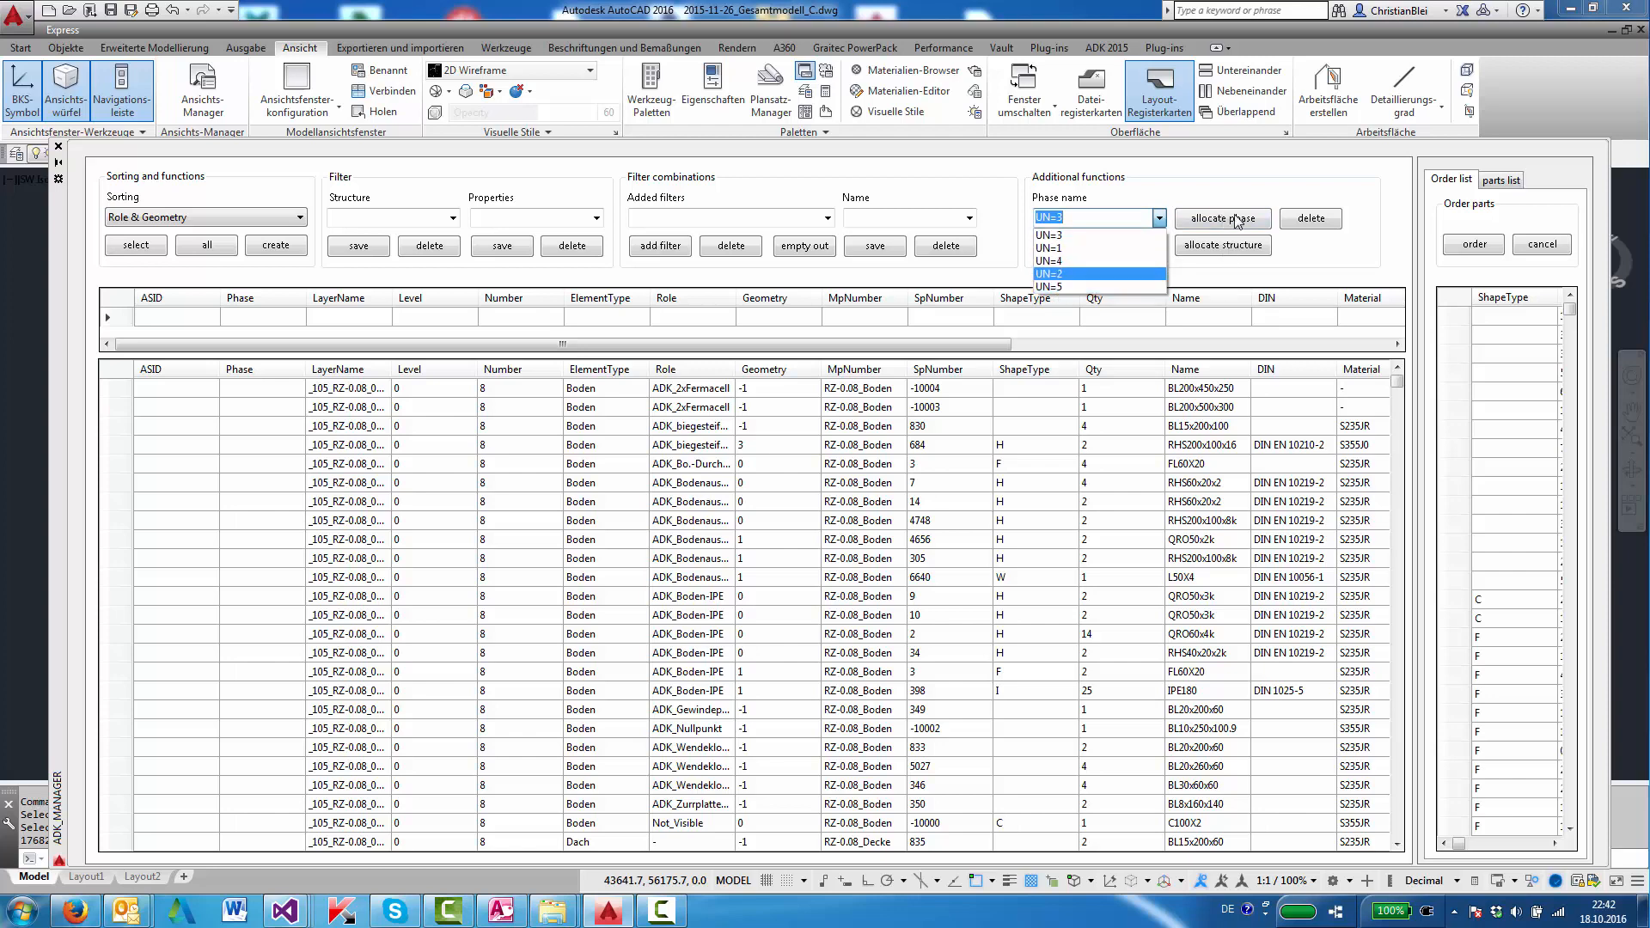
pyautogui.moveTo(1432, 227)
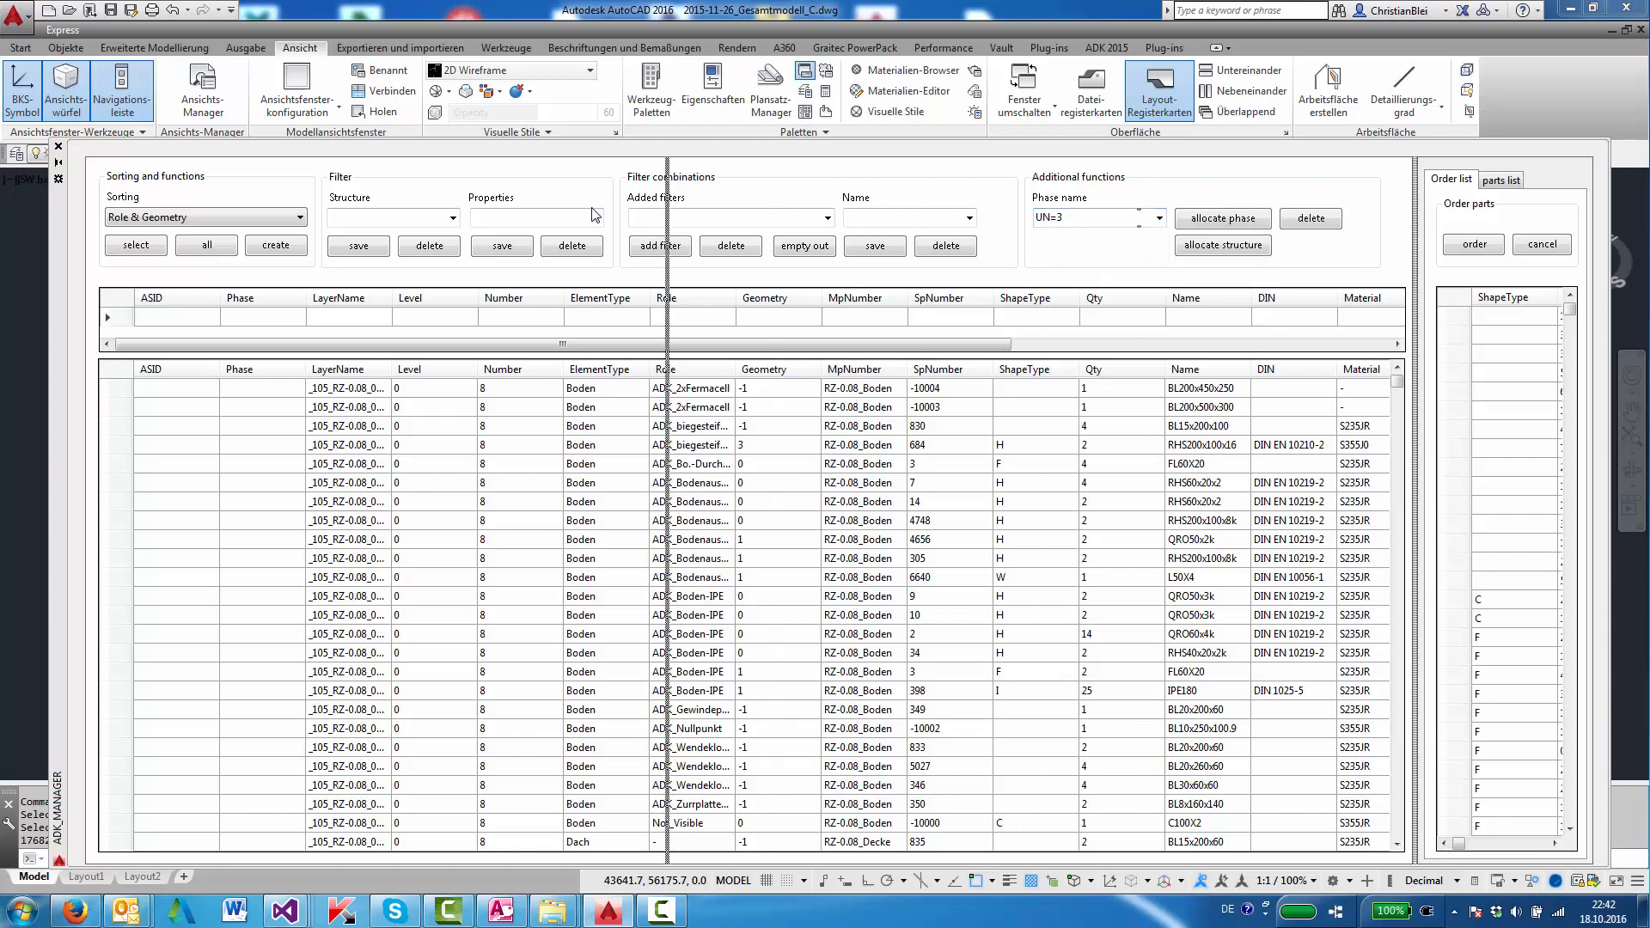
pyautogui.click(447, 179)
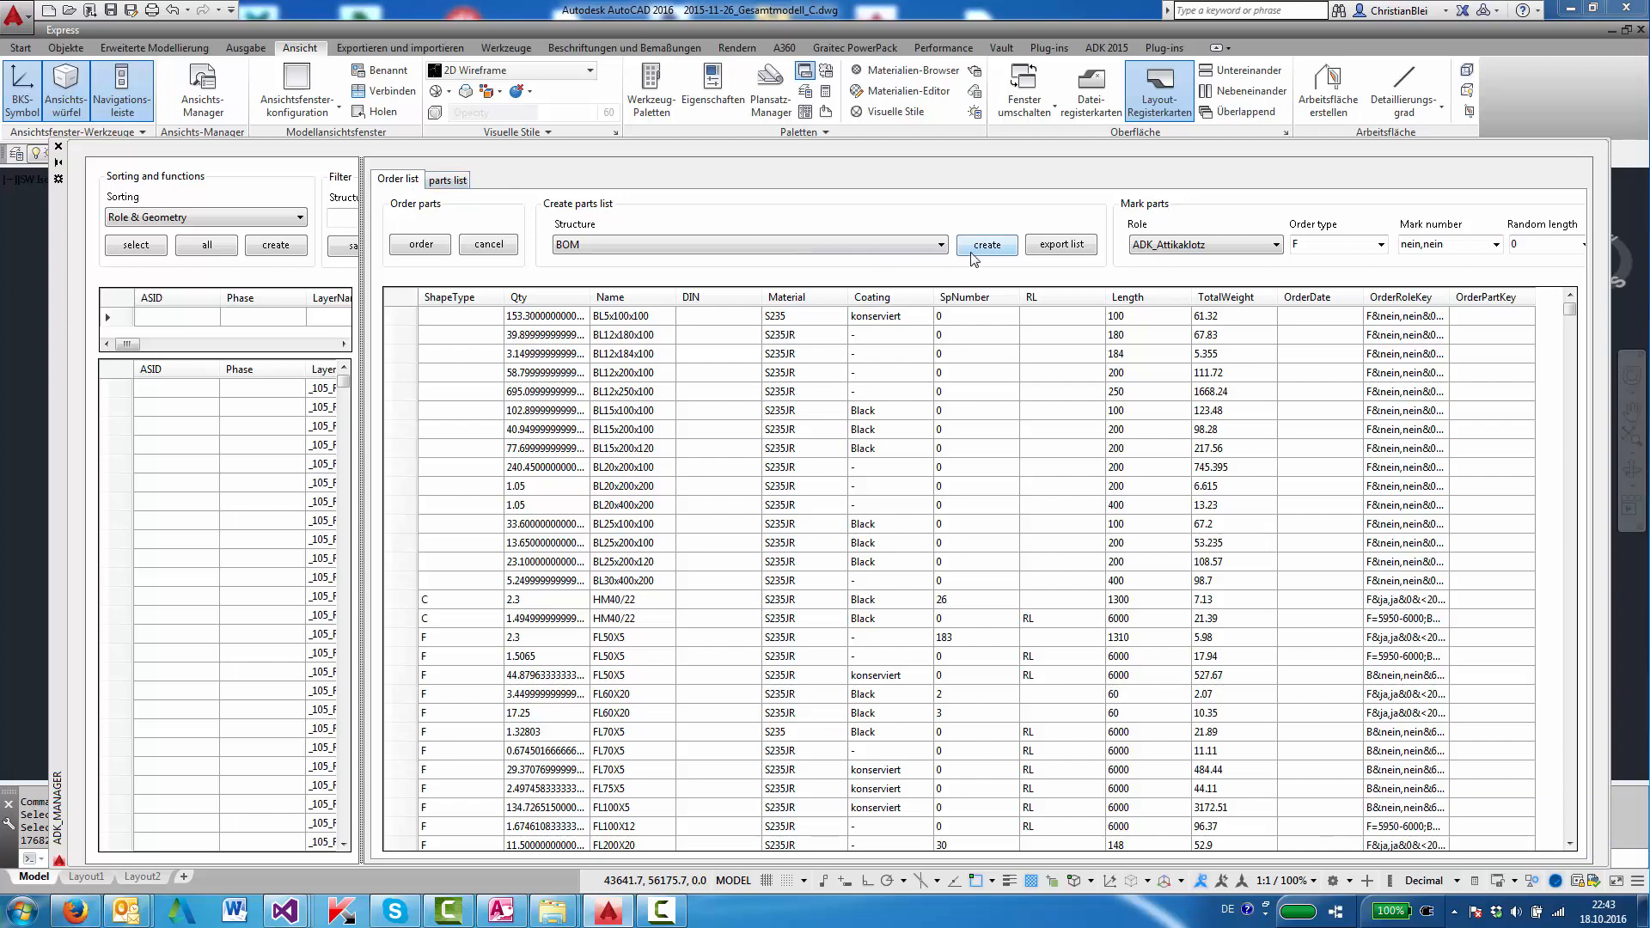
pyautogui.moveTo(1062, 244)
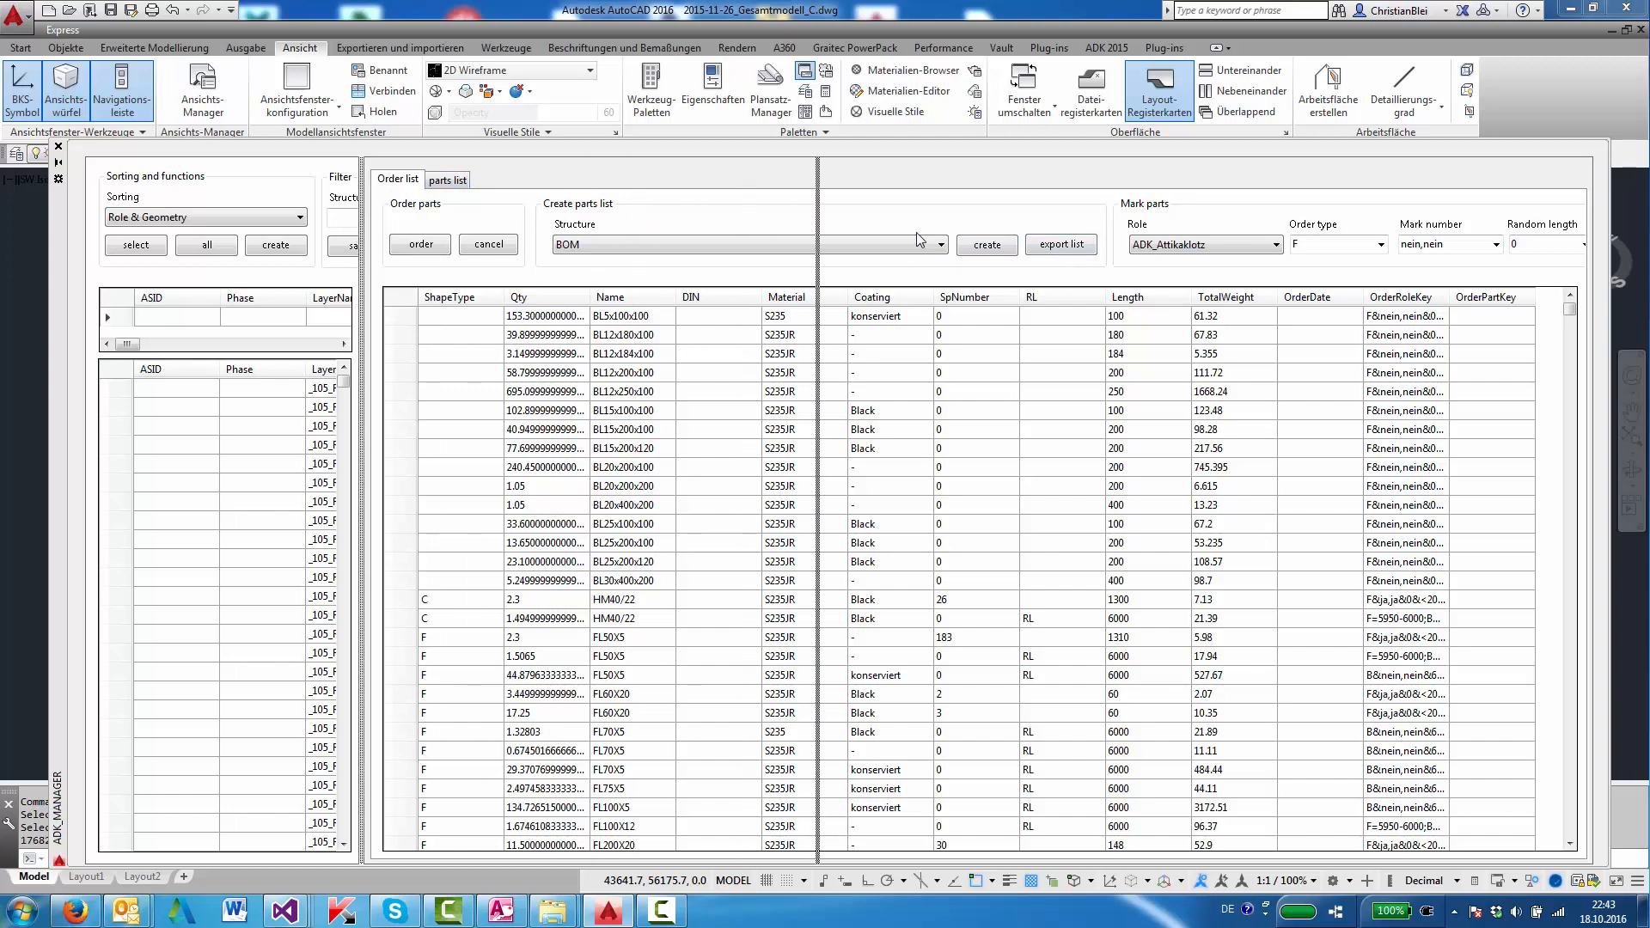
pyautogui.click(447, 179)
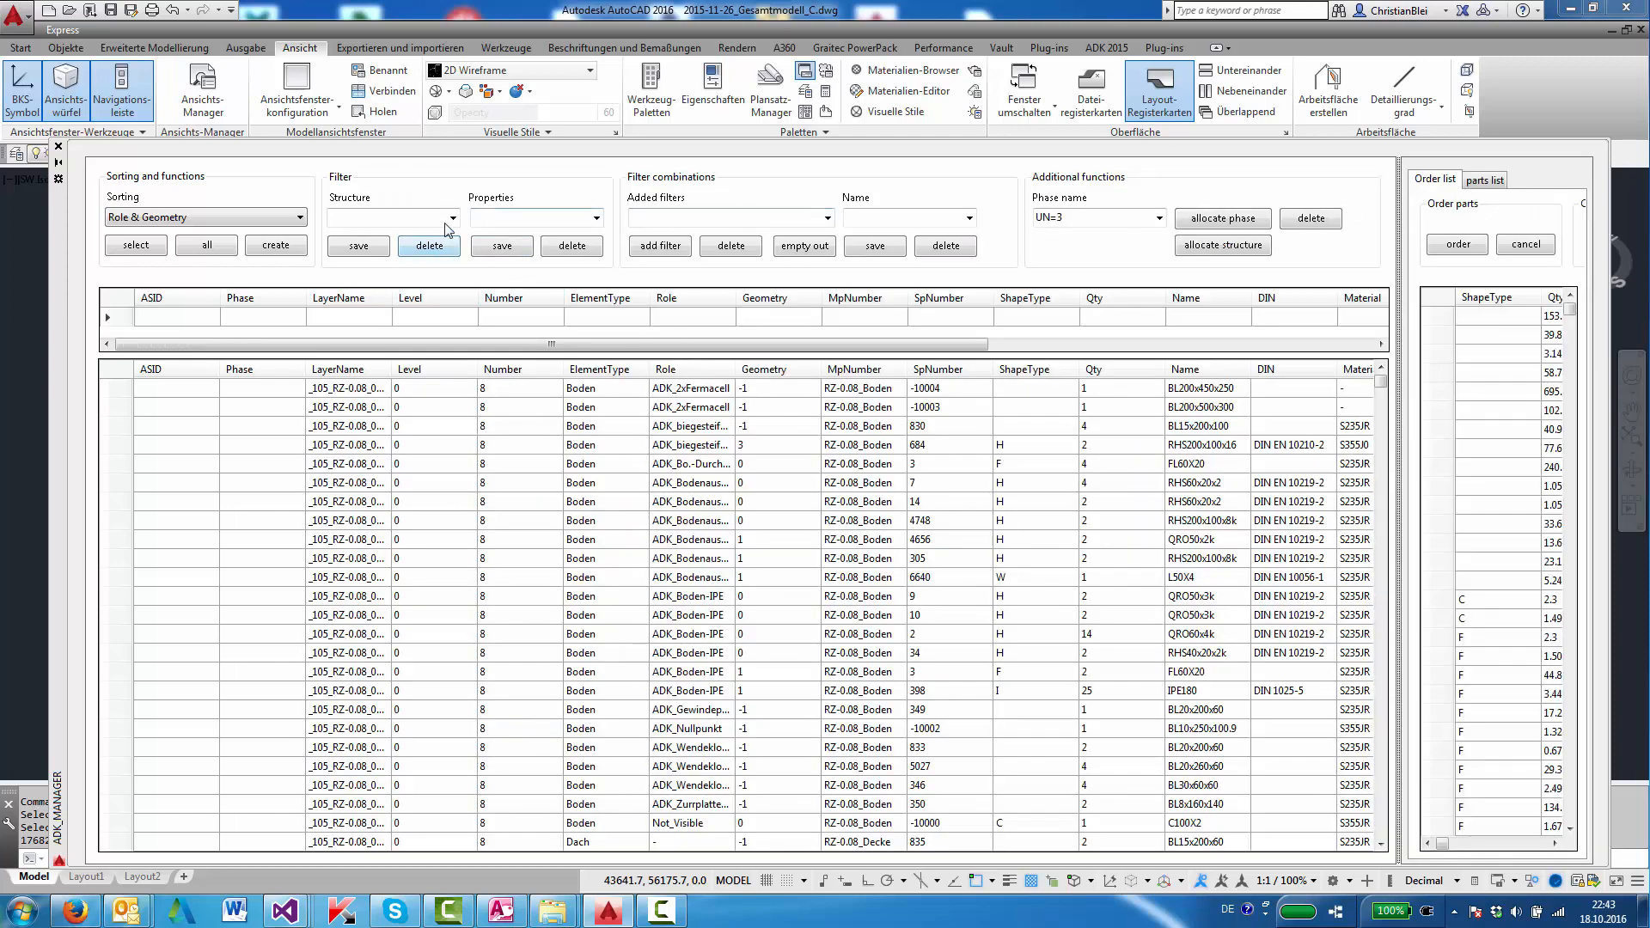
# Apply the 2.14 structure filter and a *IPE Role filter, leaving four IPE parts listed.
pyautogui.click(453, 218)
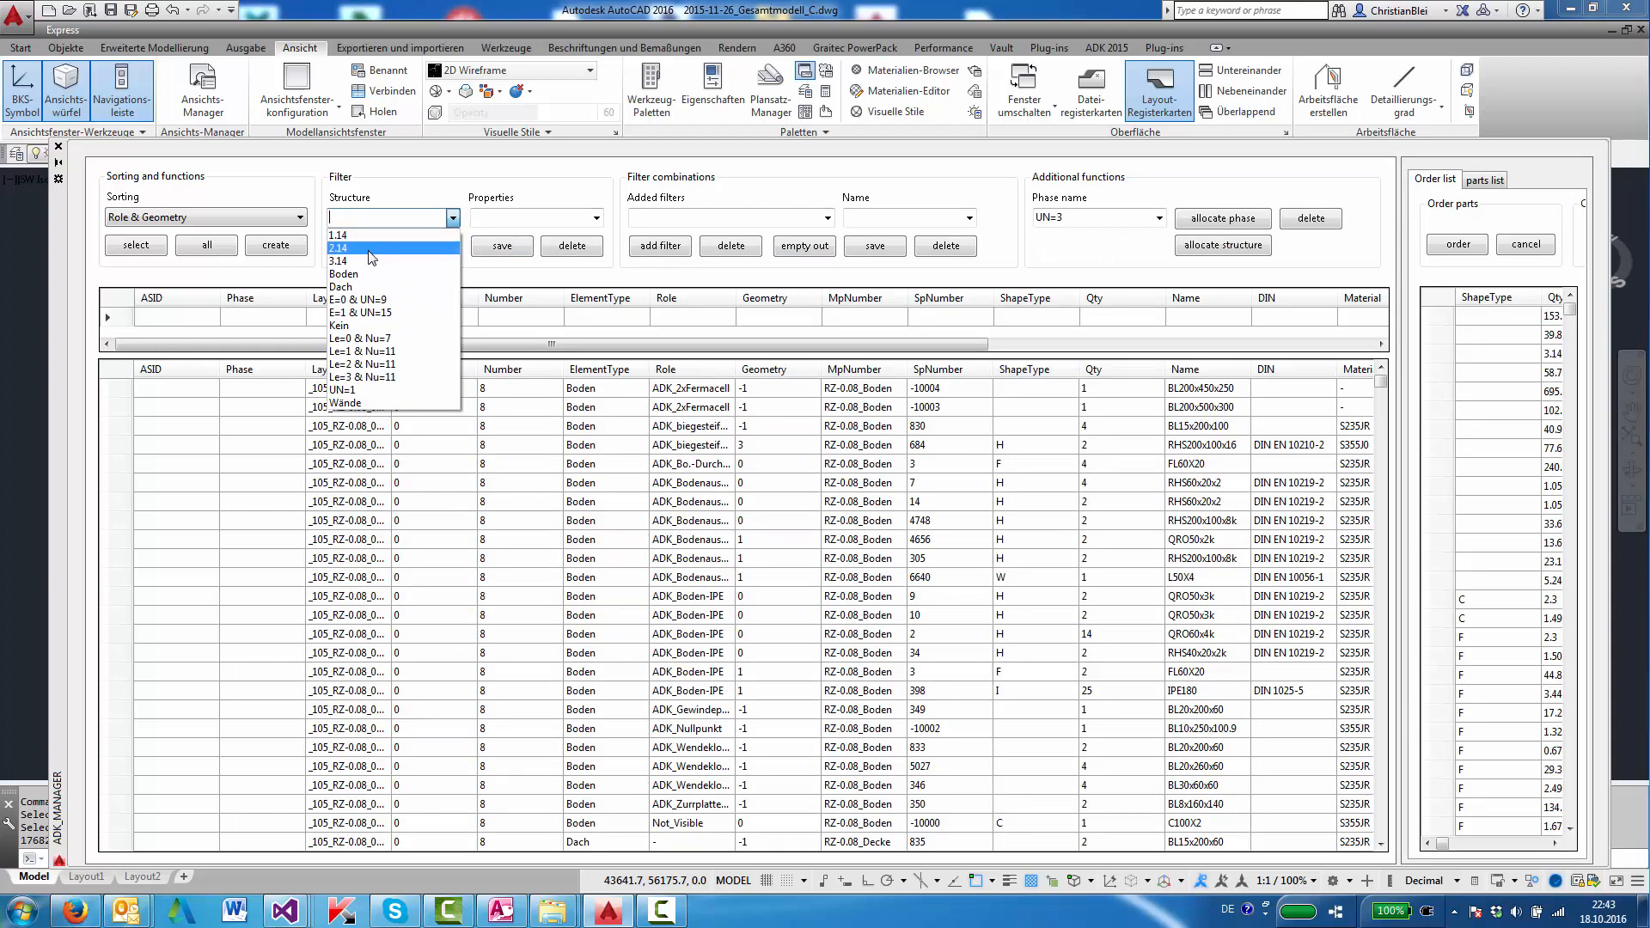
pyautogui.click(339, 247)
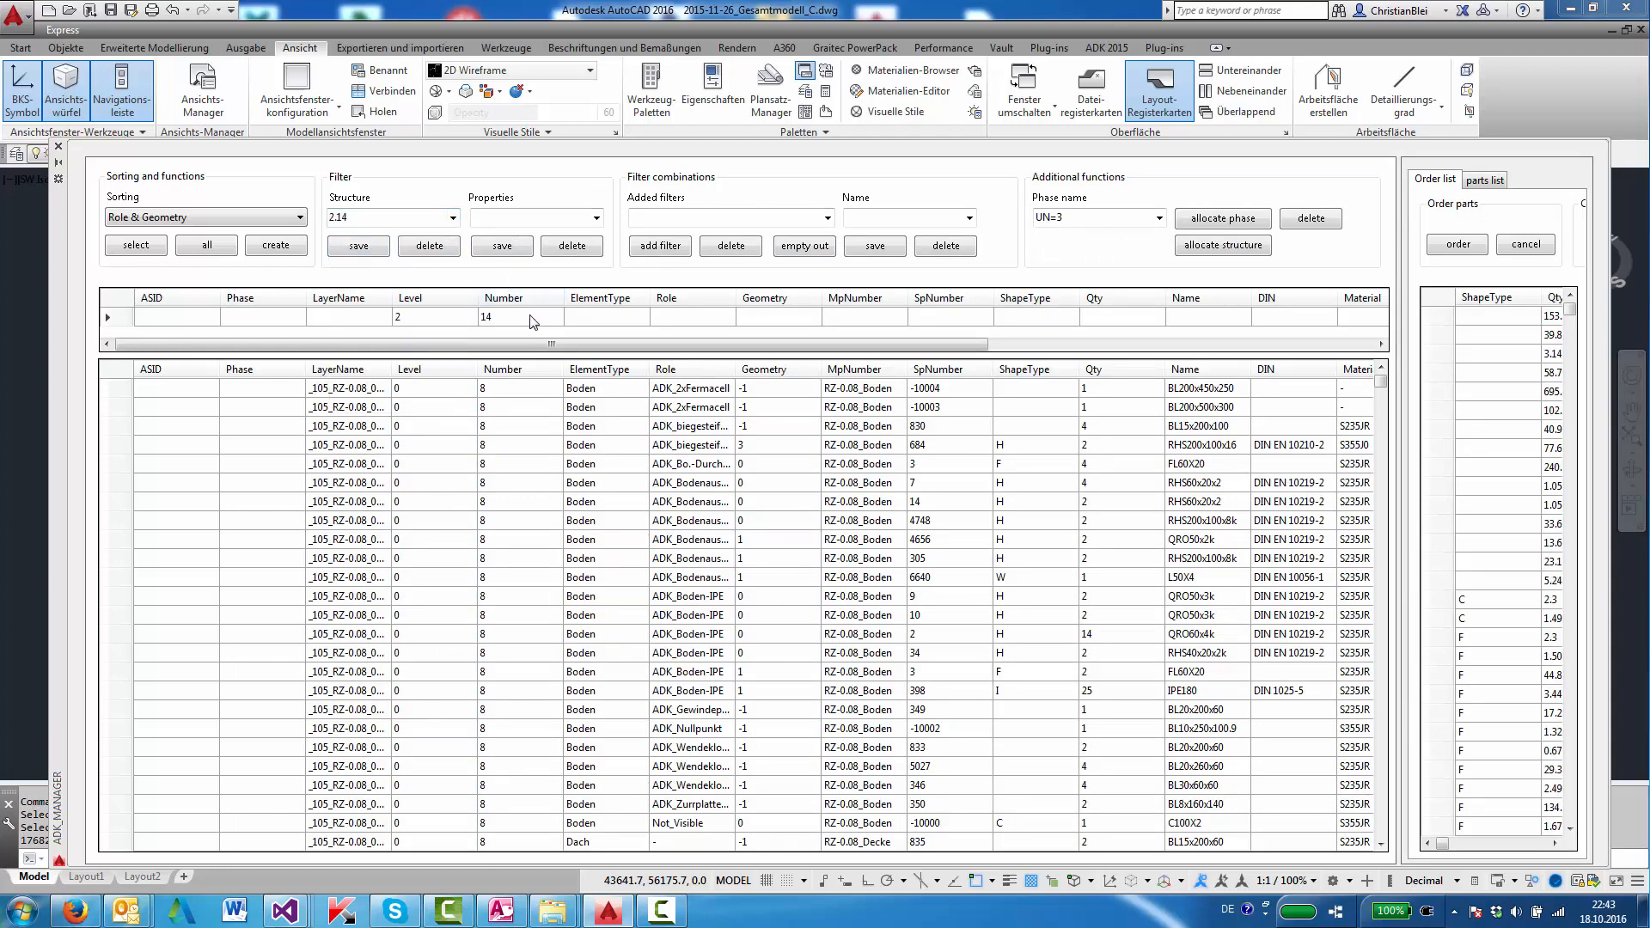
pyautogui.moveTo(408, 323)
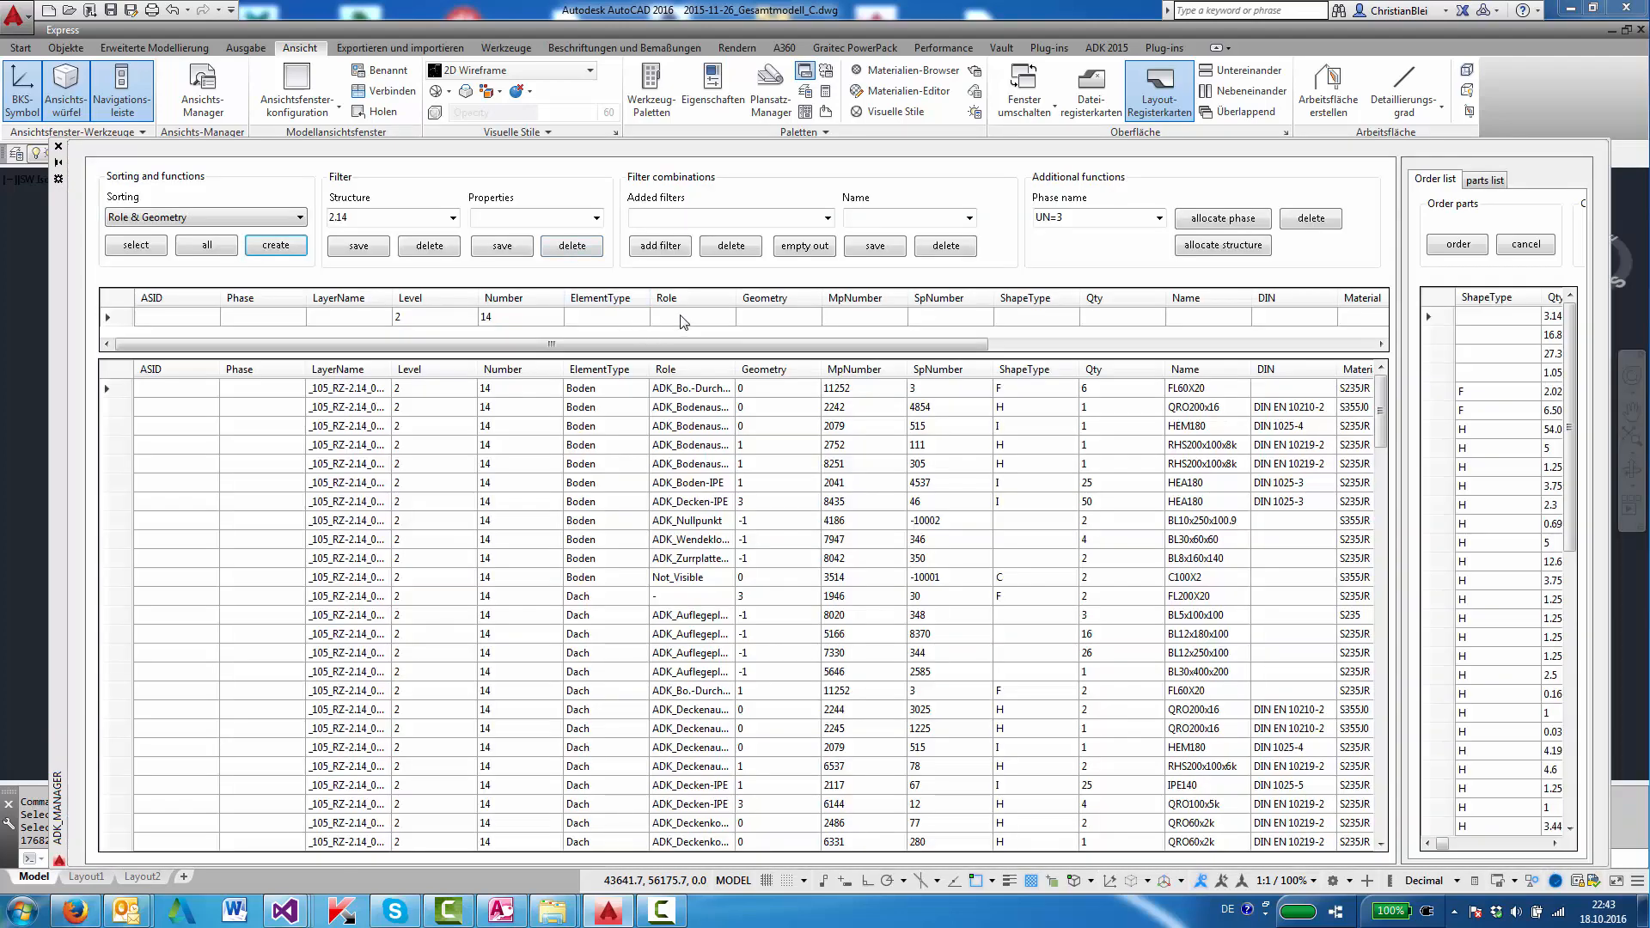
pyautogui.click(693, 317)
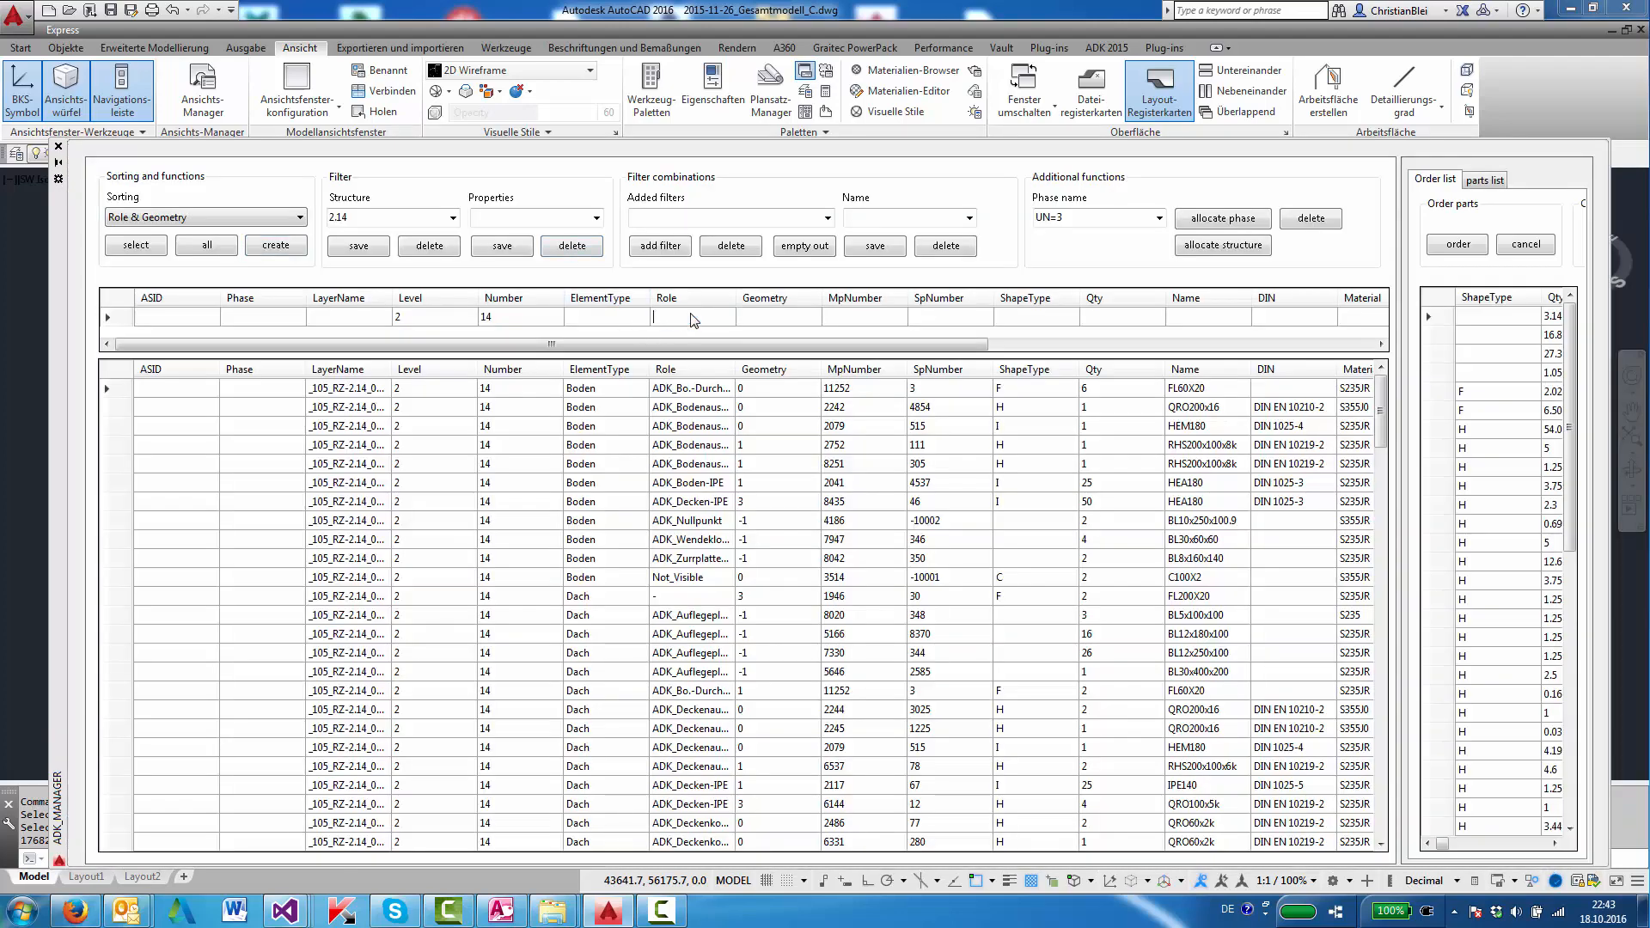
pyautogui.write('*IPOE')
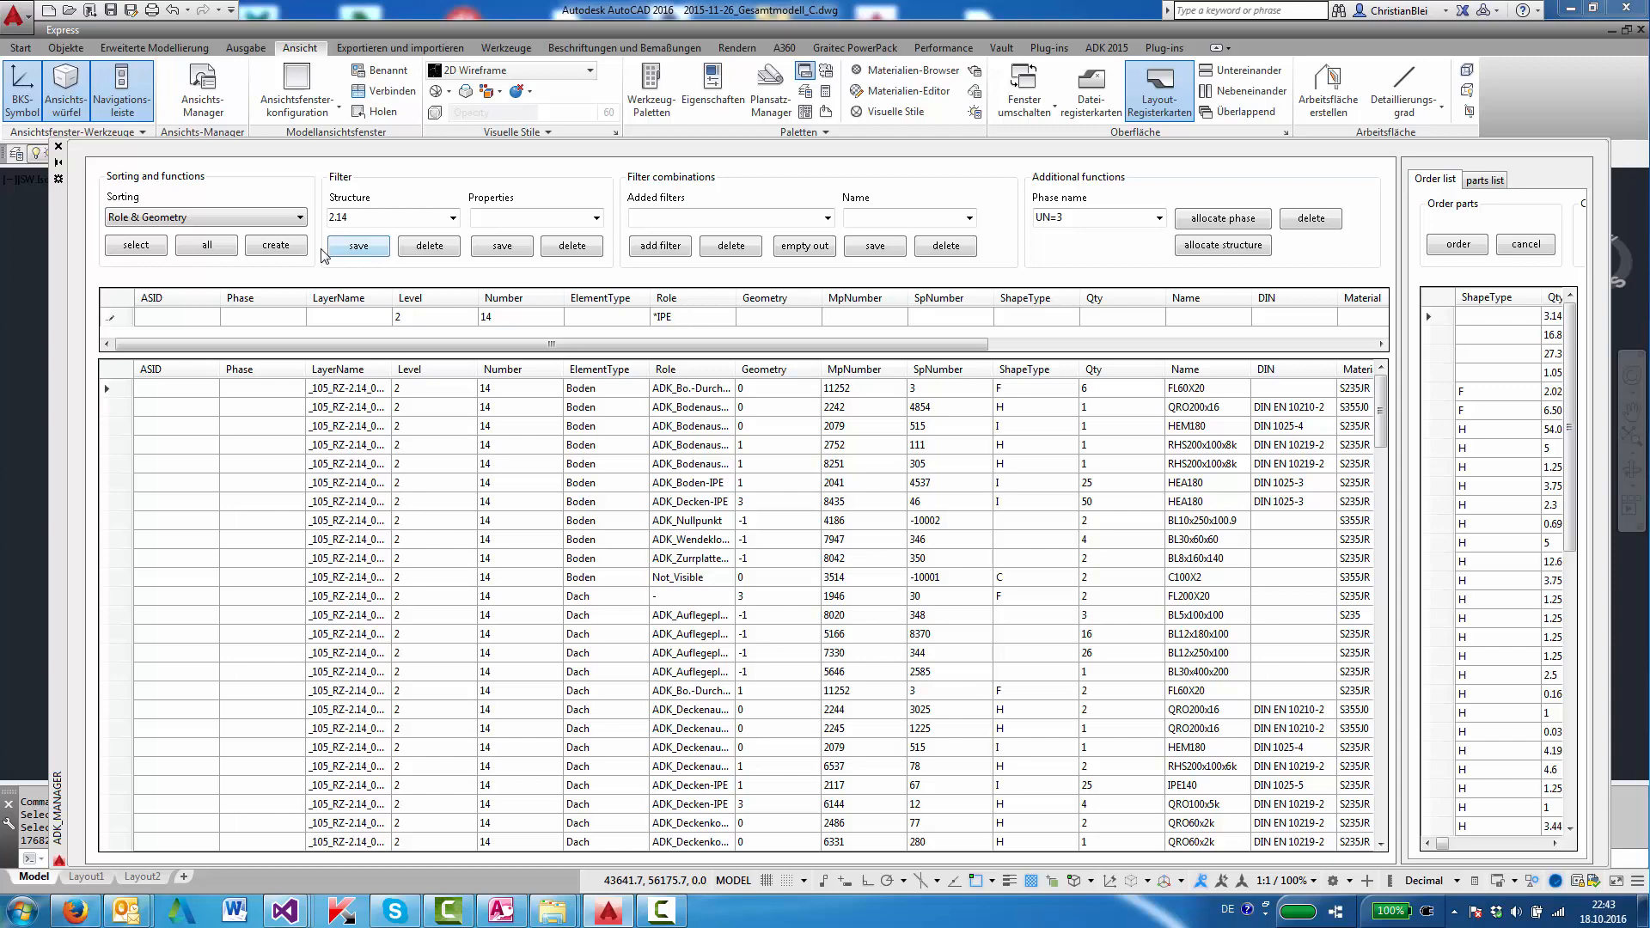
pyautogui.click(359, 246)
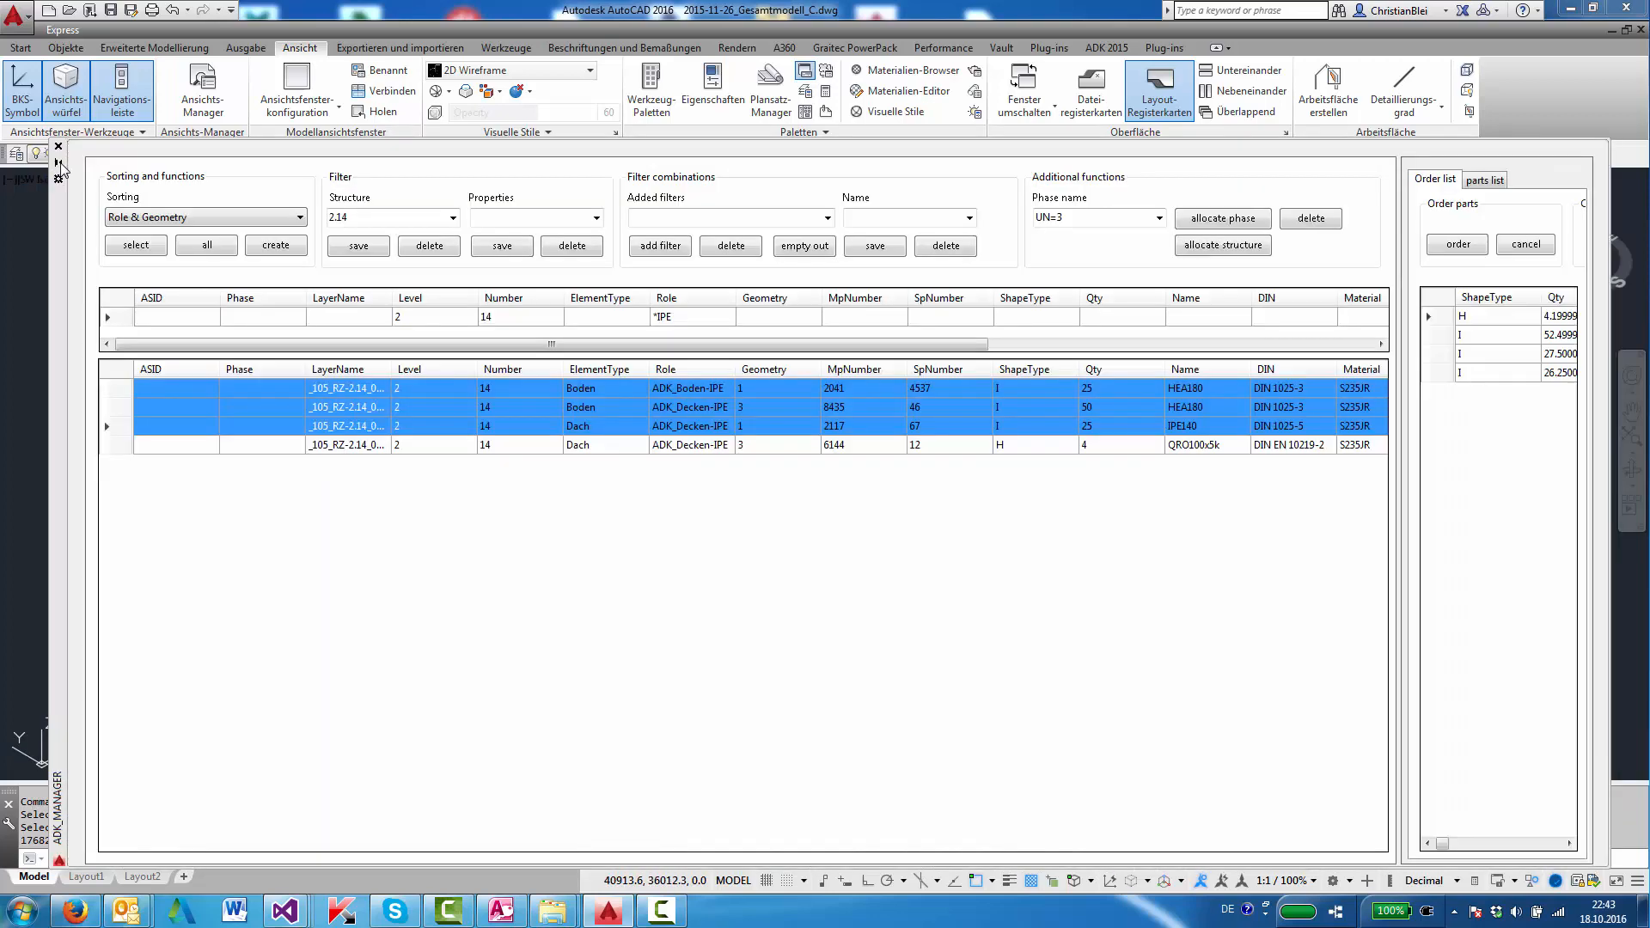
# Apply the saved UN filter combination so parts with phases UN=3 and UN=5 are listed.
pyautogui.click(409, 369)
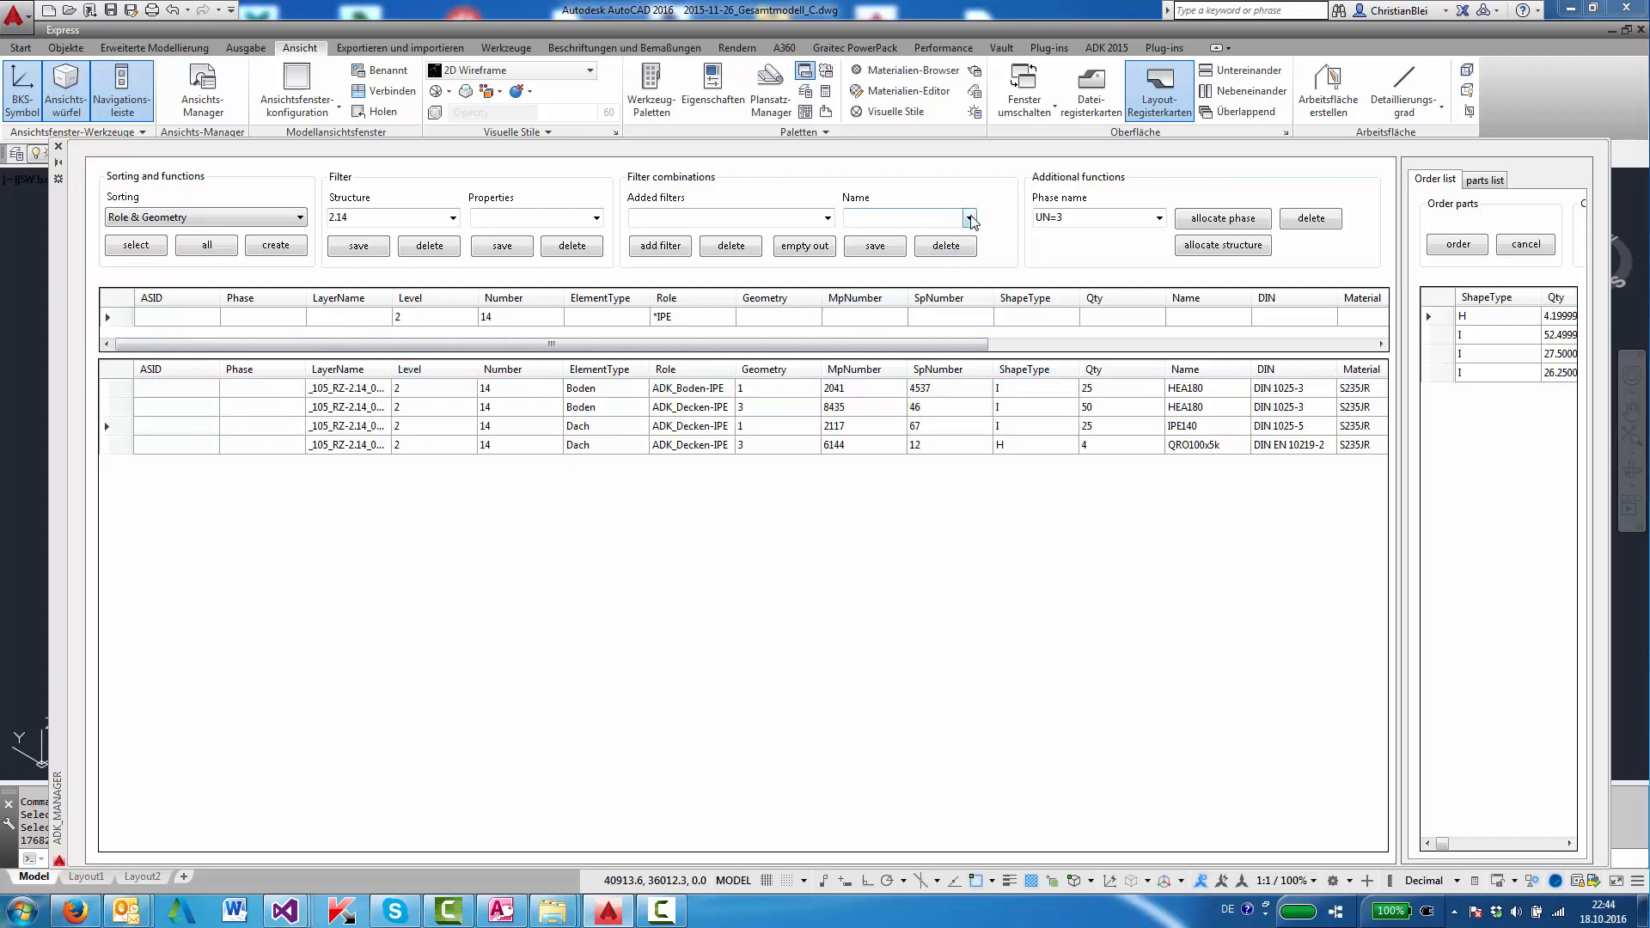
pyautogui.click(968, 218)
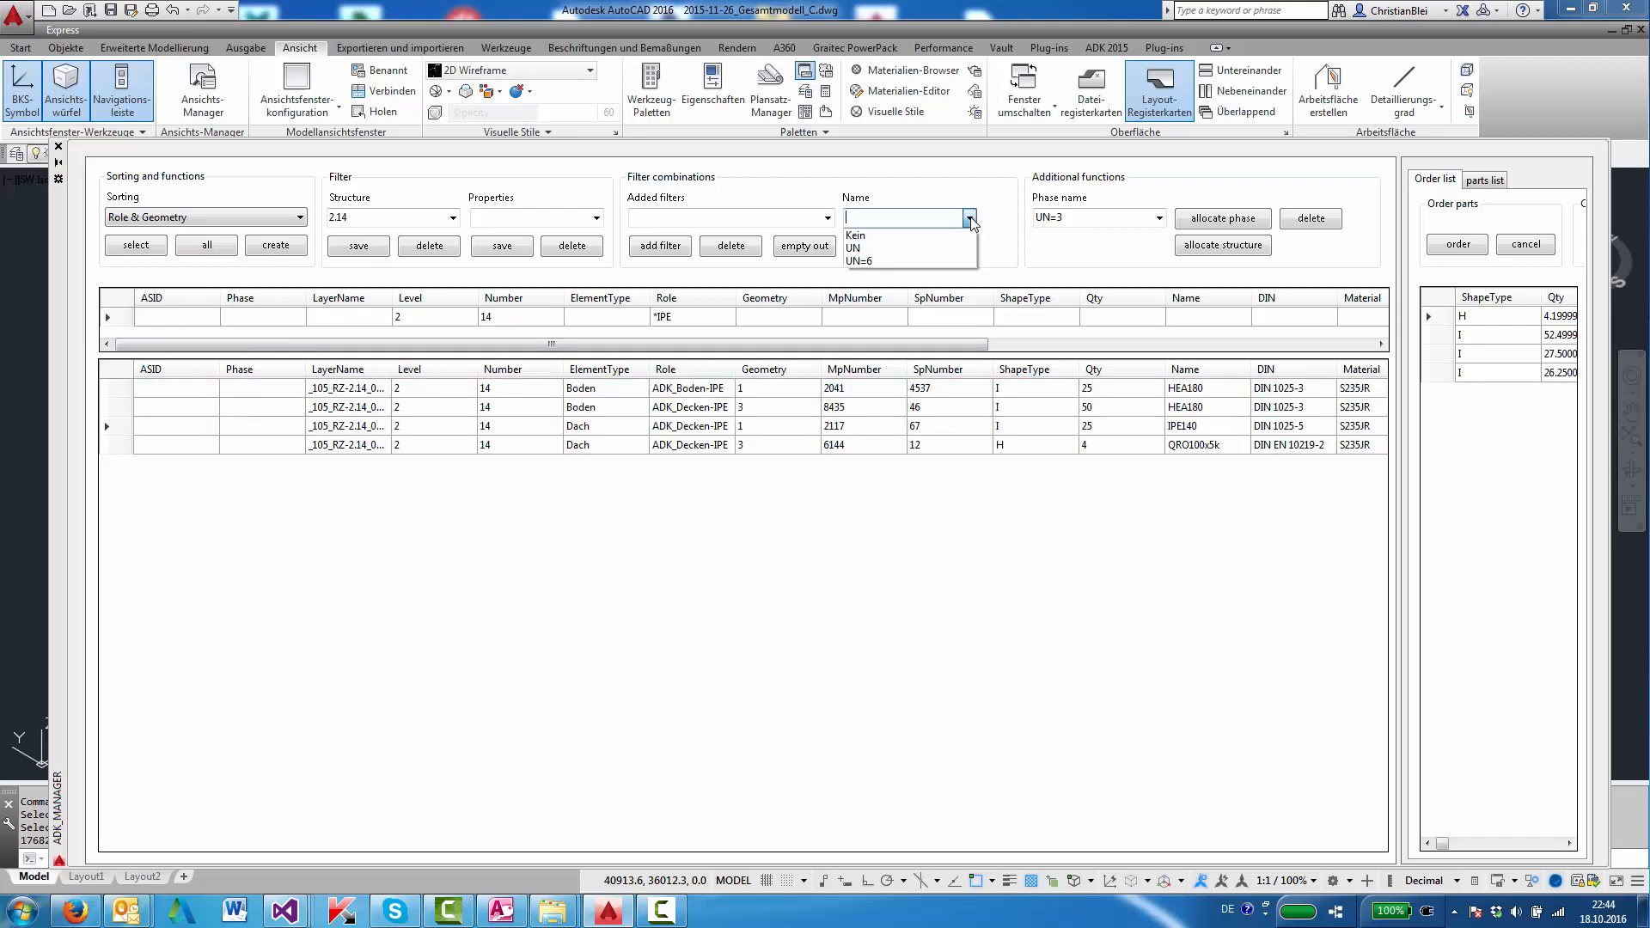
pyautogui.click(882, 232)
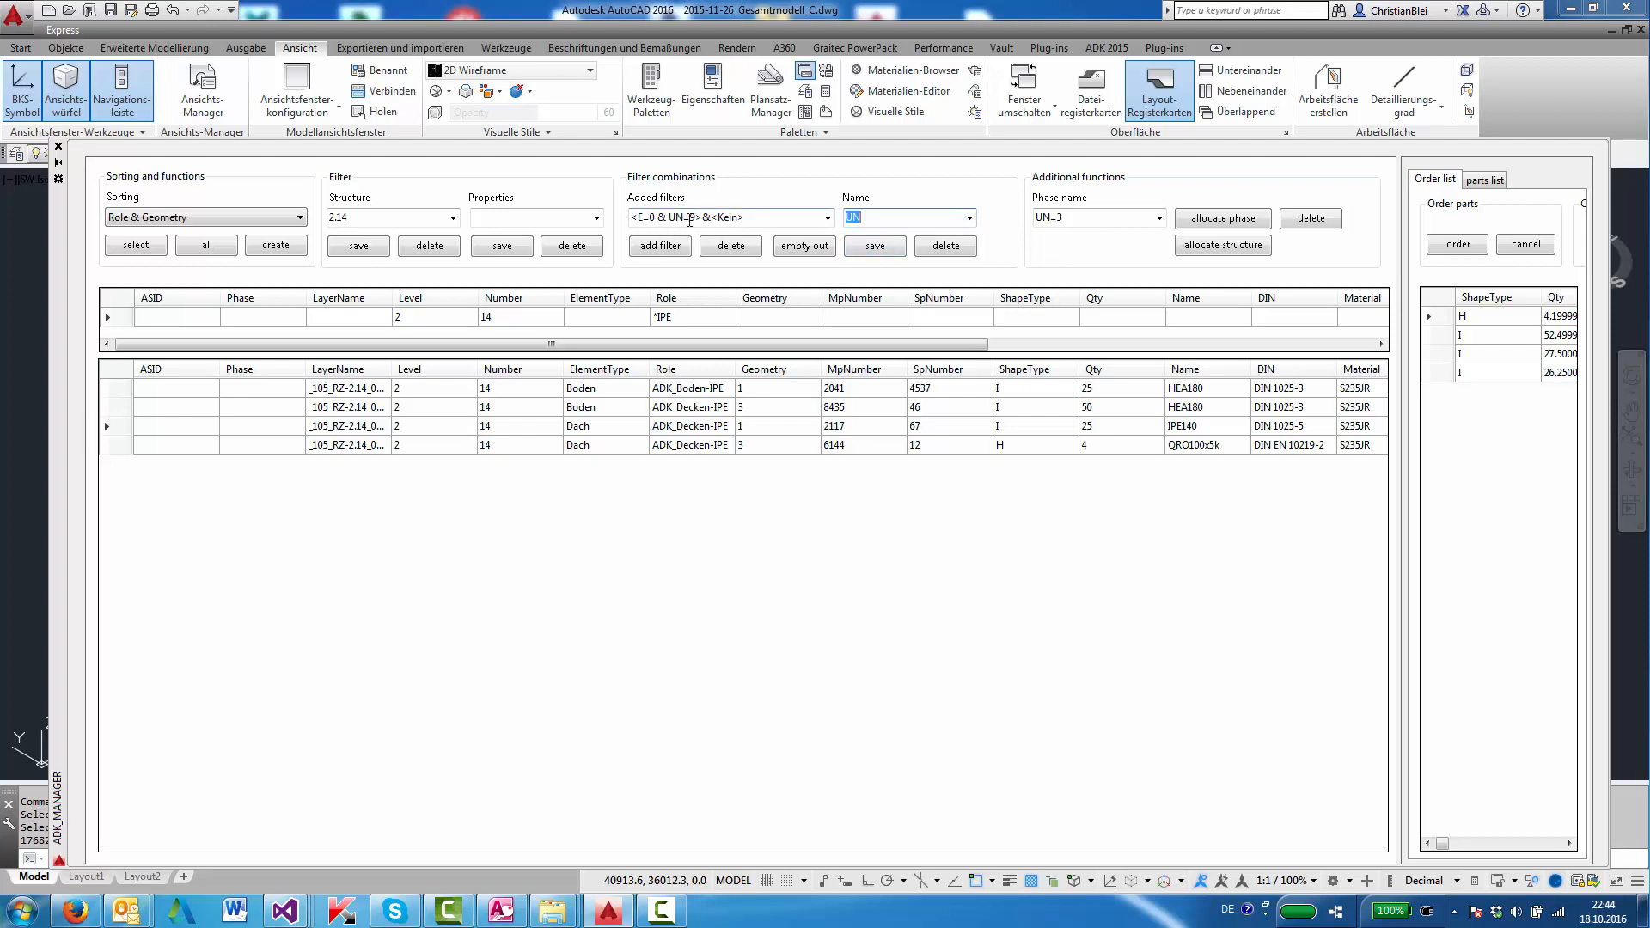
pyautogui.click(826, 218)
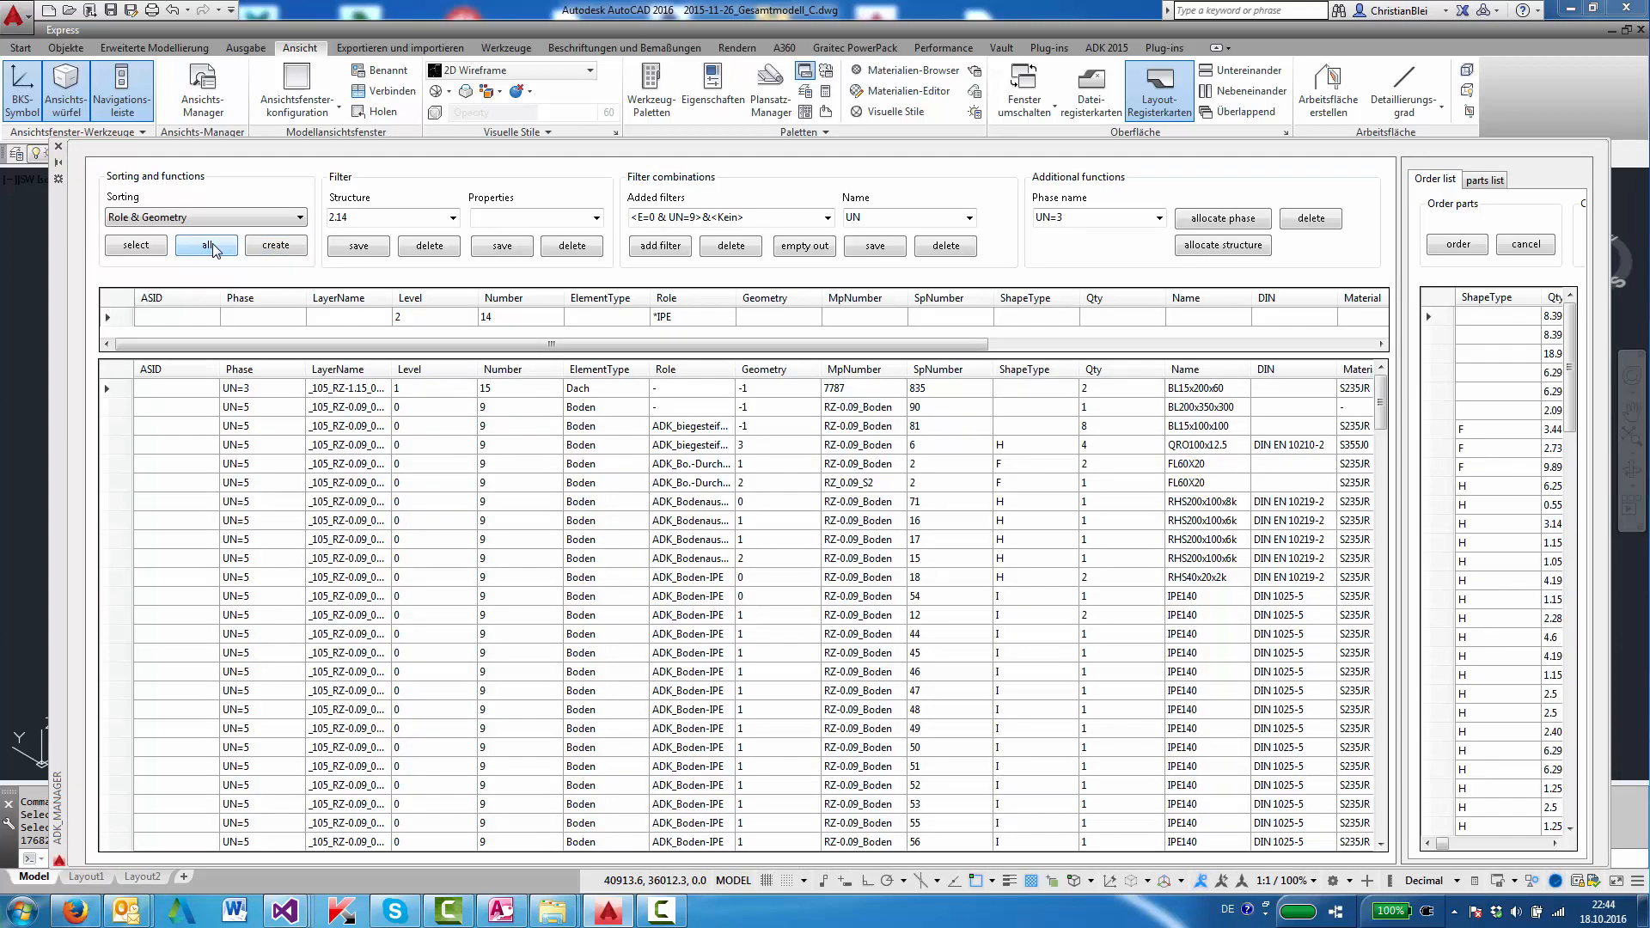
# Reset all filters with % in Phase and regenerate the list showing phases UN=1 to UN=6.
pyautogui.click(206, 246)
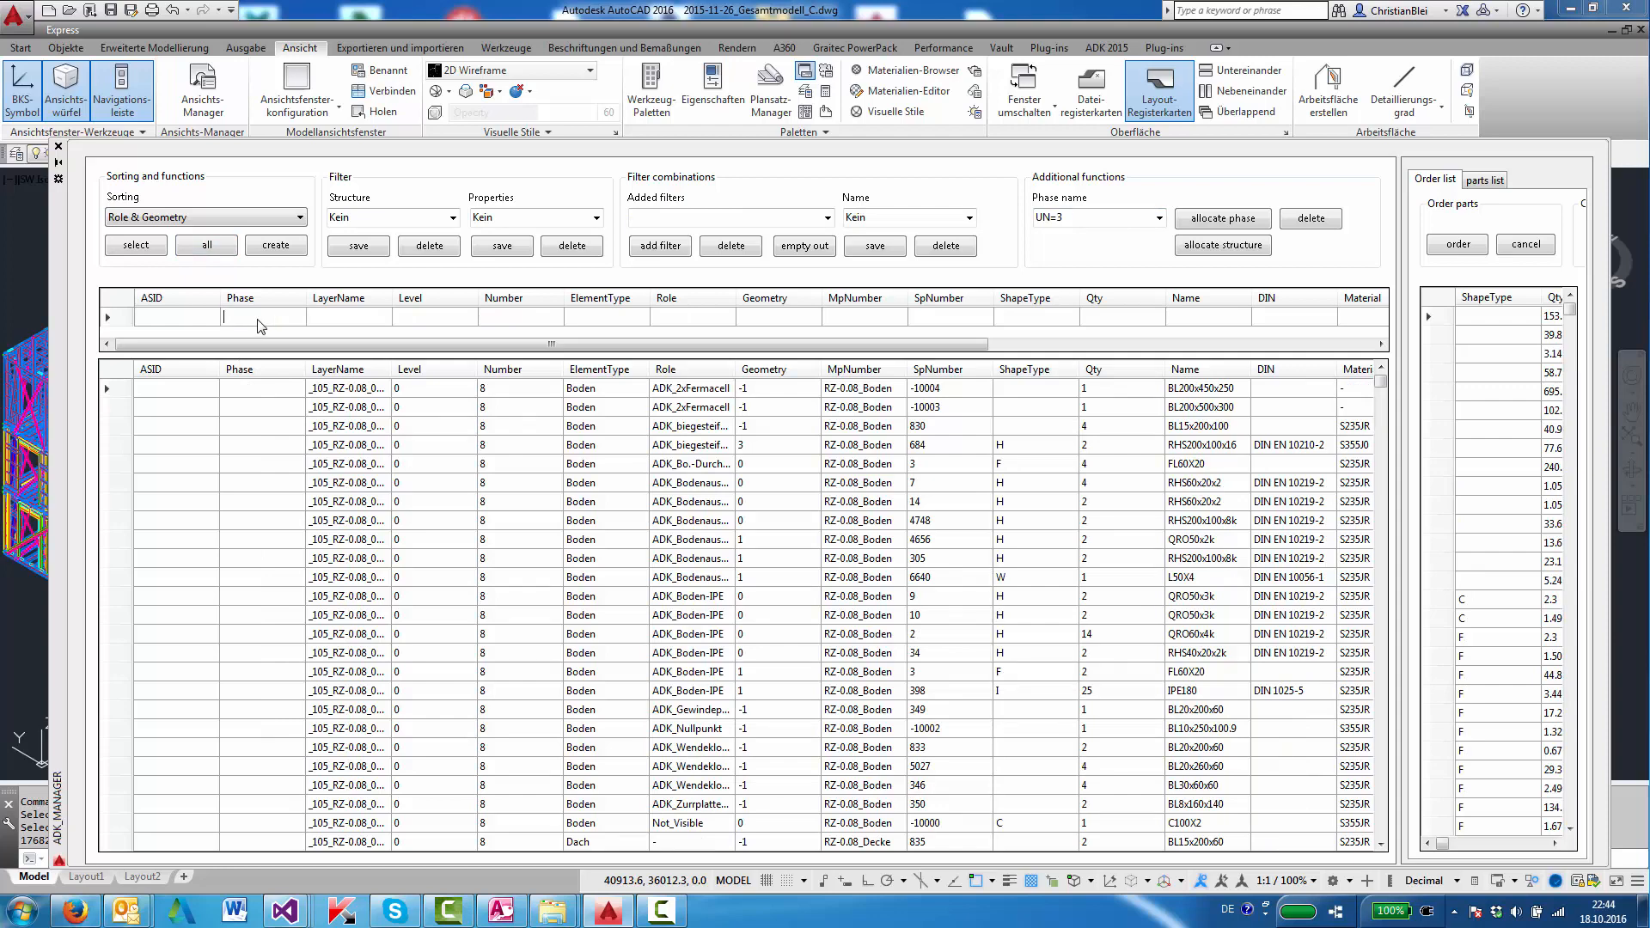
pyautogui.click(275, 246)
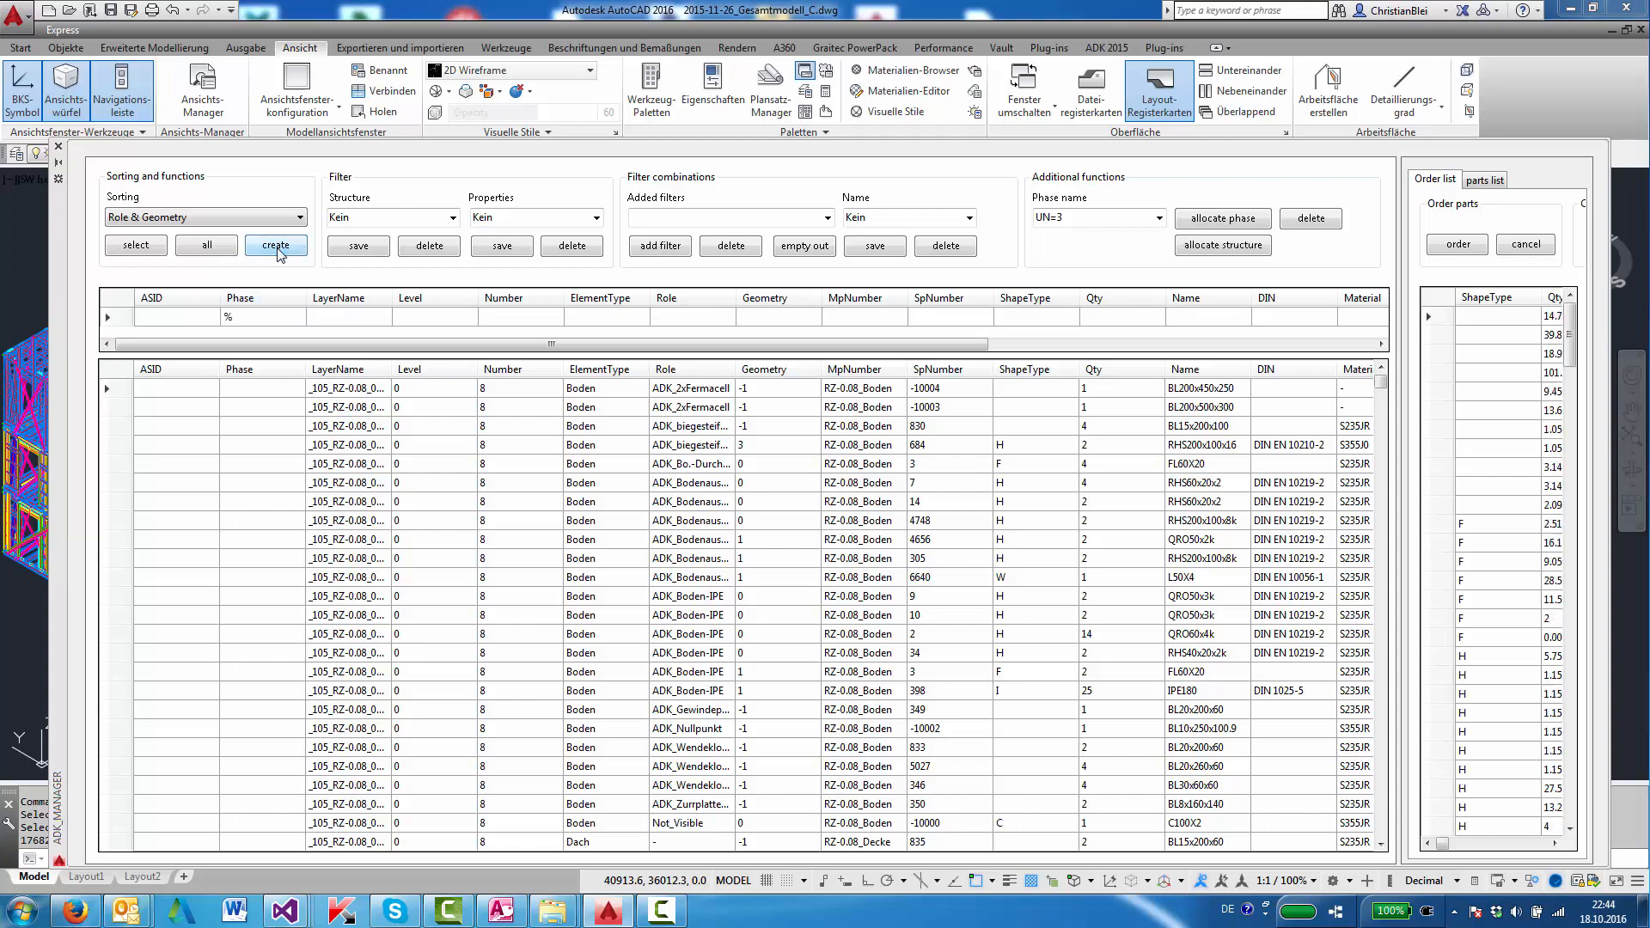
pyautogui.click(275, 246)
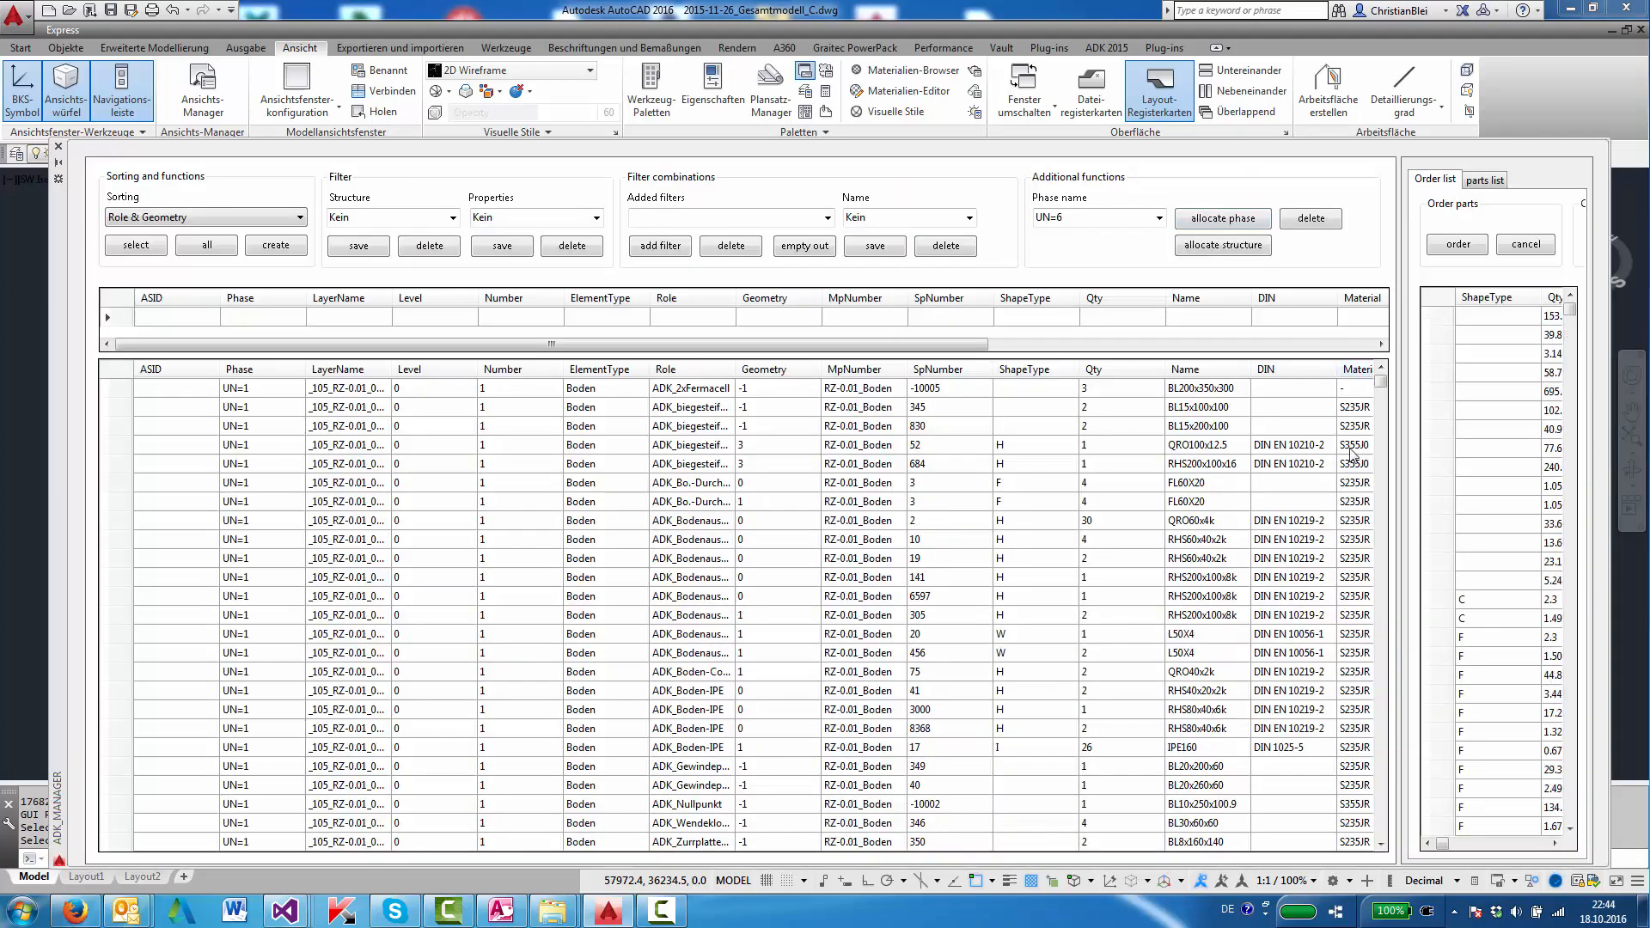
pyautogui.scroll(-3)
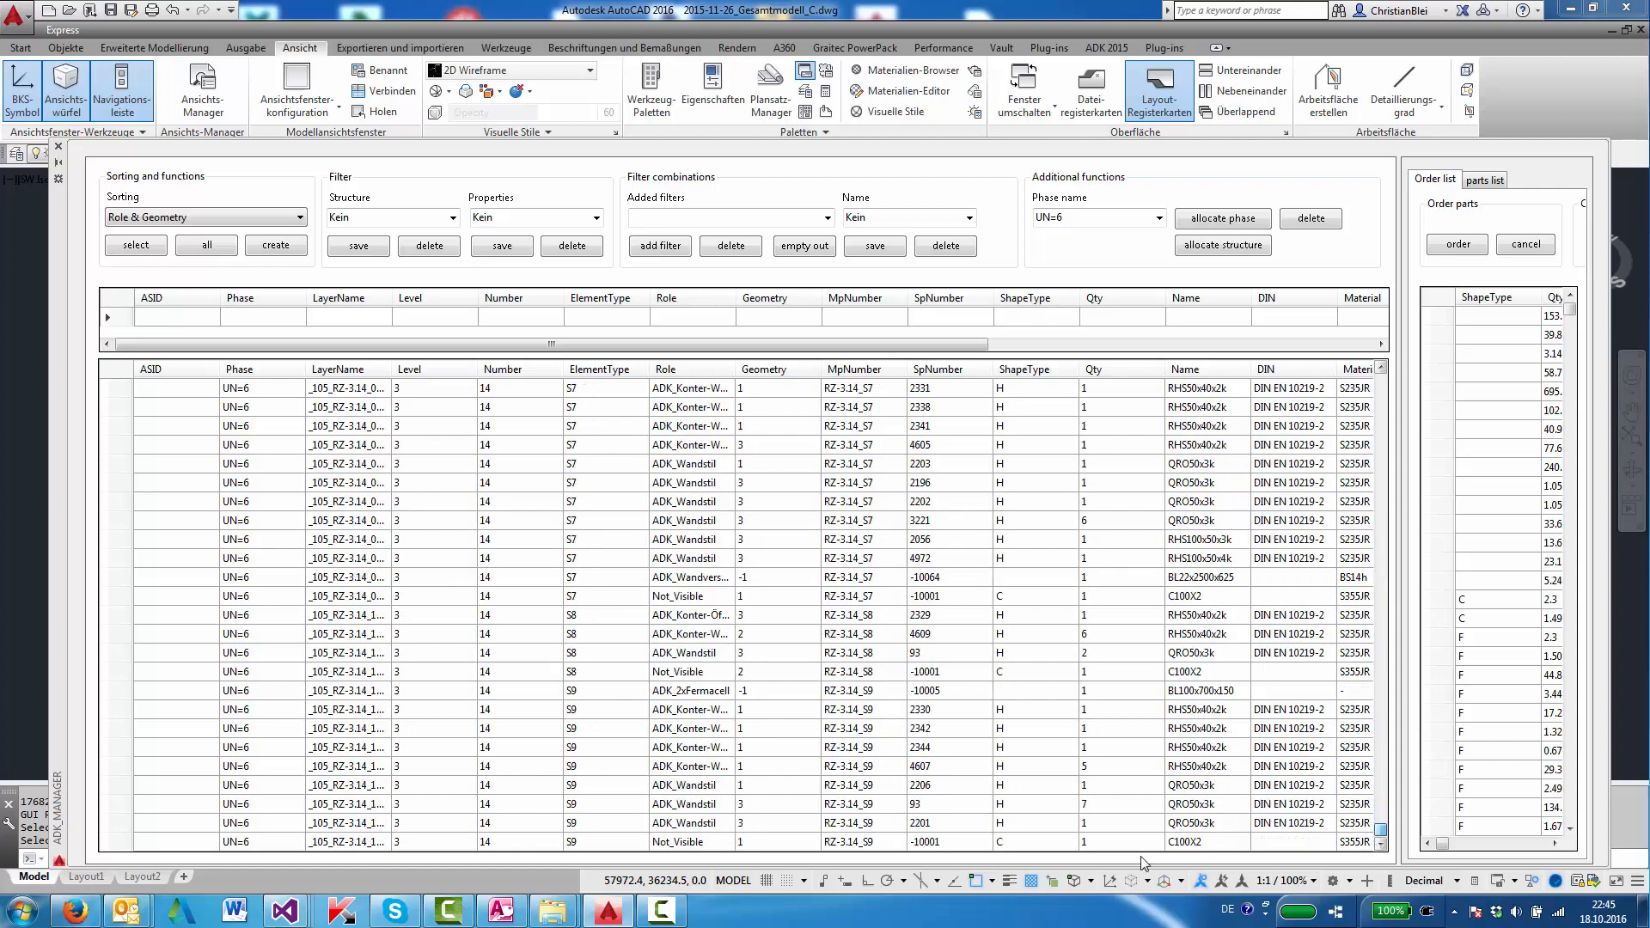
pyautogui.moveTo(1384, 792)
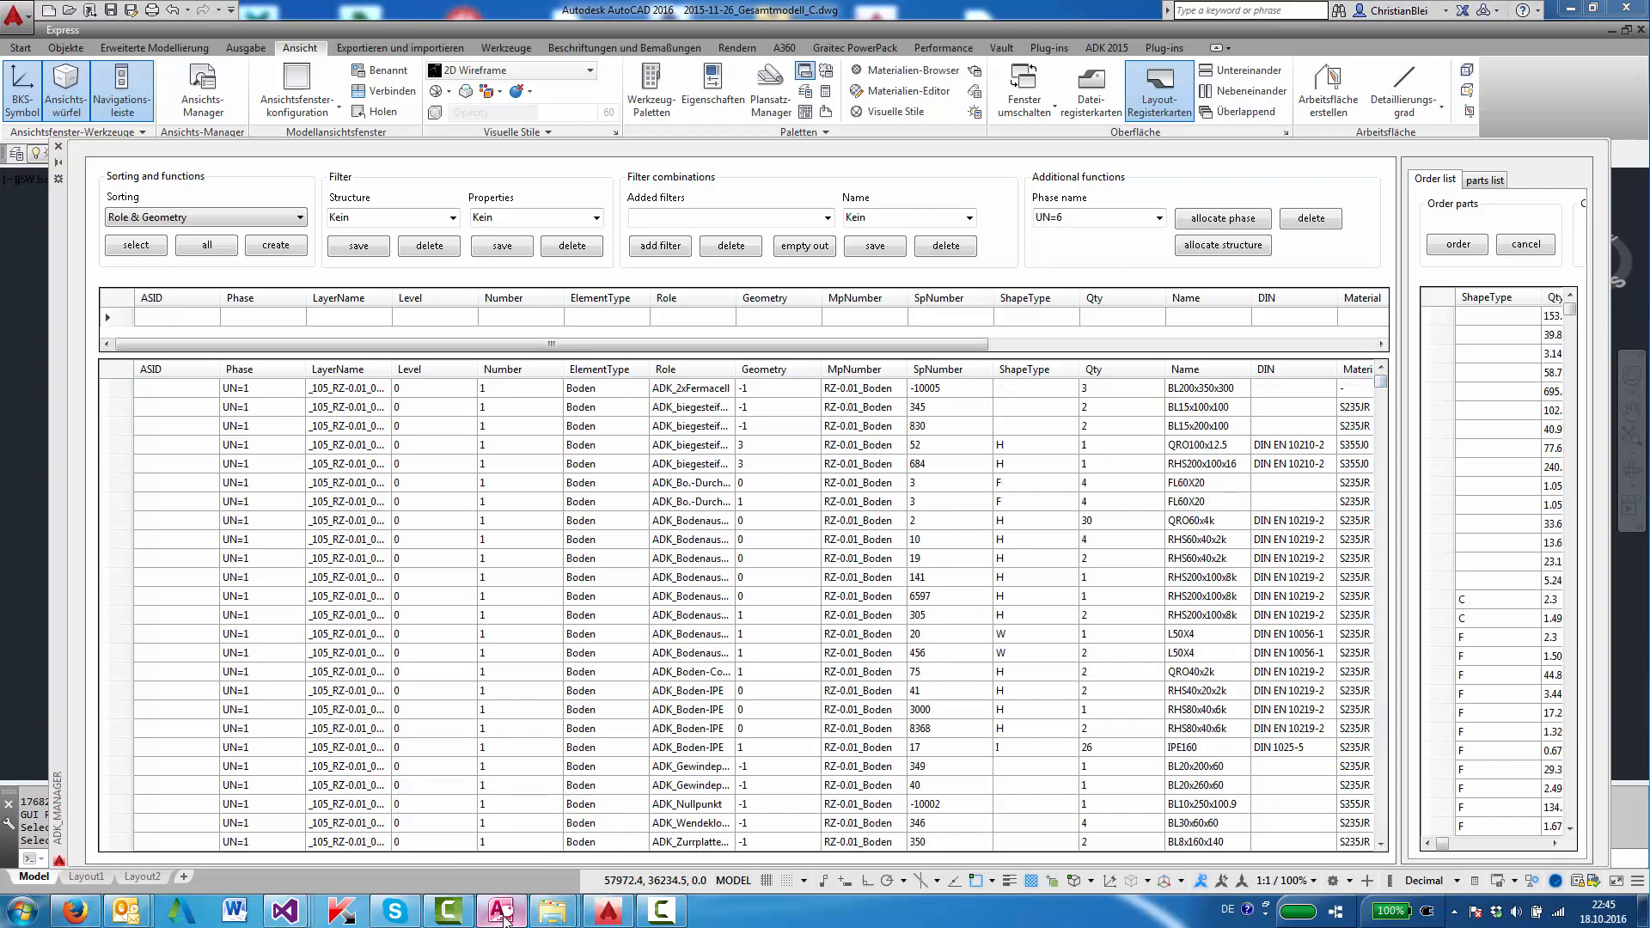
pyautogui.click(495, 911)
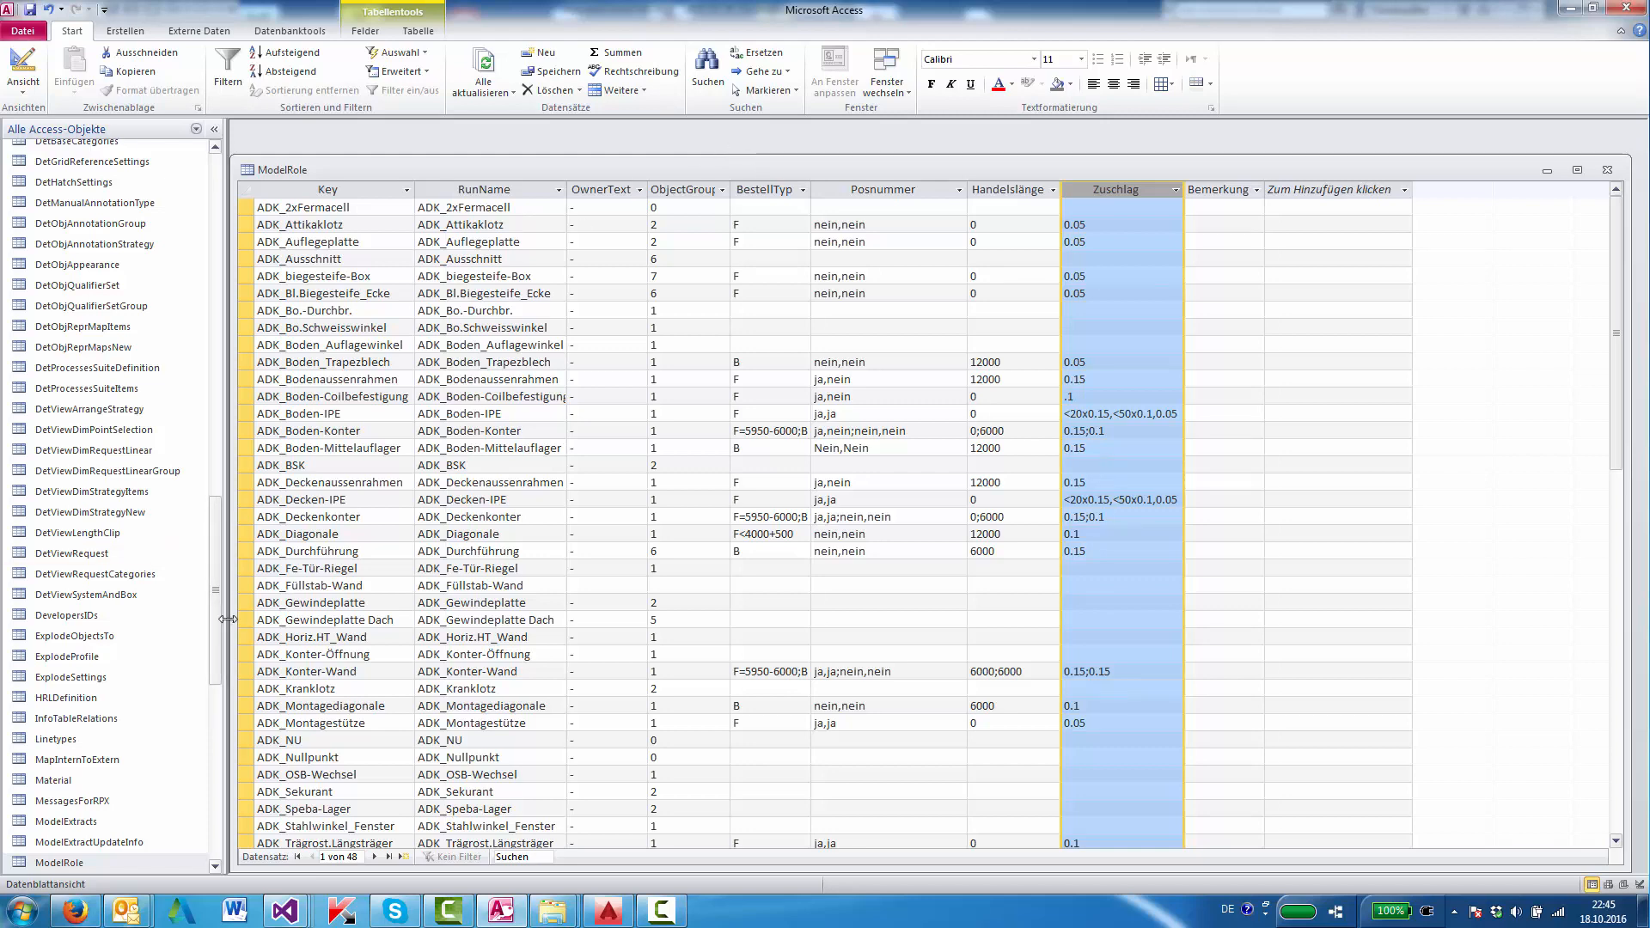
pyautogui.moveTo(213, 832)
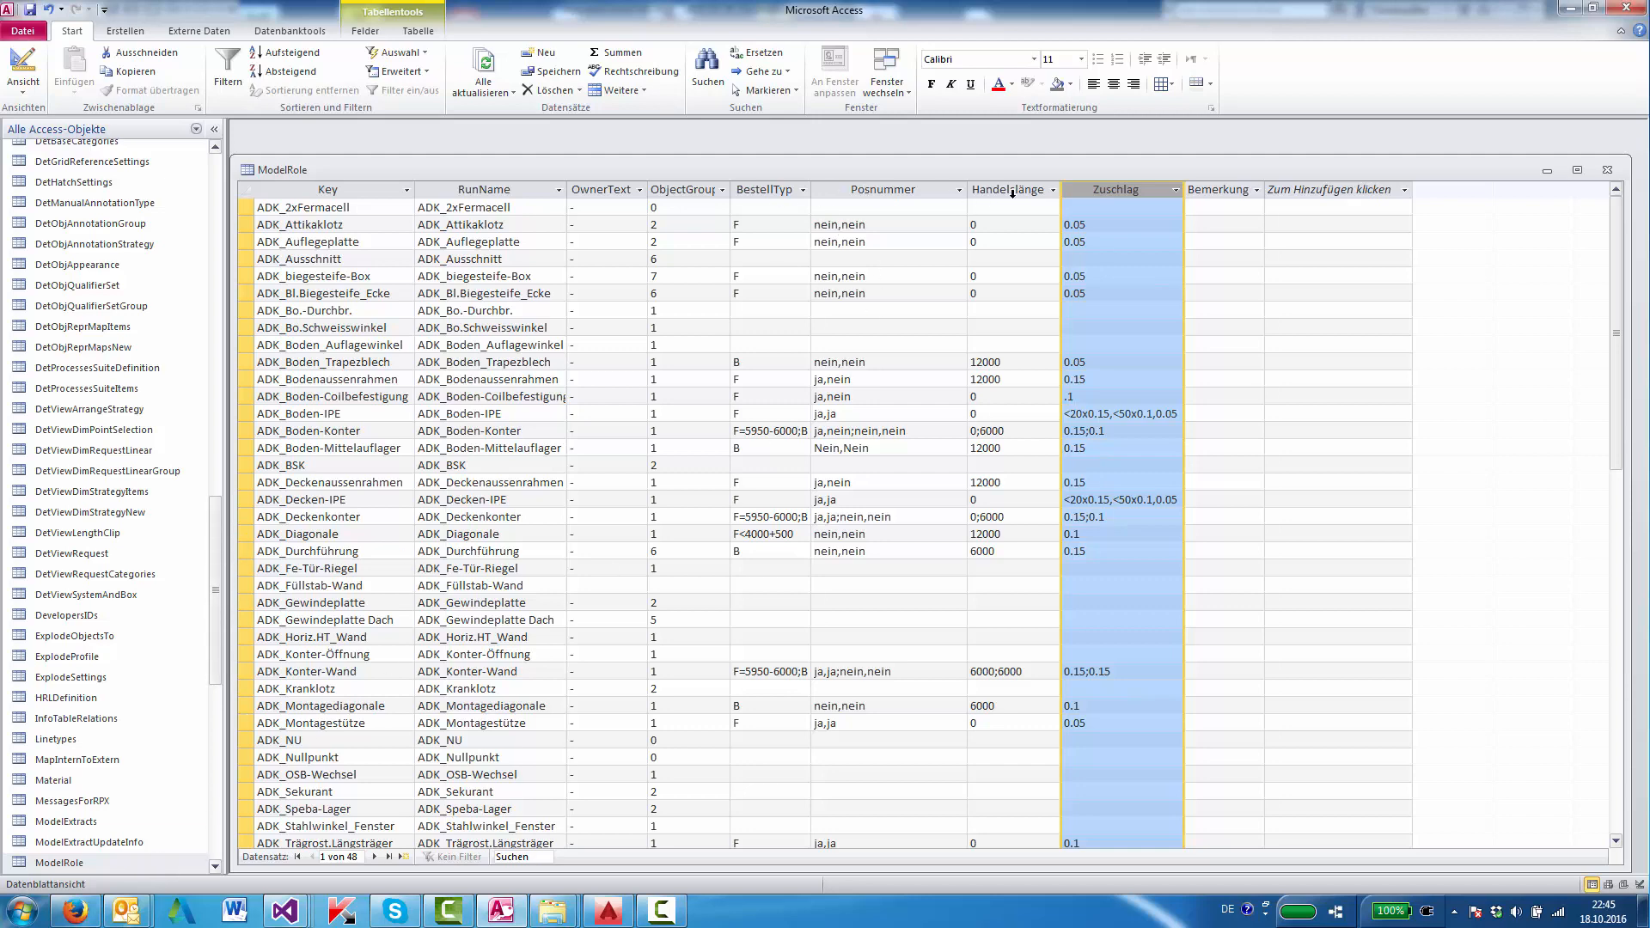
pyautogui.moveTo(167, 893)
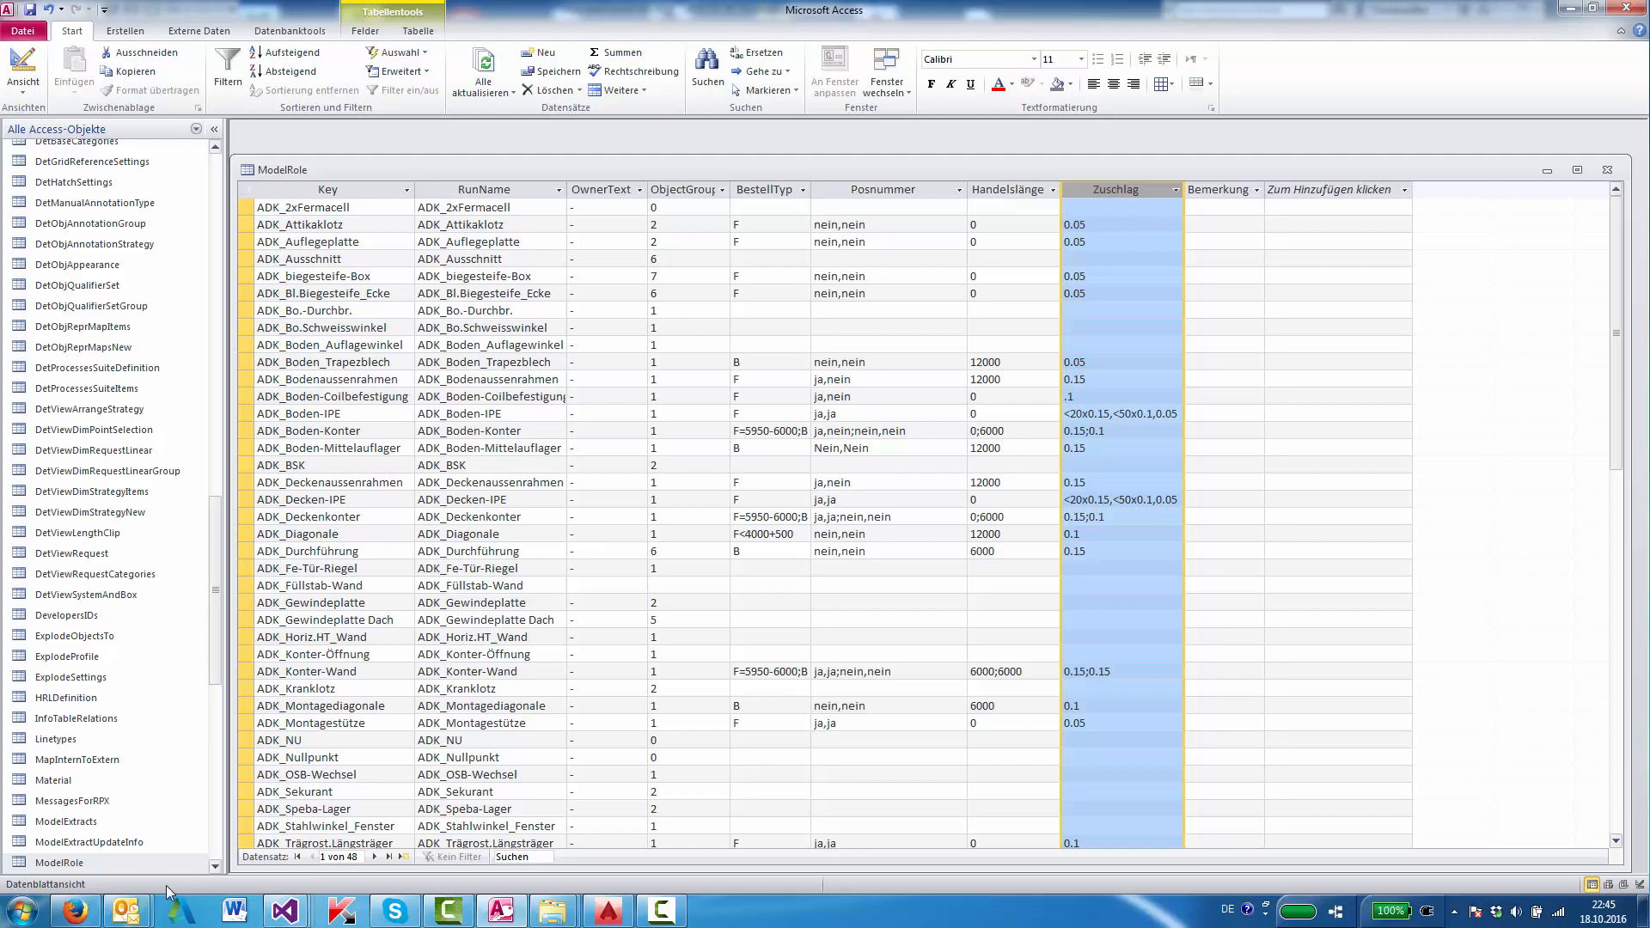
pyautogui.moveTo(751, 189)
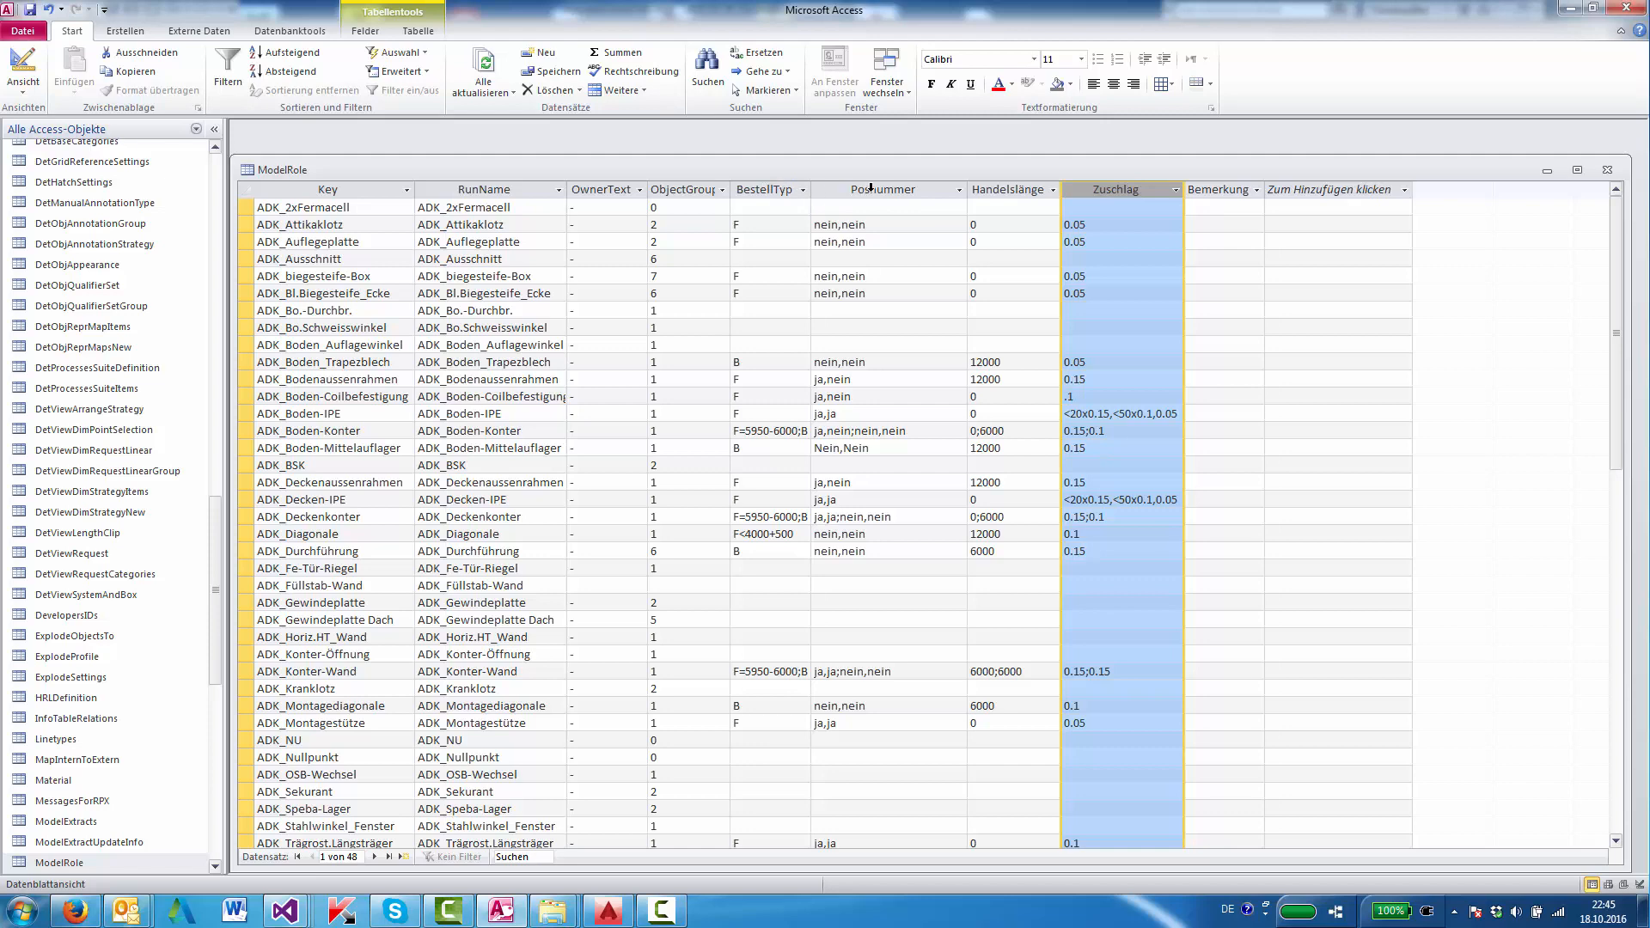
pyautogui.moveTo(1002, 189)
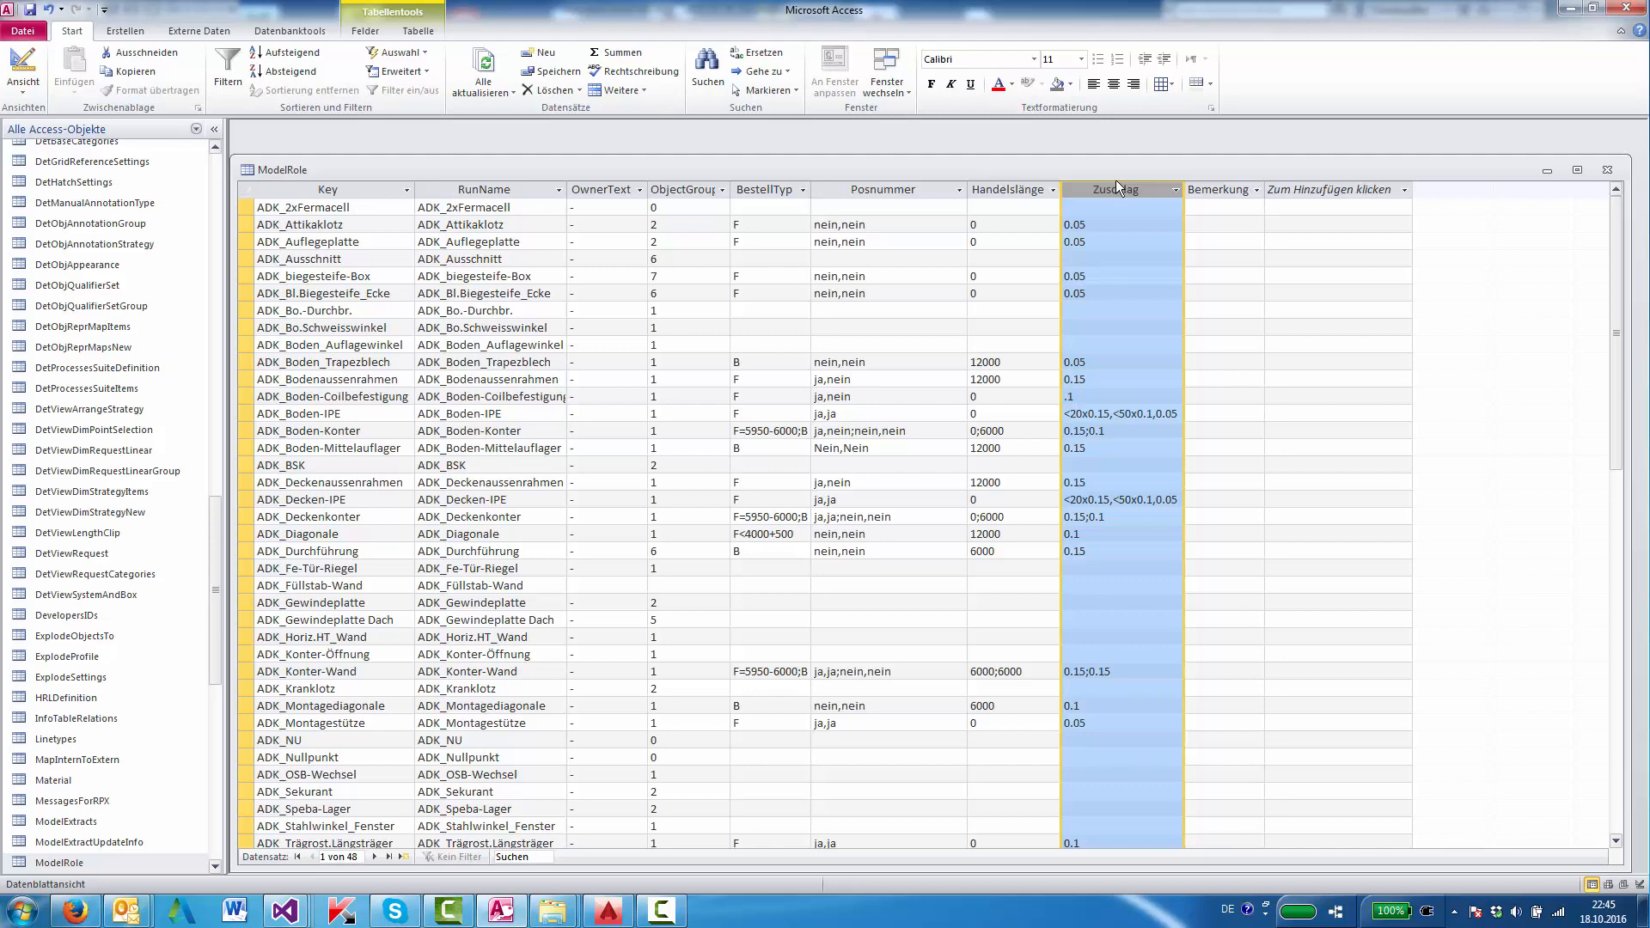
pyautogui.moveTo(1231, 189)
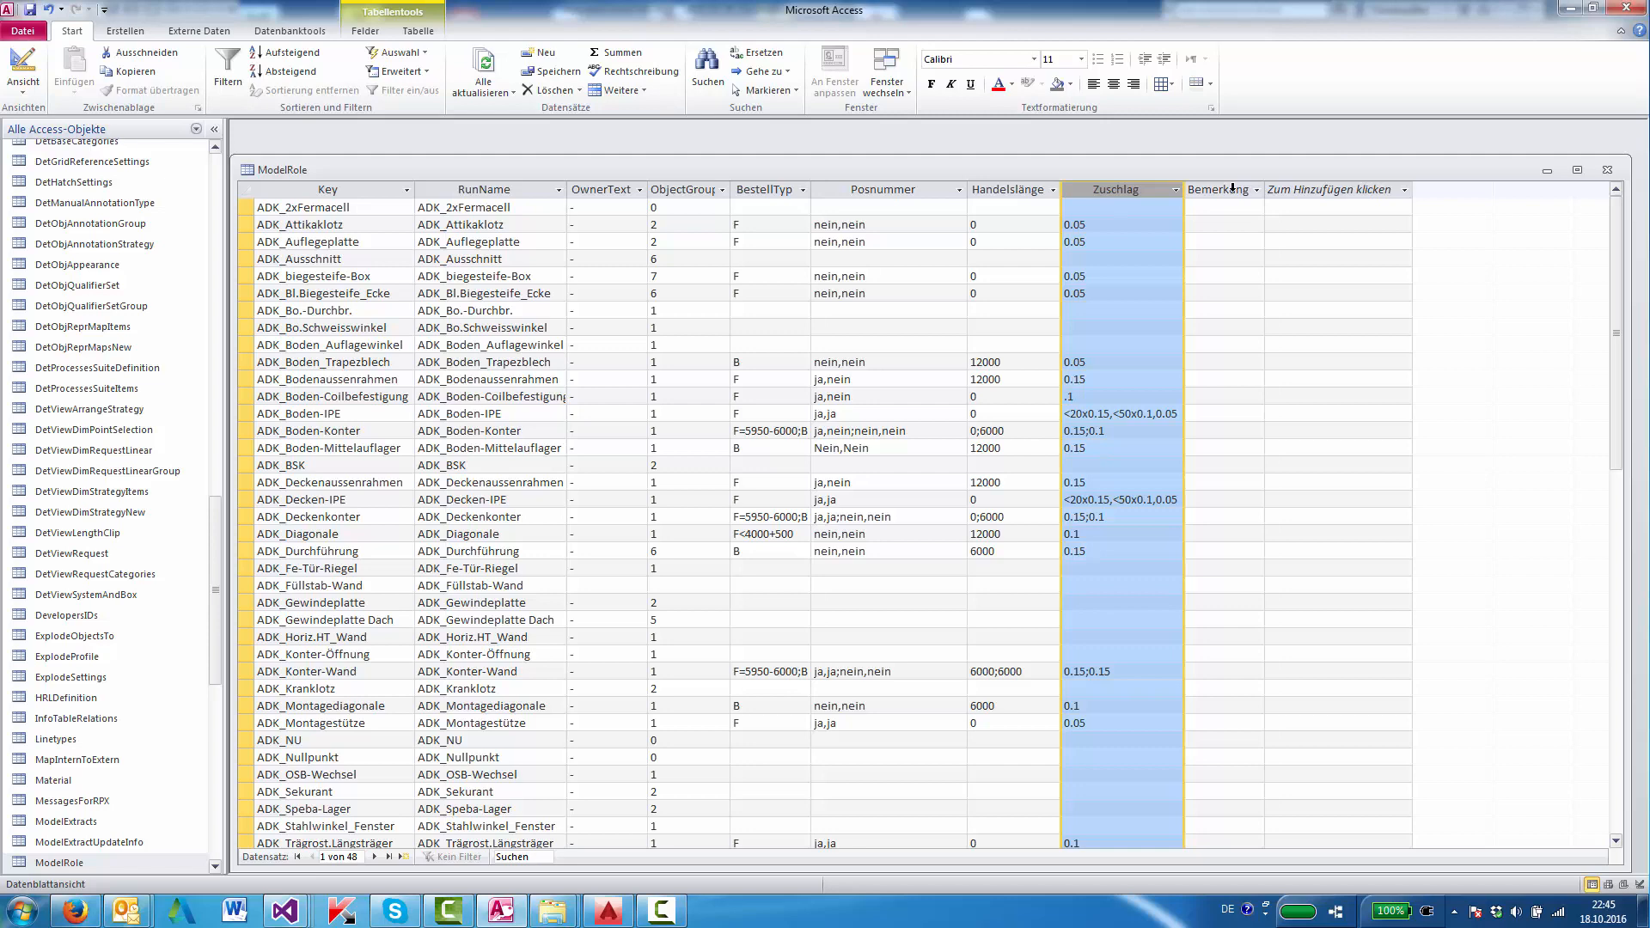
pyautogui.moveTo(765, 232)
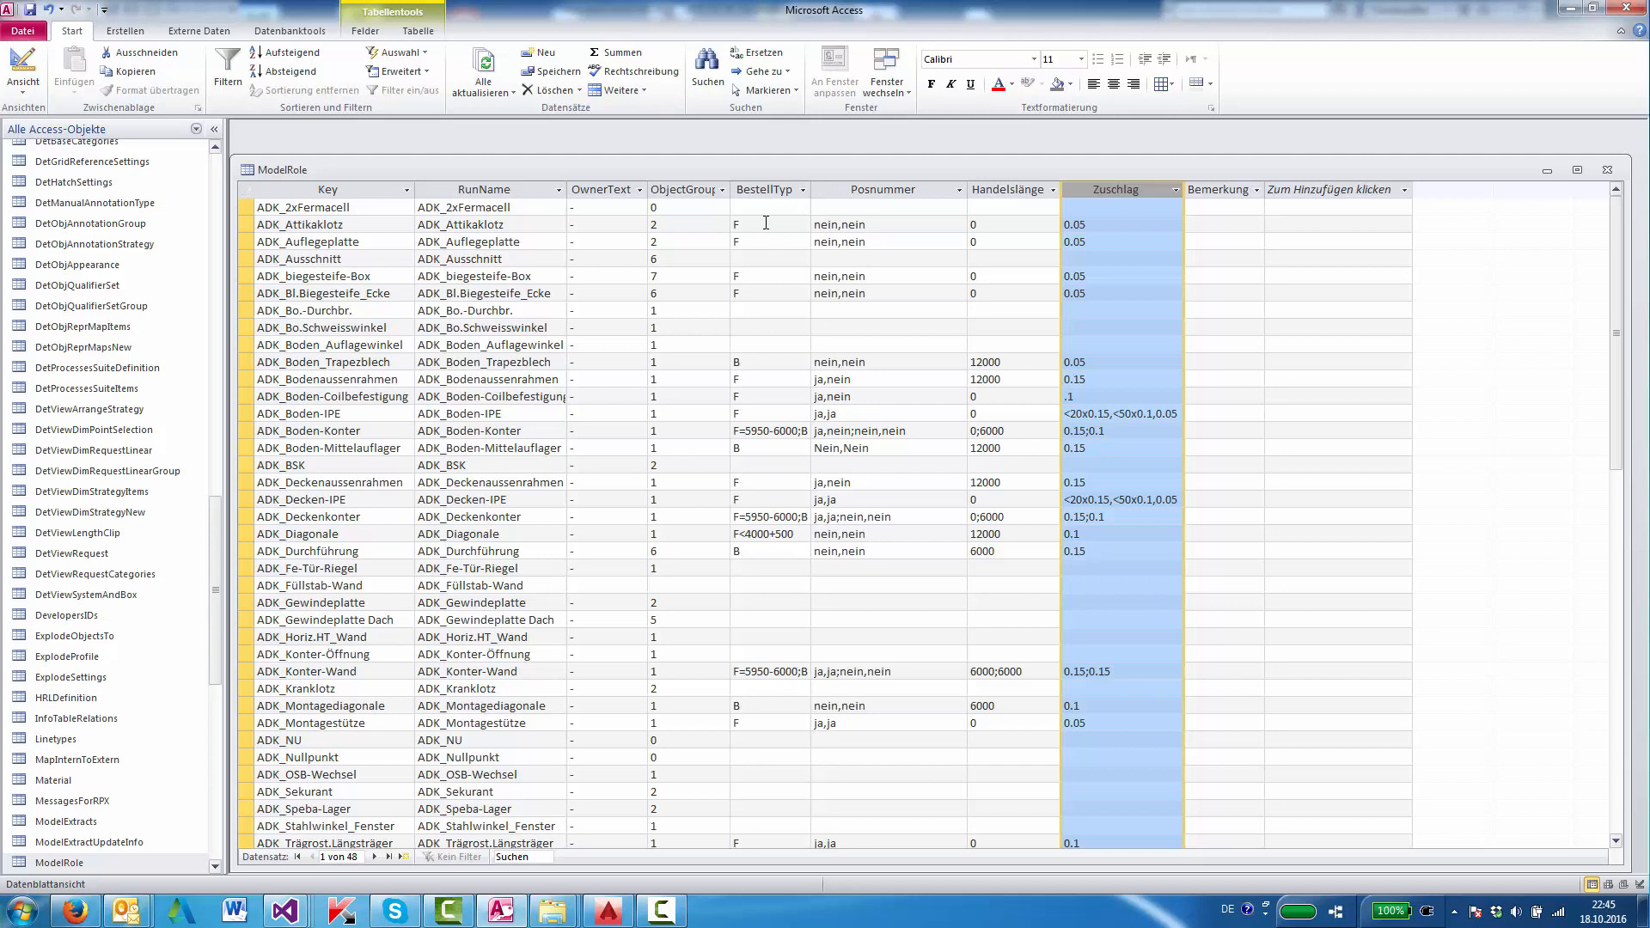
pyautogui.moveTo(770, 349)
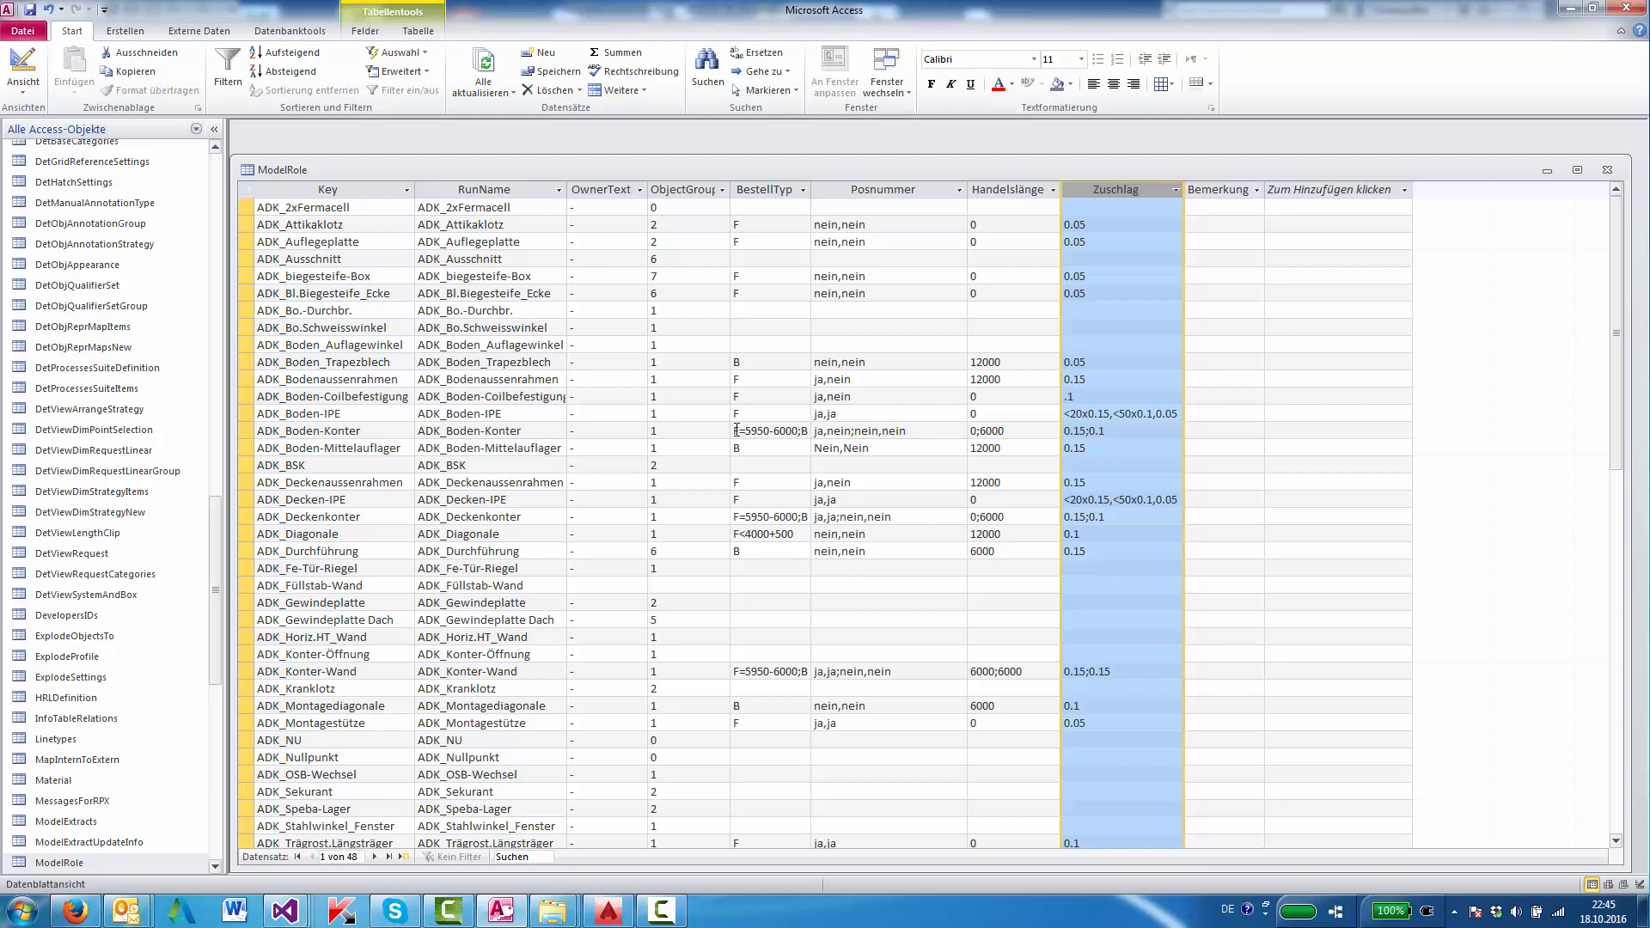
pyautogui.moveTo(773, 526)
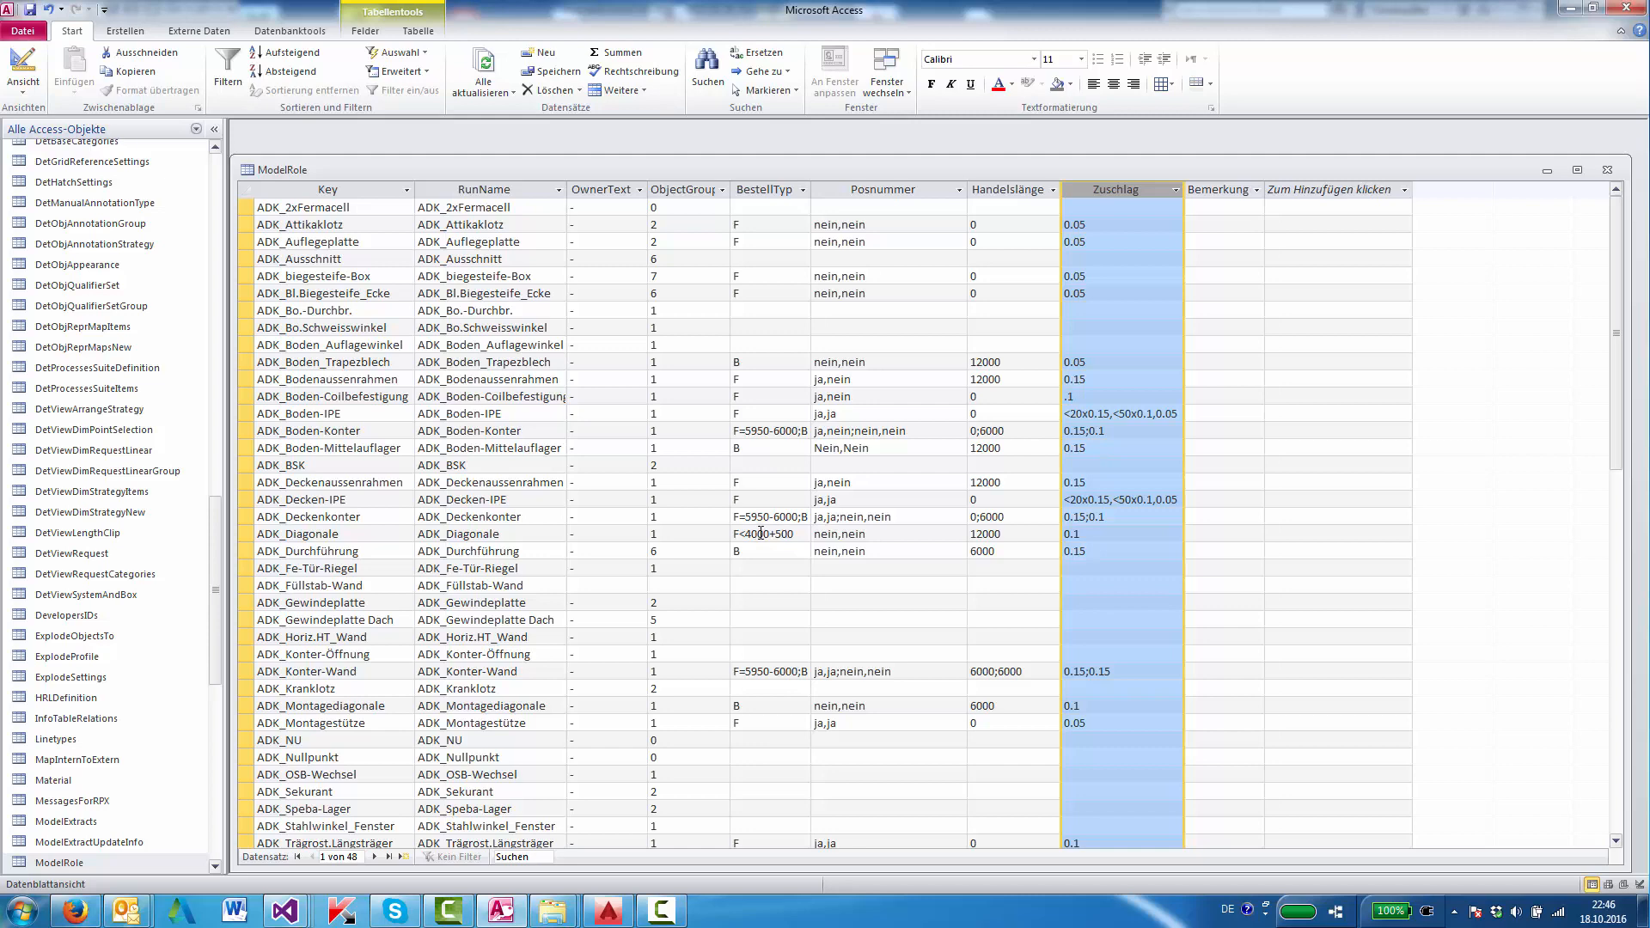
pyautogui.moveTo(777, 533)
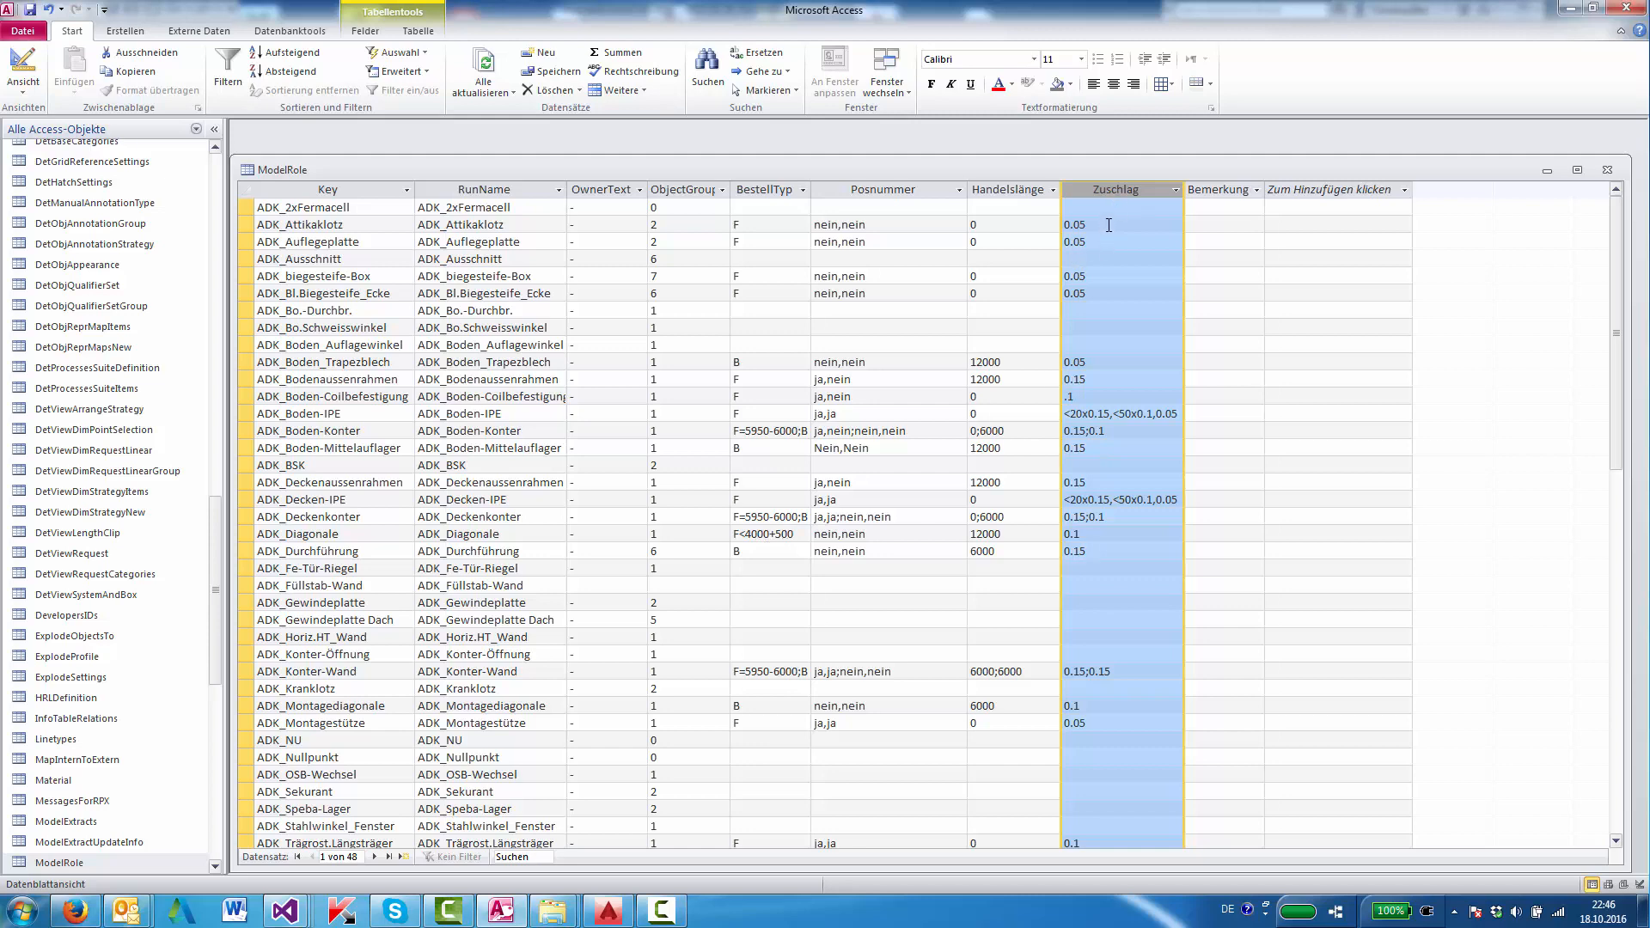
pyautogui.moveTo(1082, 412)
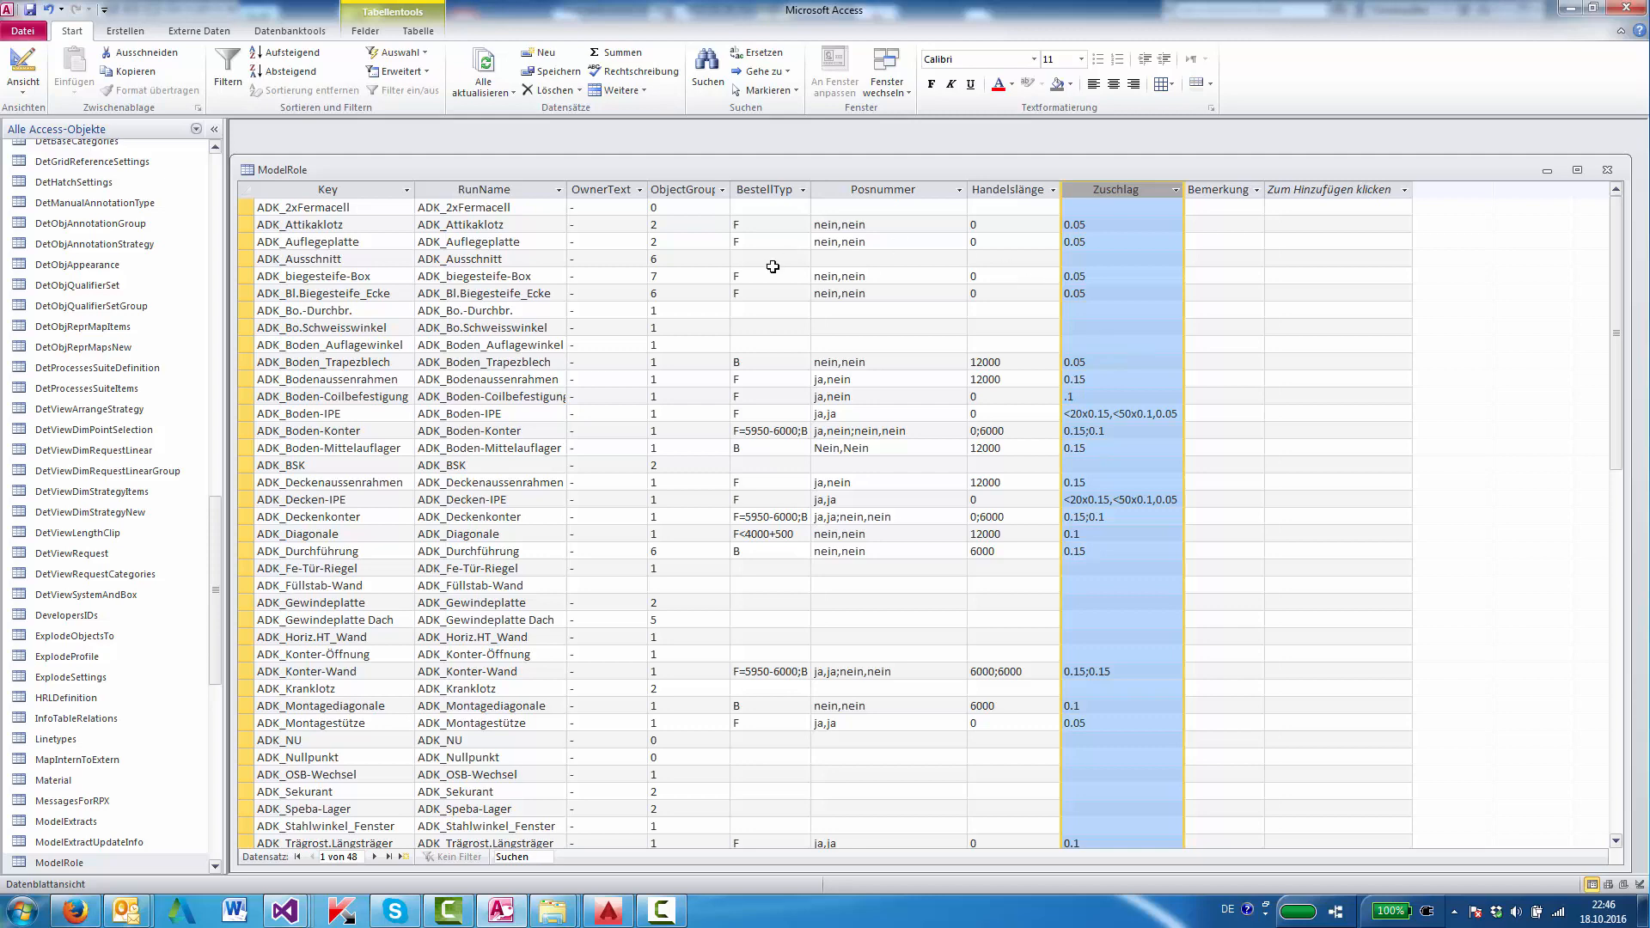
pyautogui.moveTo(738, 198)
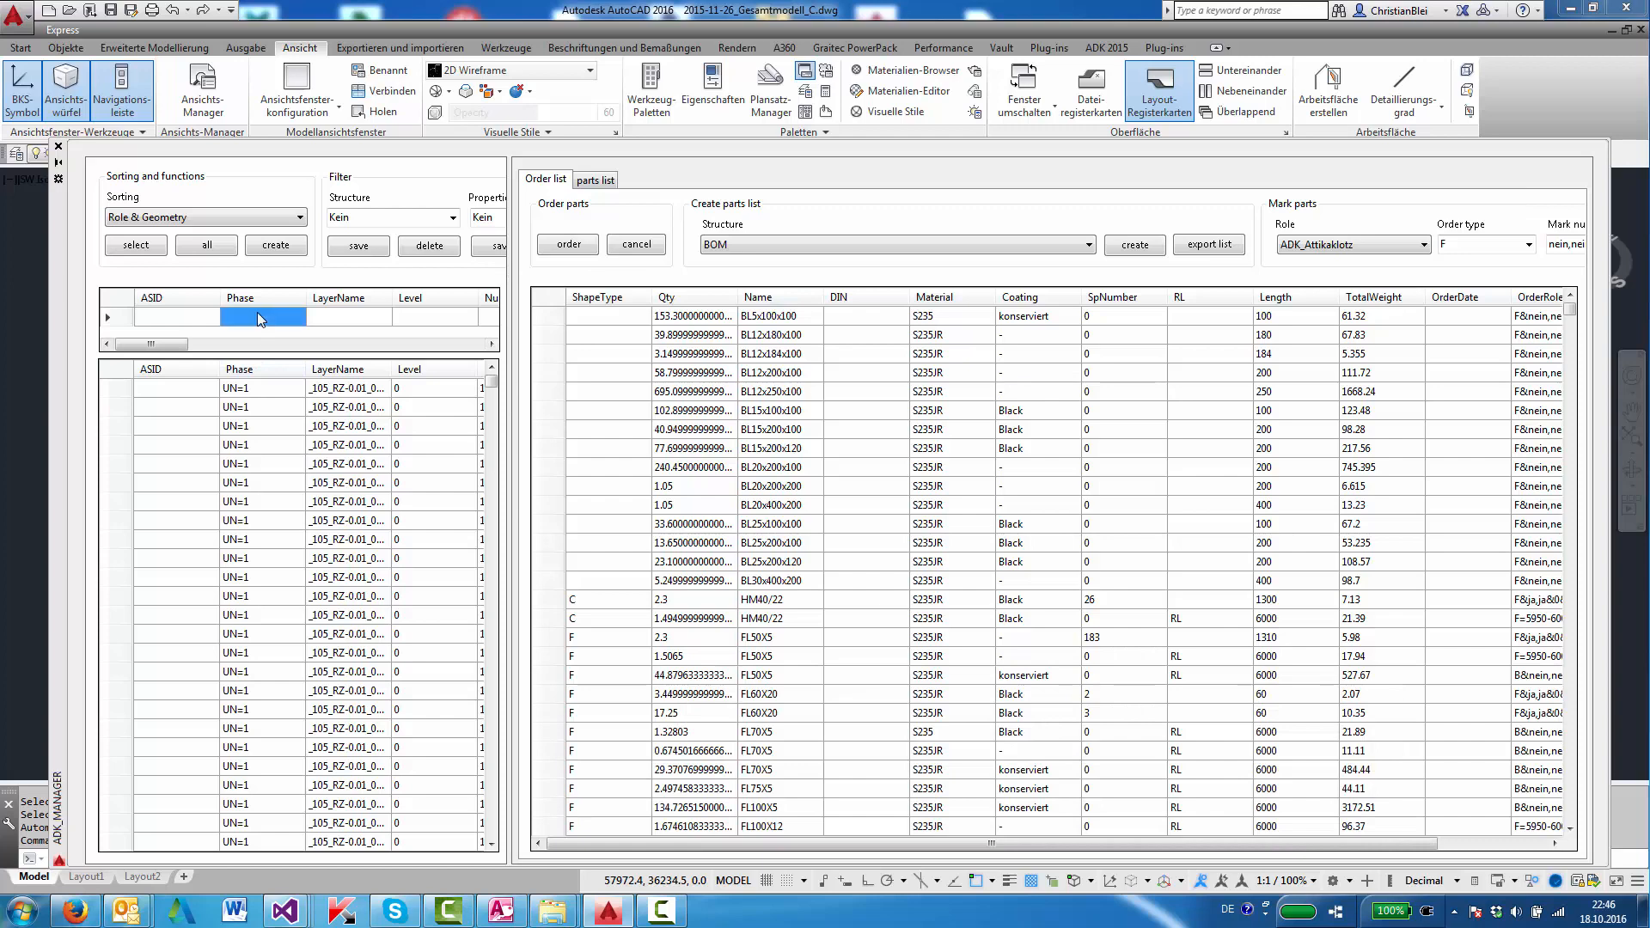
# Set the Phase filter to *6 and rebuild the BOM order list for the UN=6 parts.
pyautogui.click(261, 316)
pyautogui.write('*6')
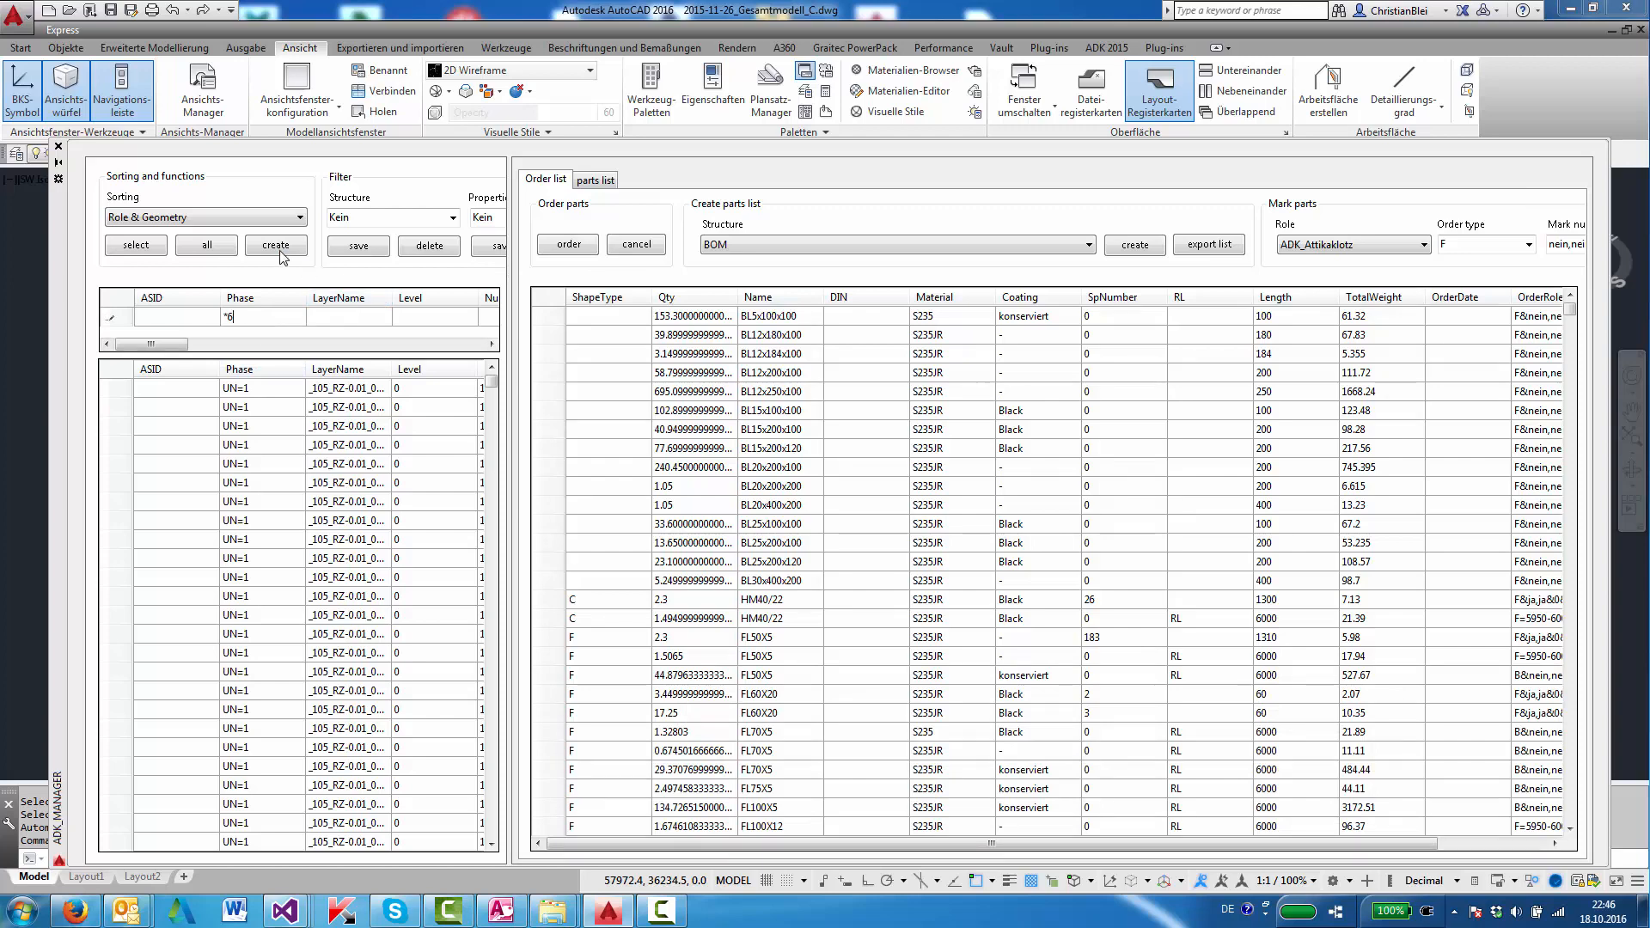
pyautogui.click(275, 244)
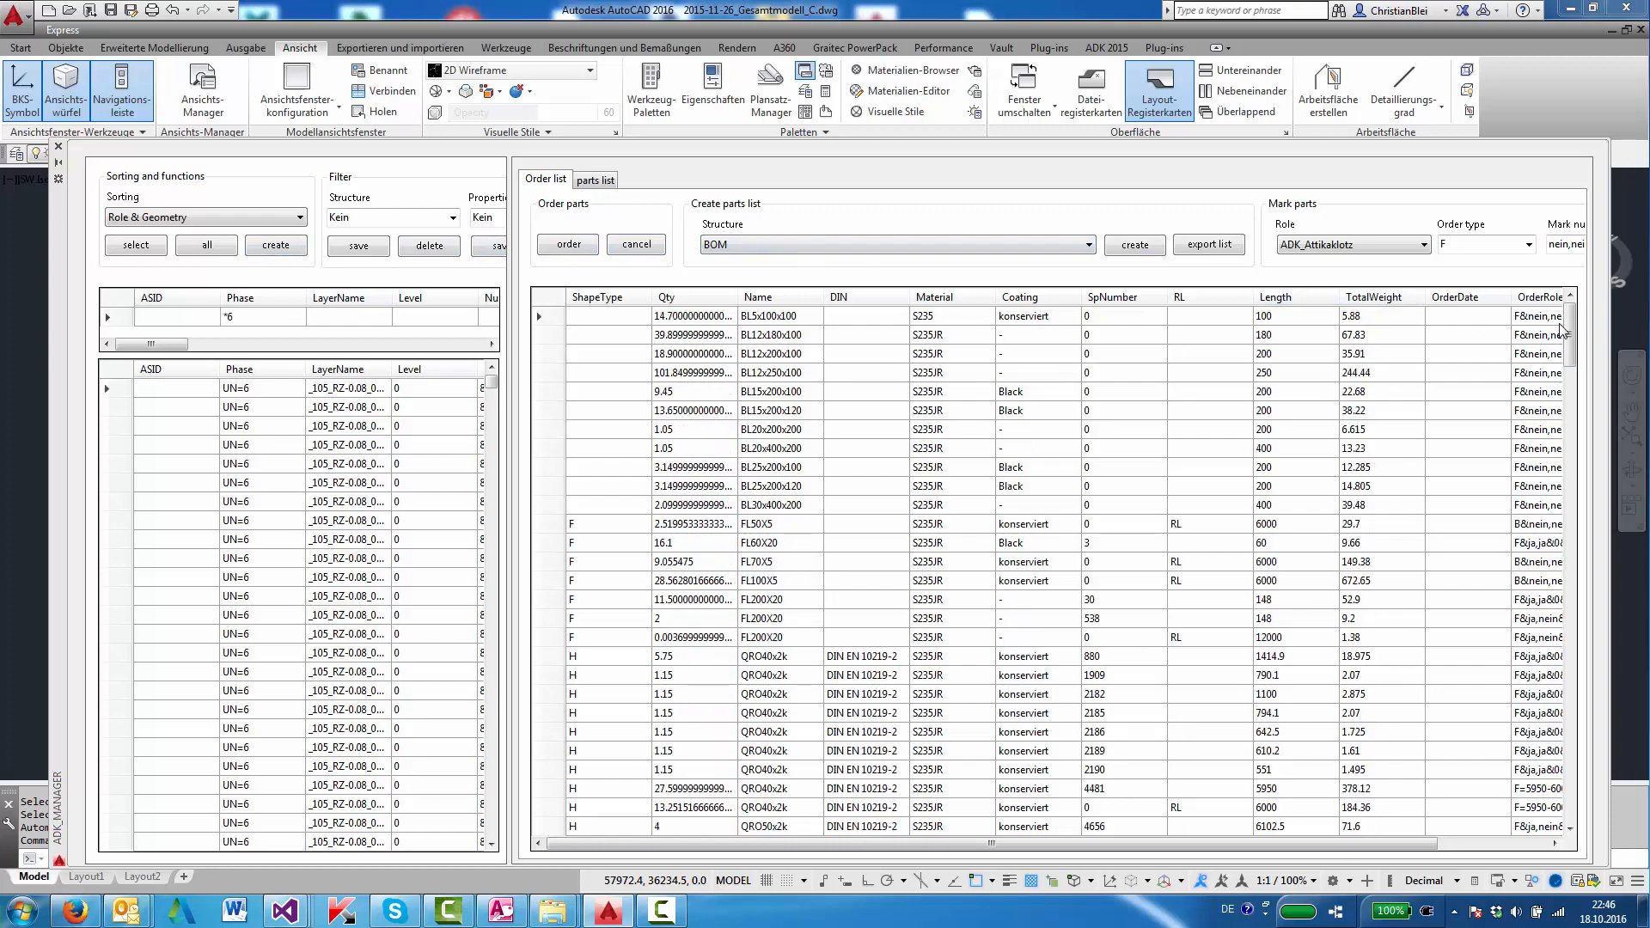
pyautogui.scroll(-3)
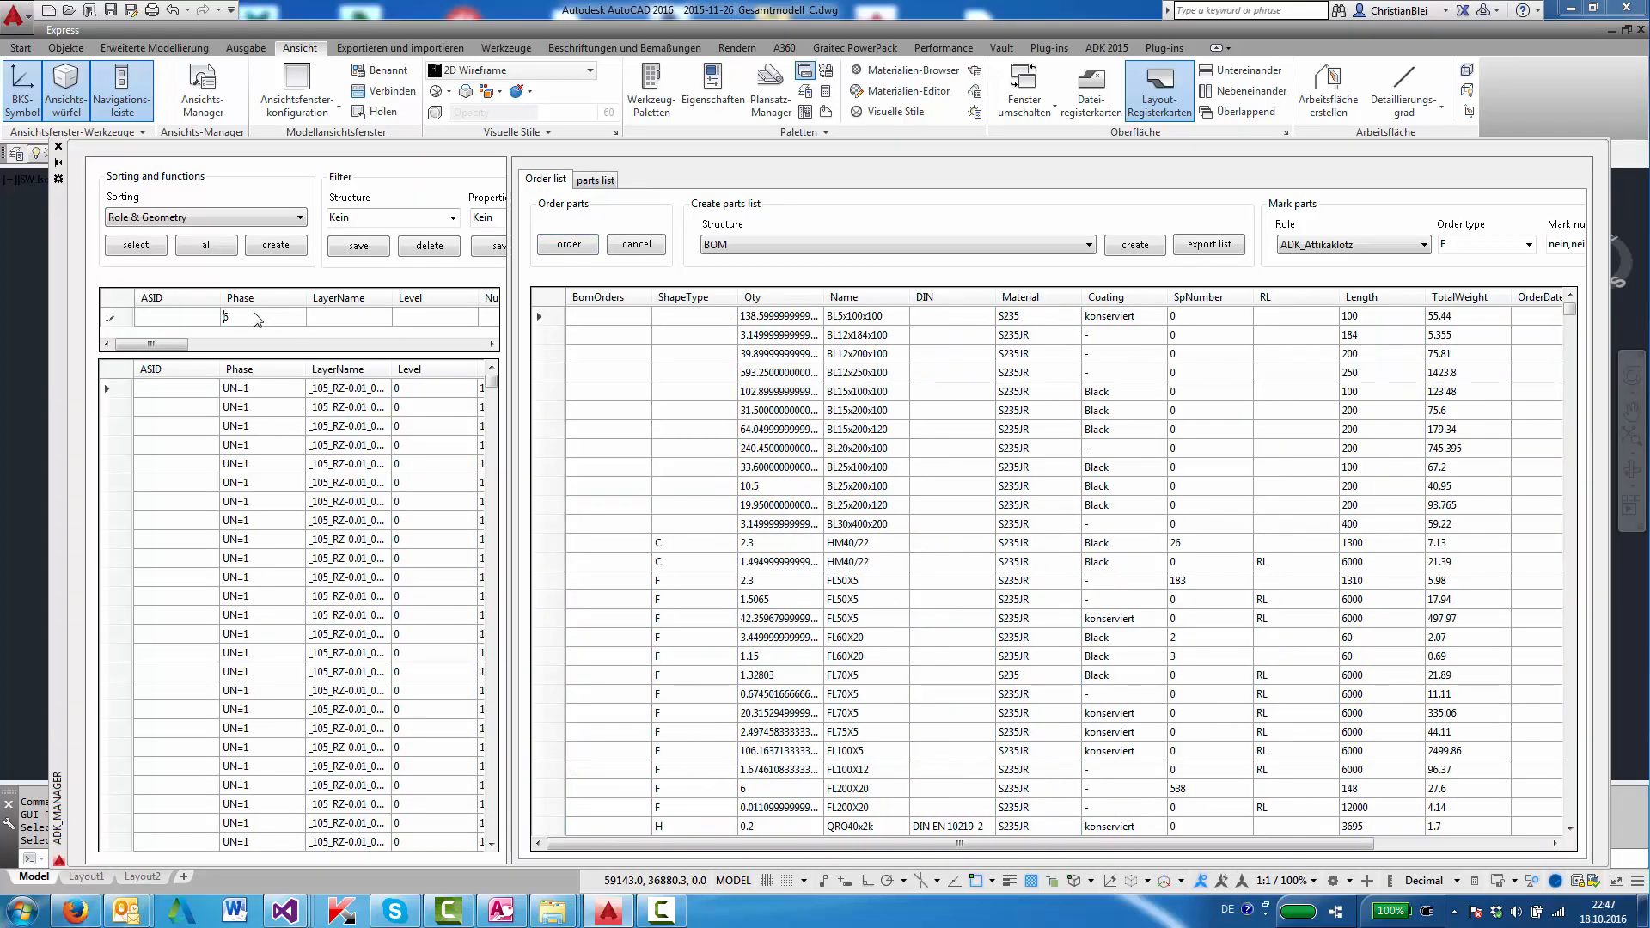
pyautogui.click(275, 244)
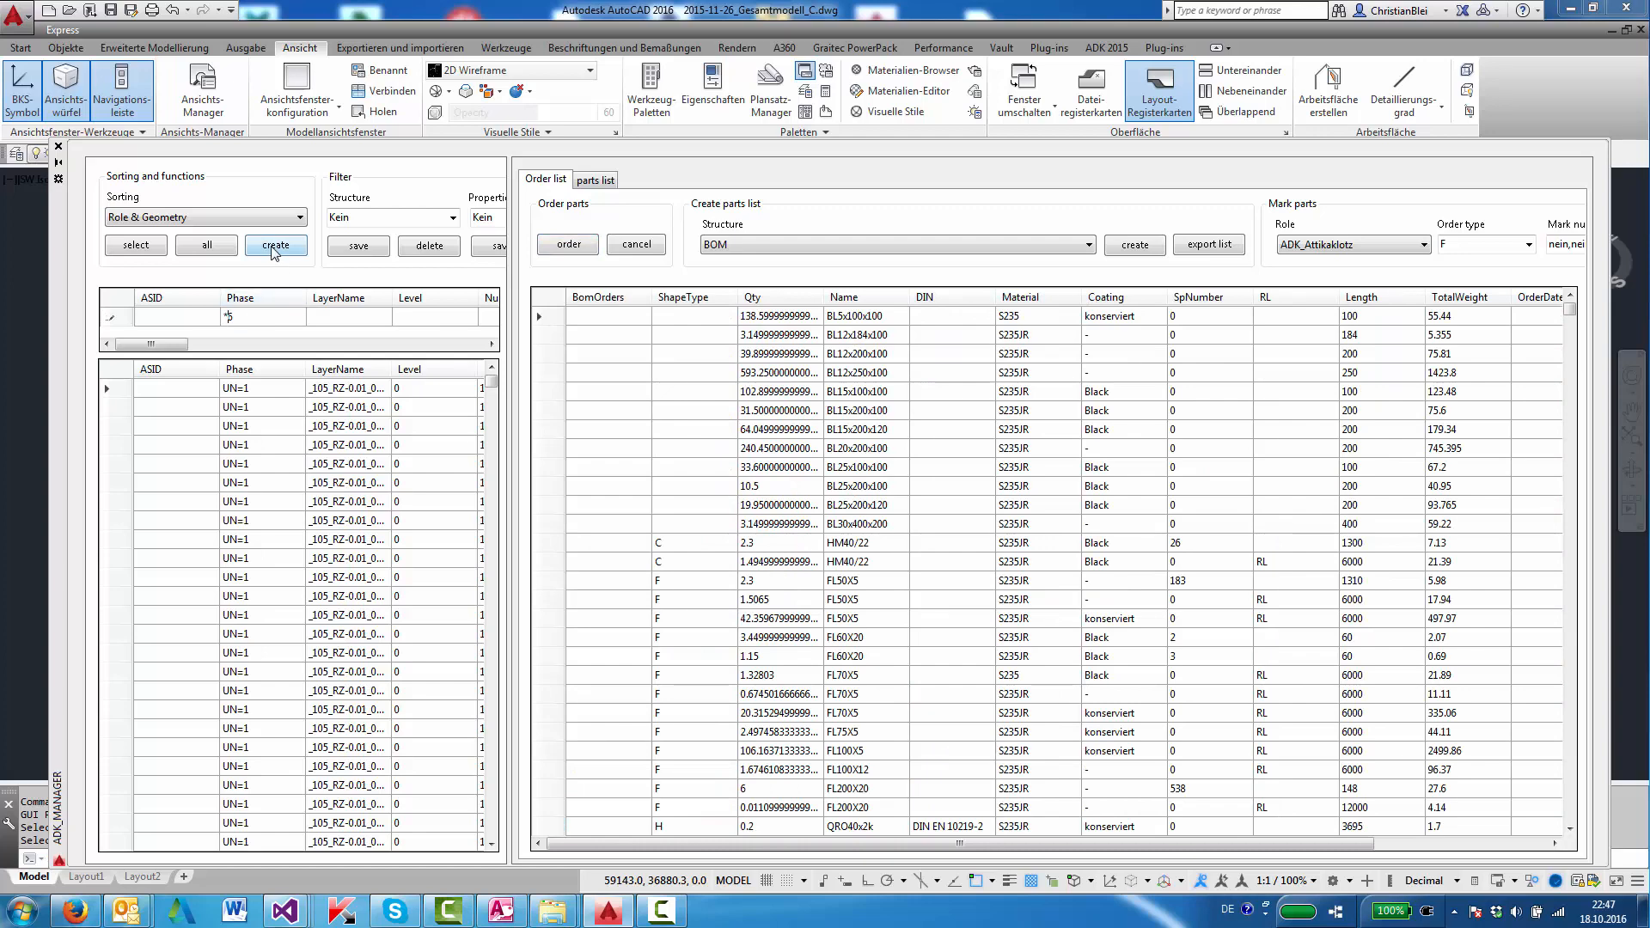
pyautogui.click(275, 244)
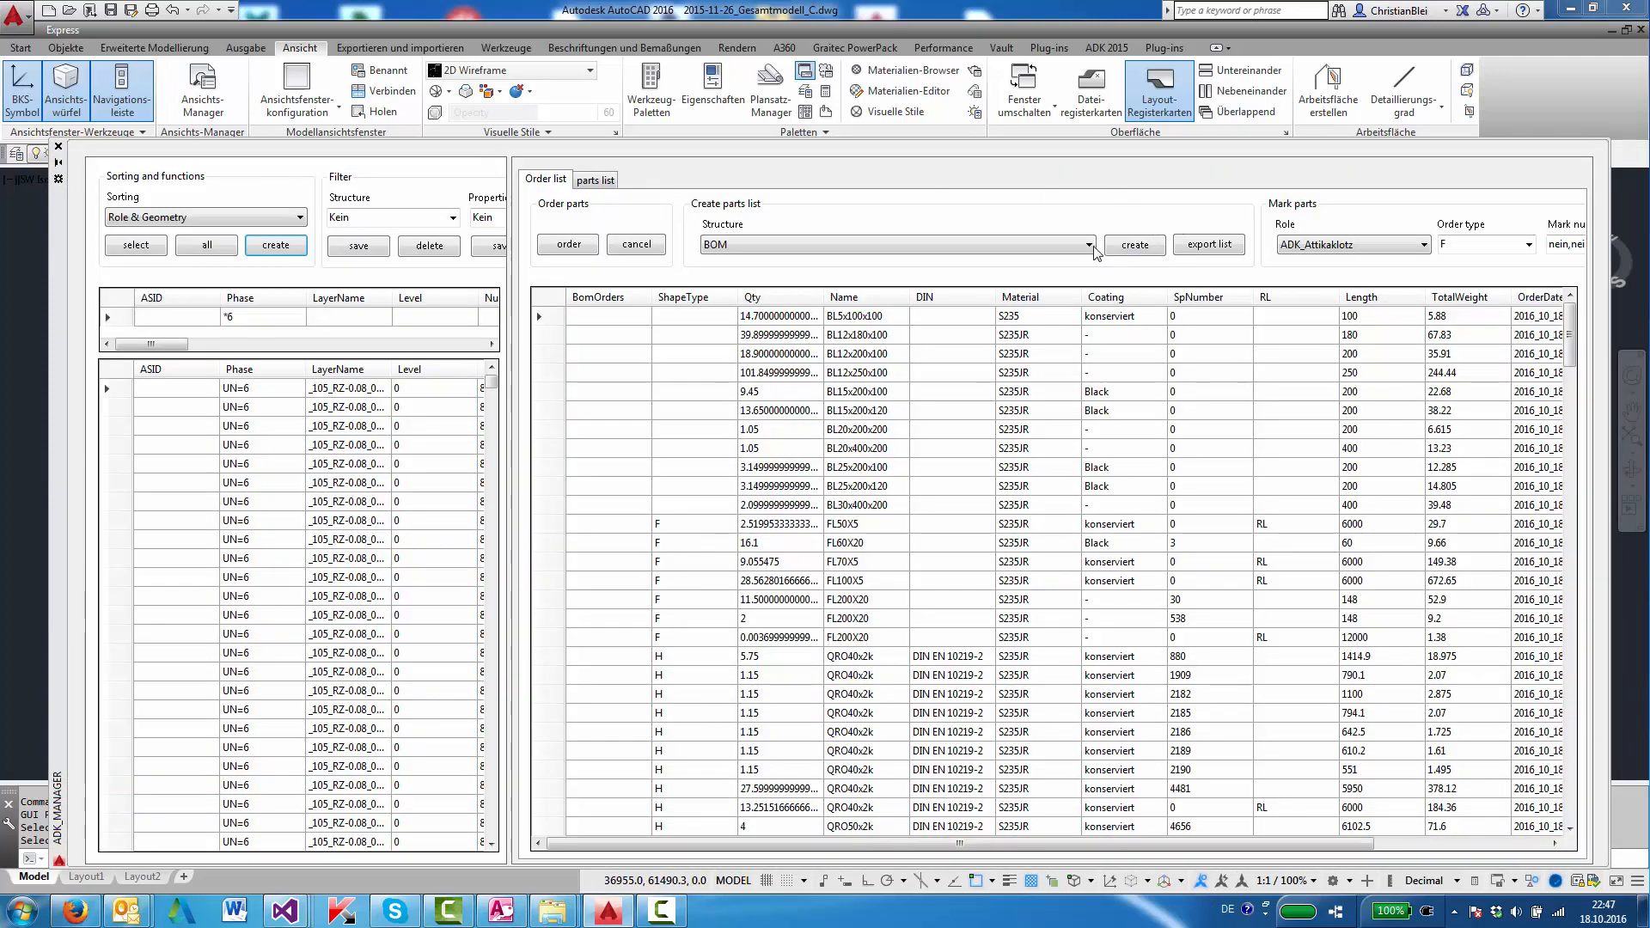
# Regroup the order list by the Name & ASID structure, listing each part with its ASID.
pyautogui.click(1092, 244)
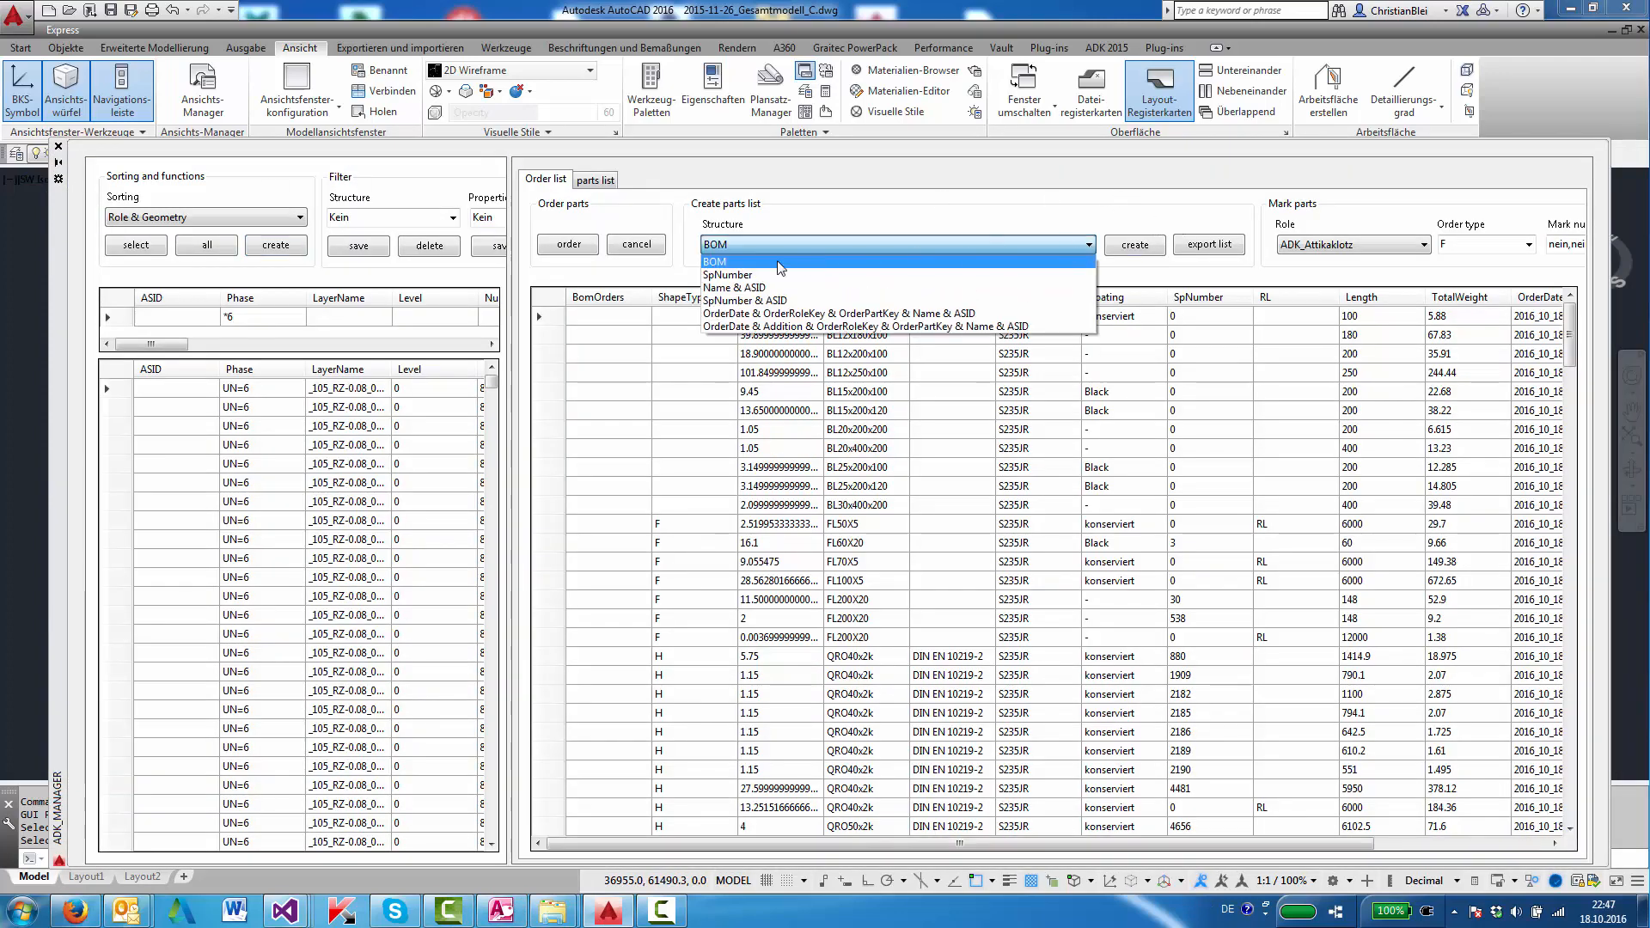
pyautogui.moveTo(750, 279)
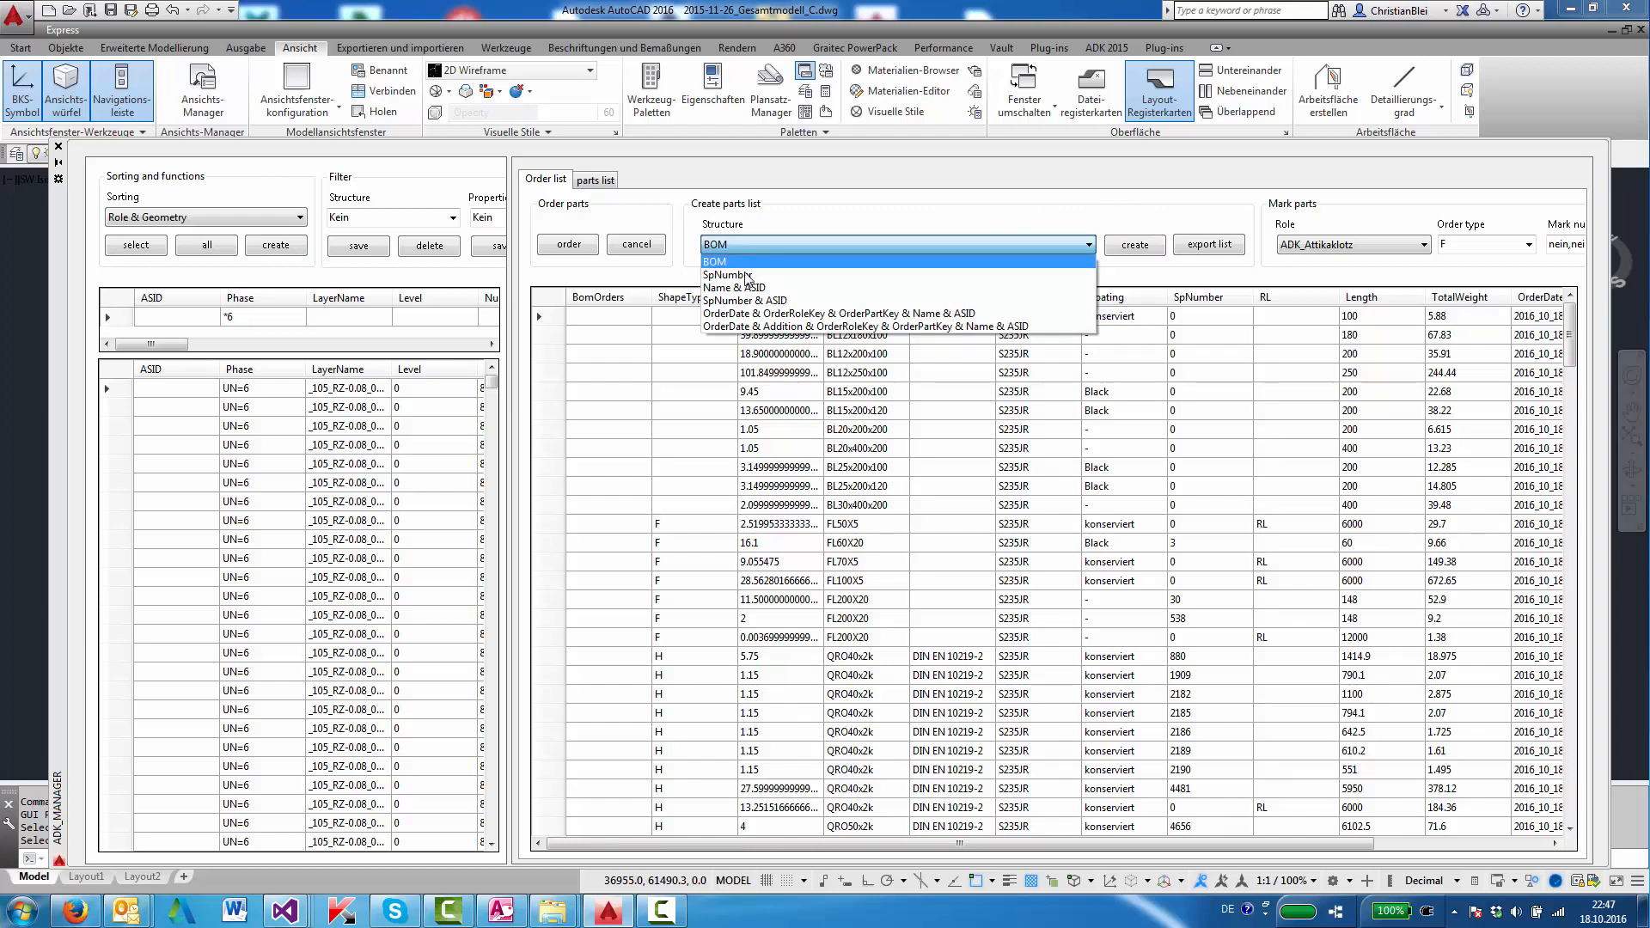
pyautogui.click(734, 287)
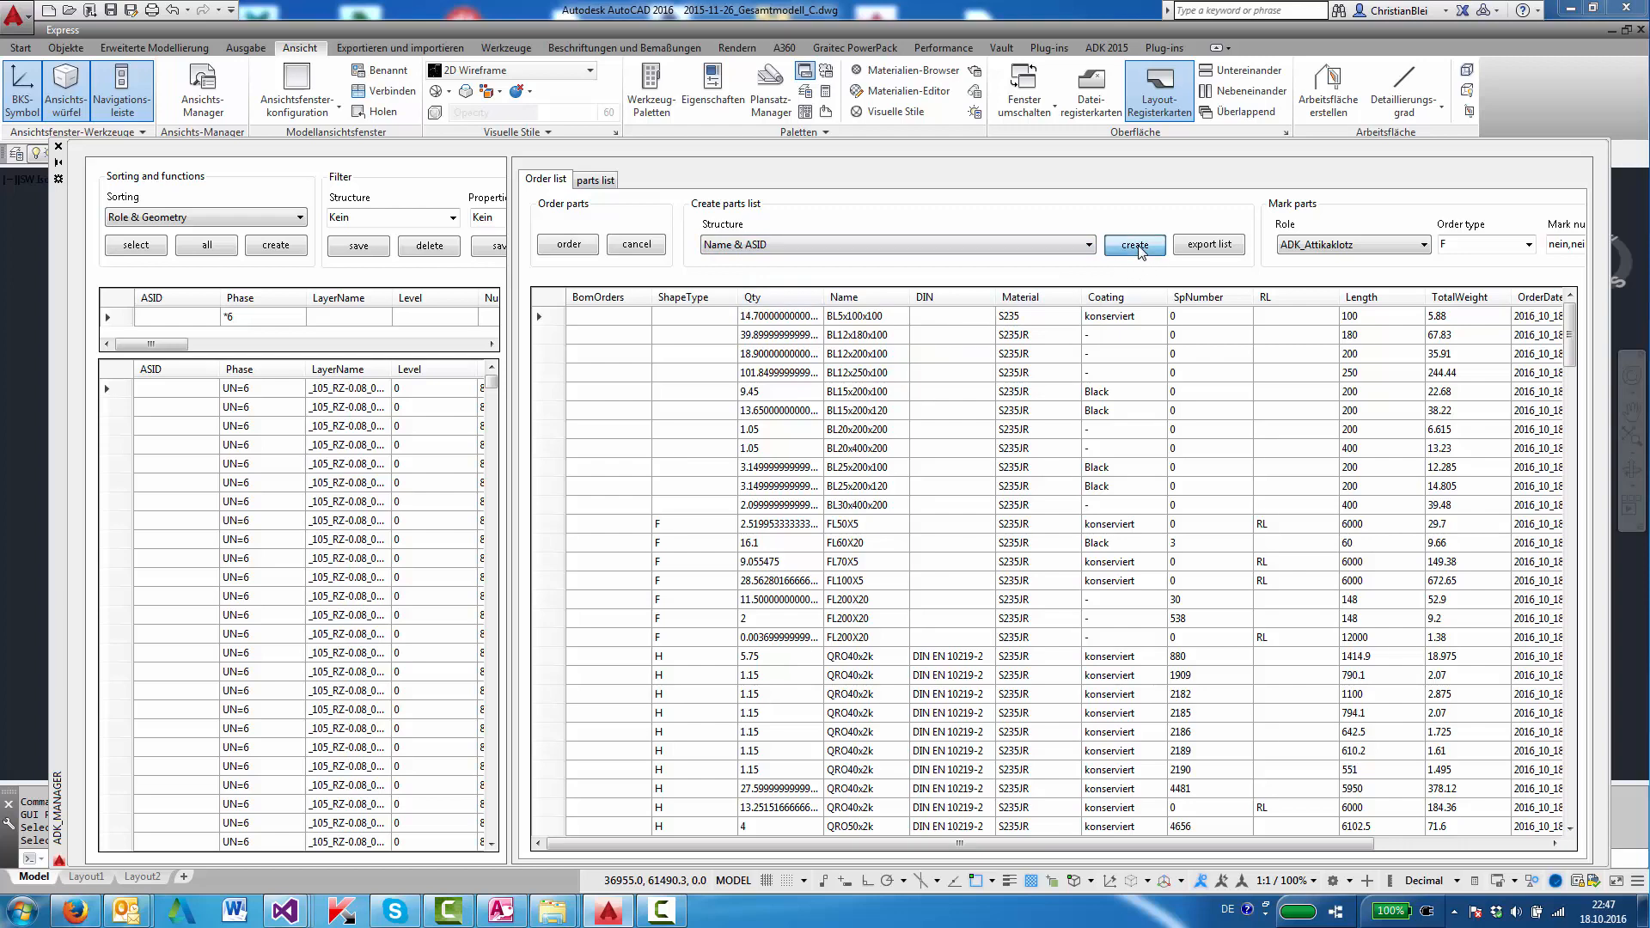
pyautogui.click(1135, 244)
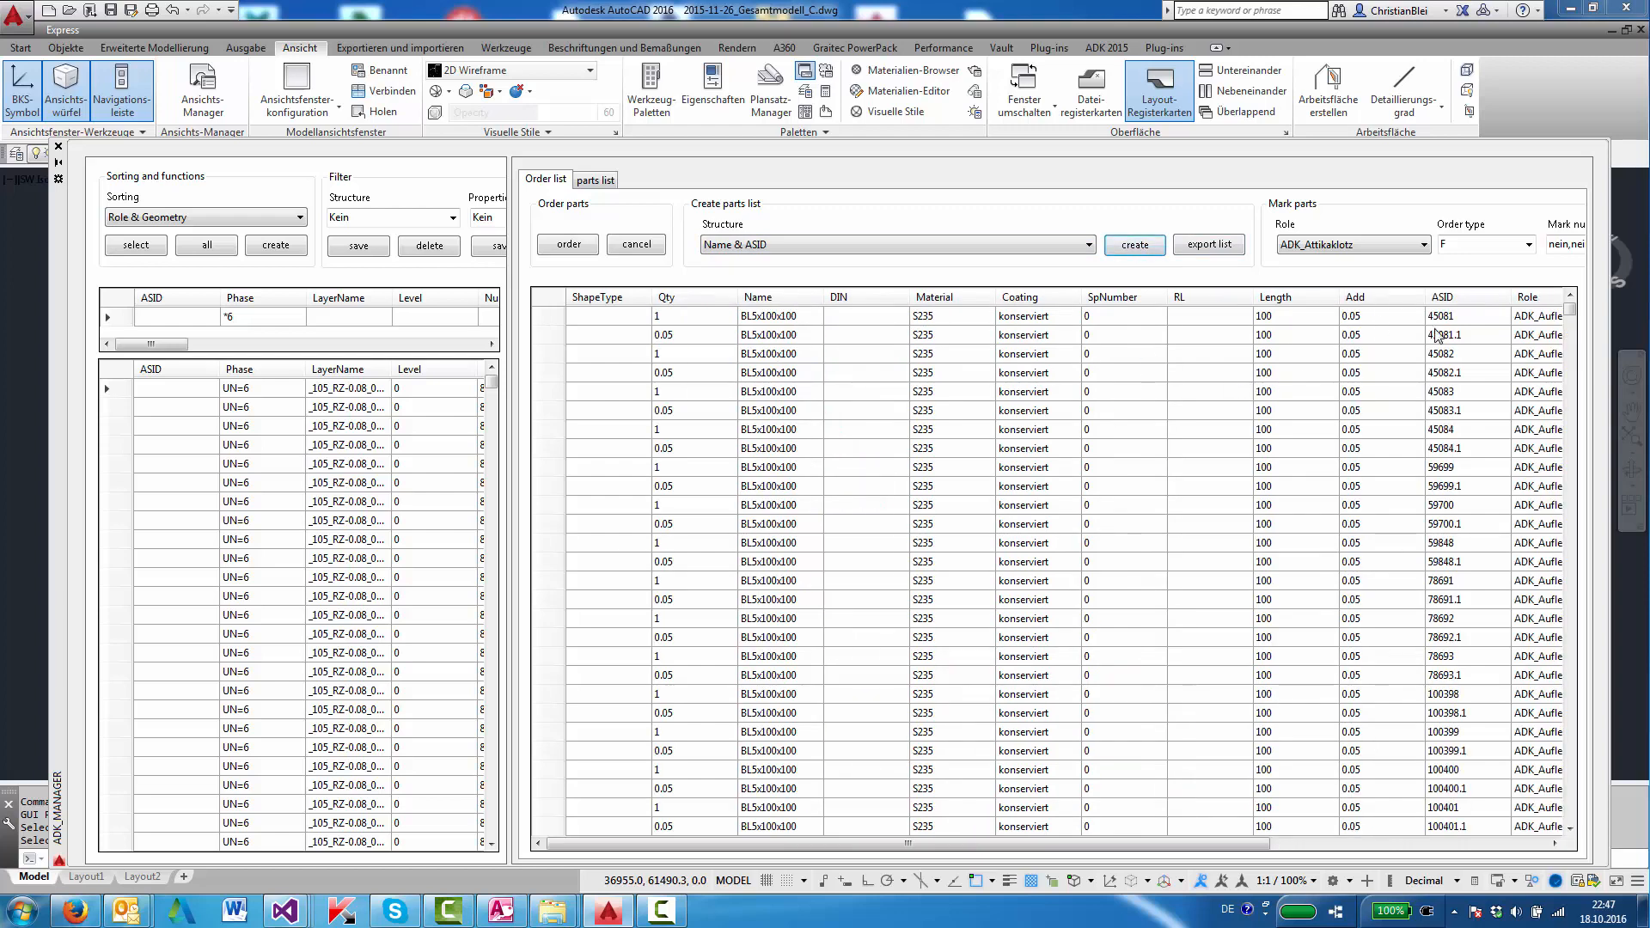
pyautogui.moveTo(1473, 327)
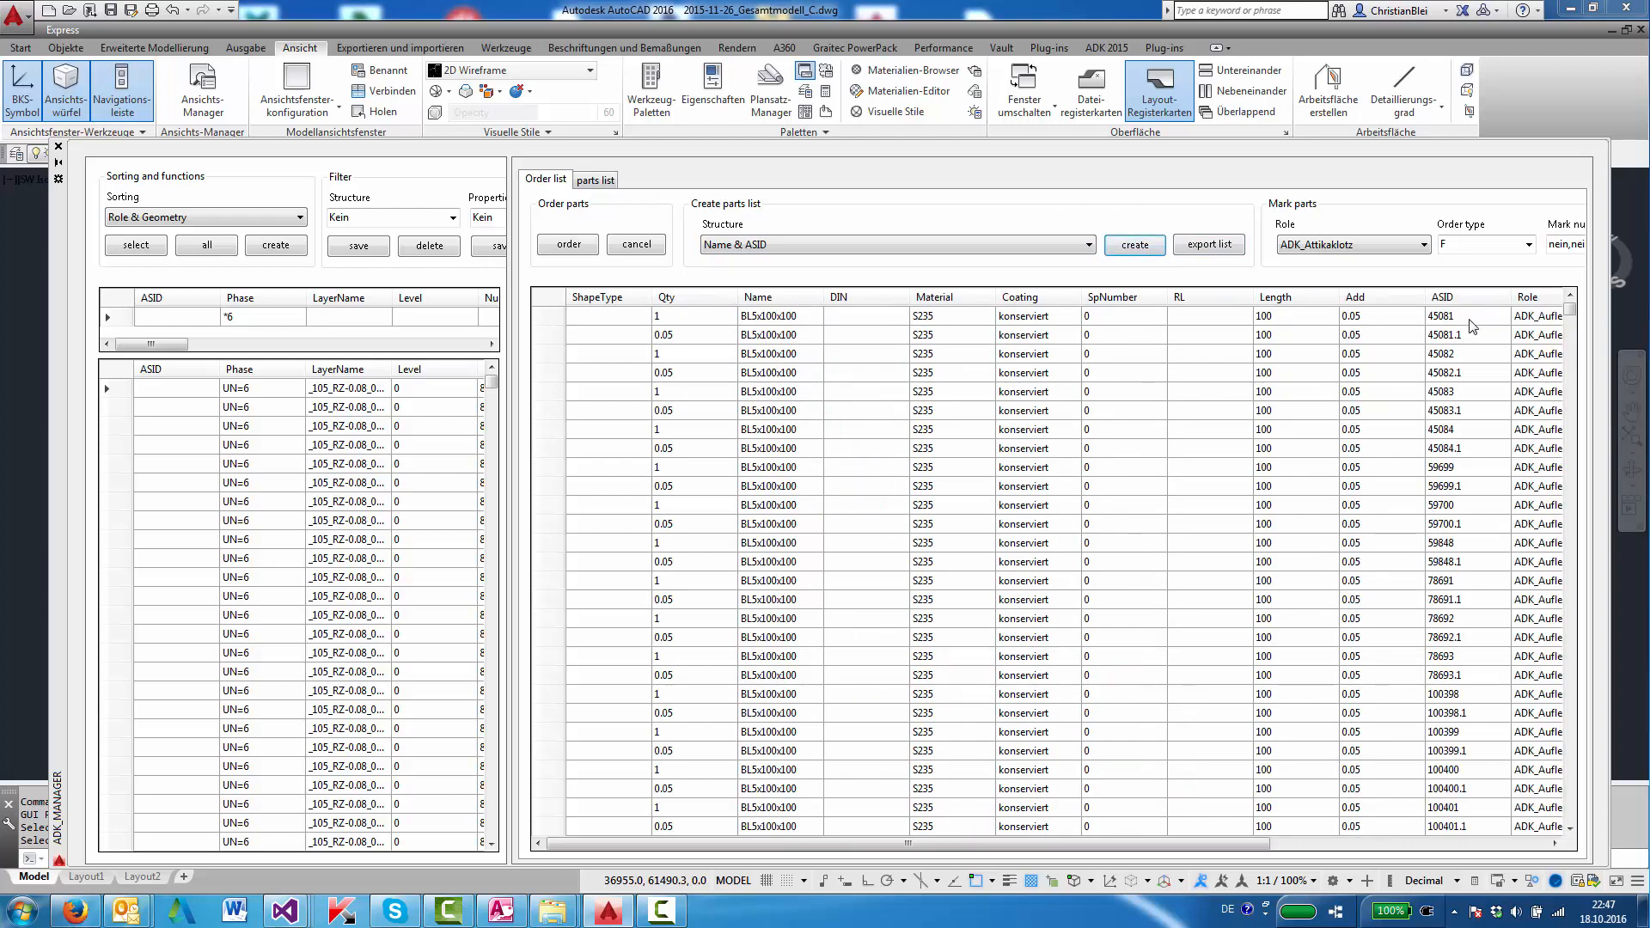
pyautogui.moveTo(665, 342)
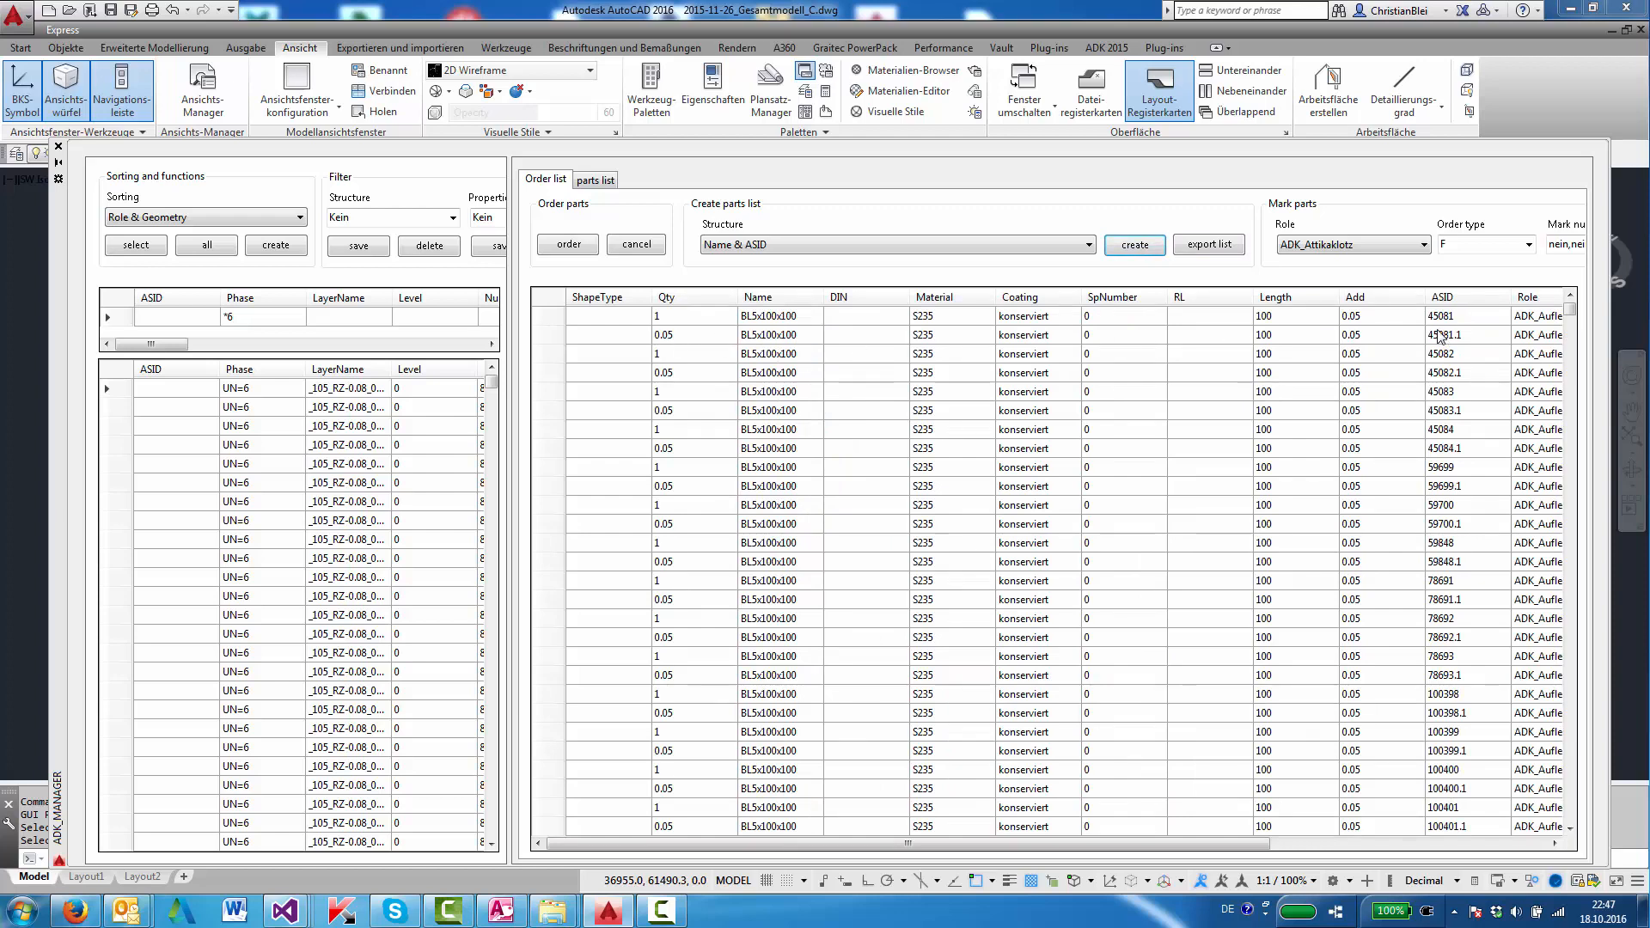
pyautogui.moveTo(1463, 322)
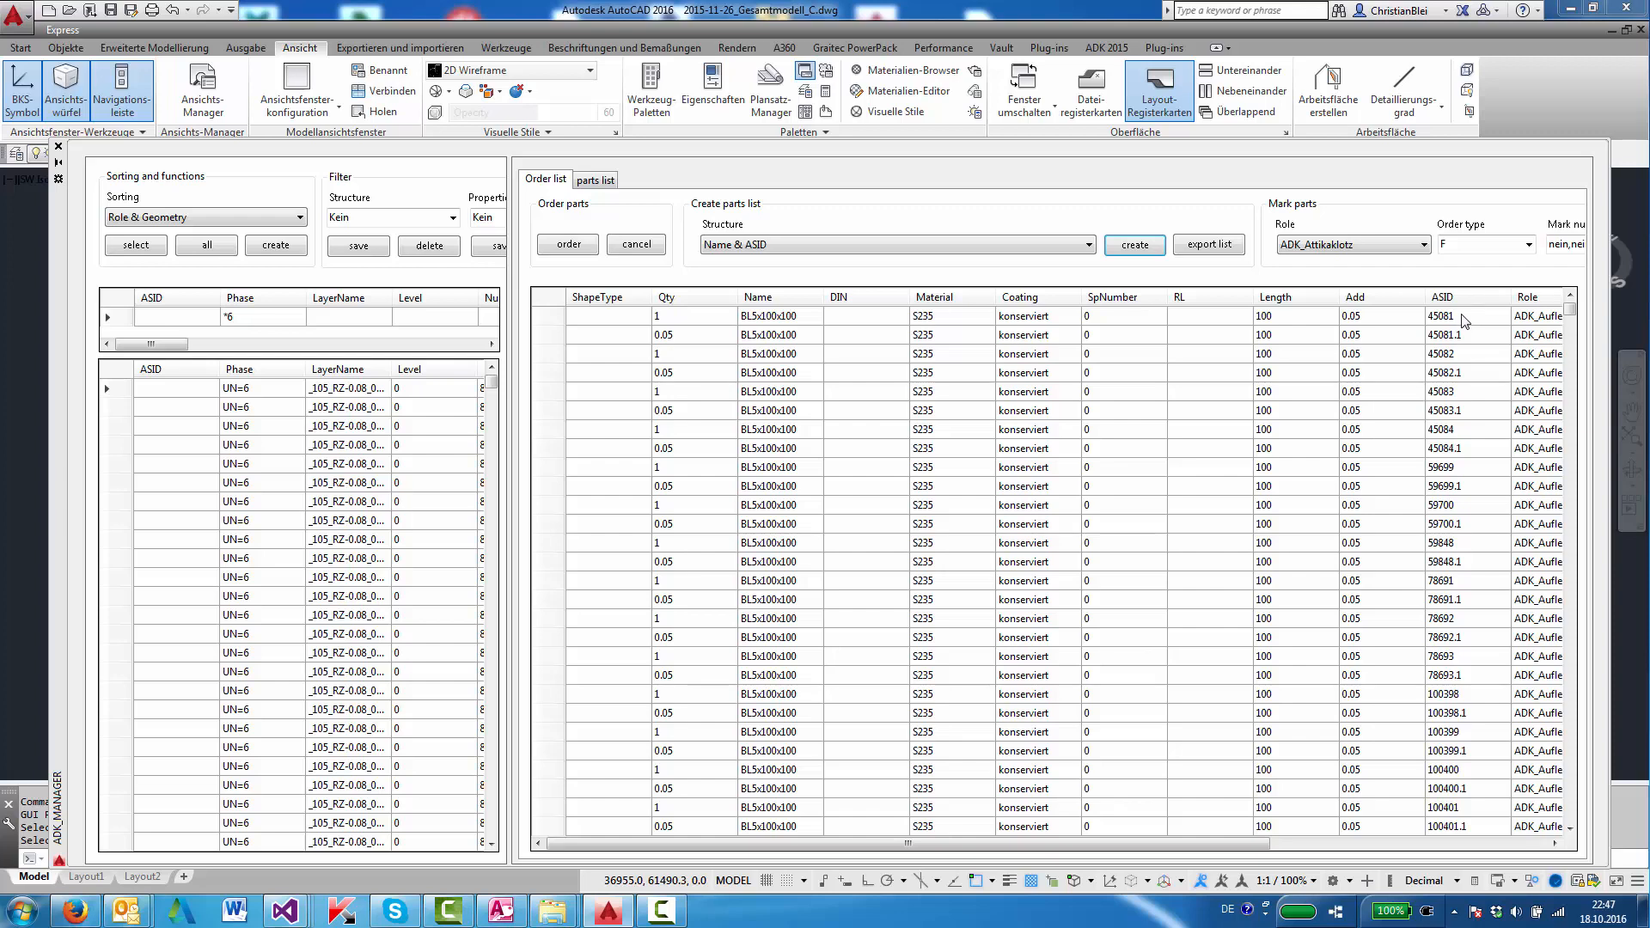
pyautogui.moveTo(670, 325)
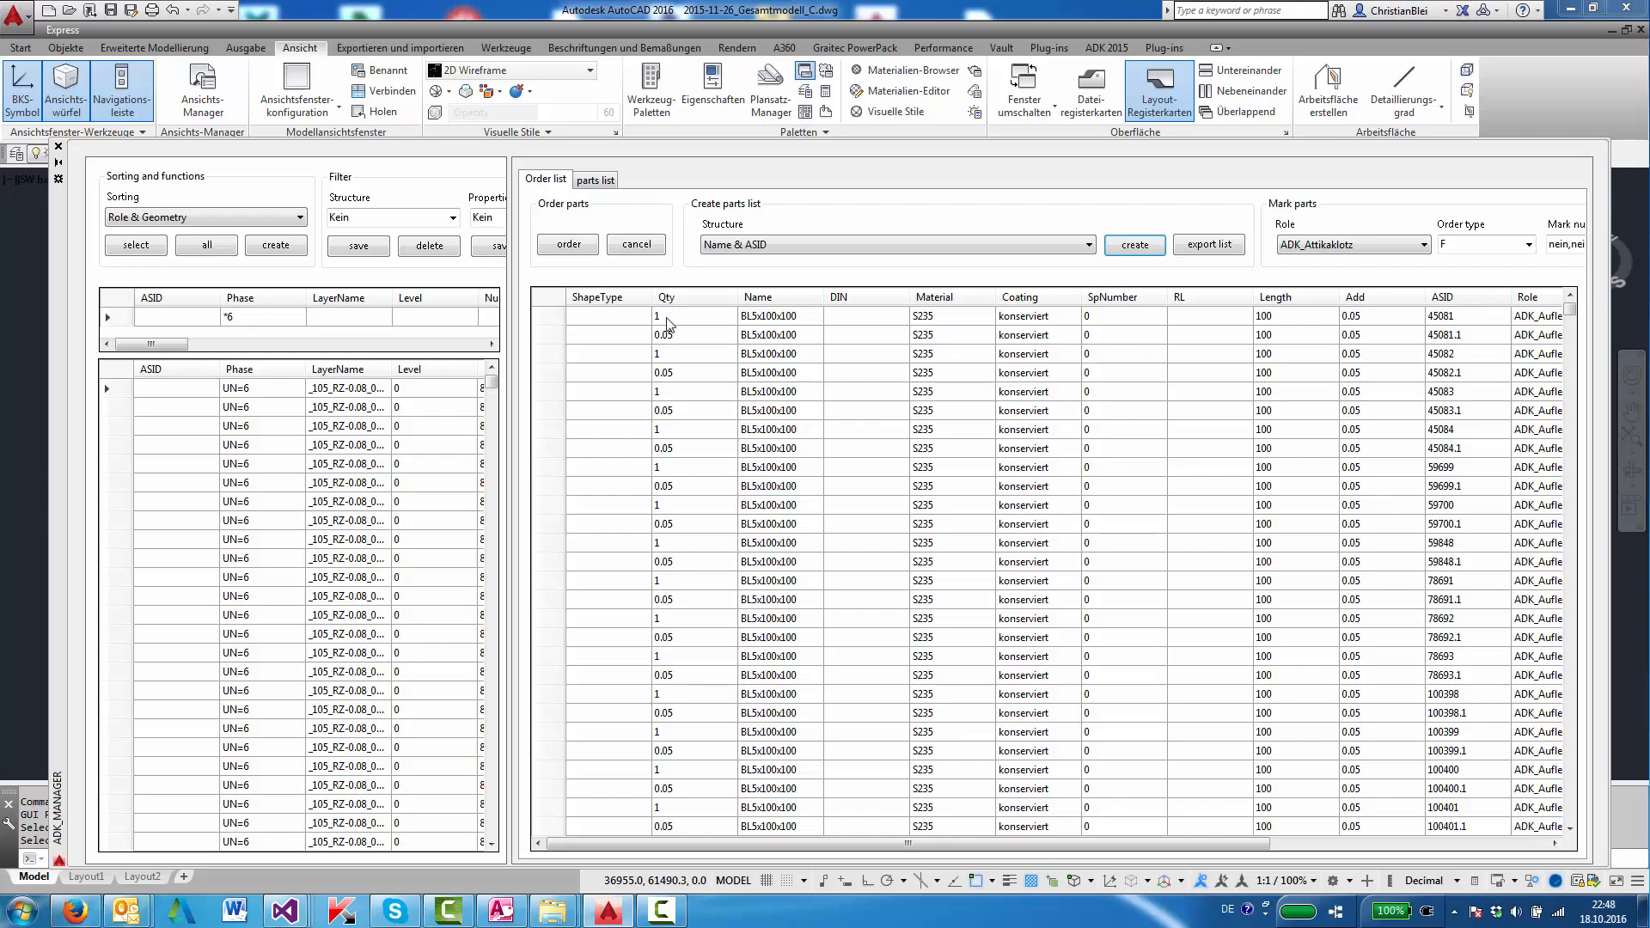
pyautogui.moveTo(678, 340)
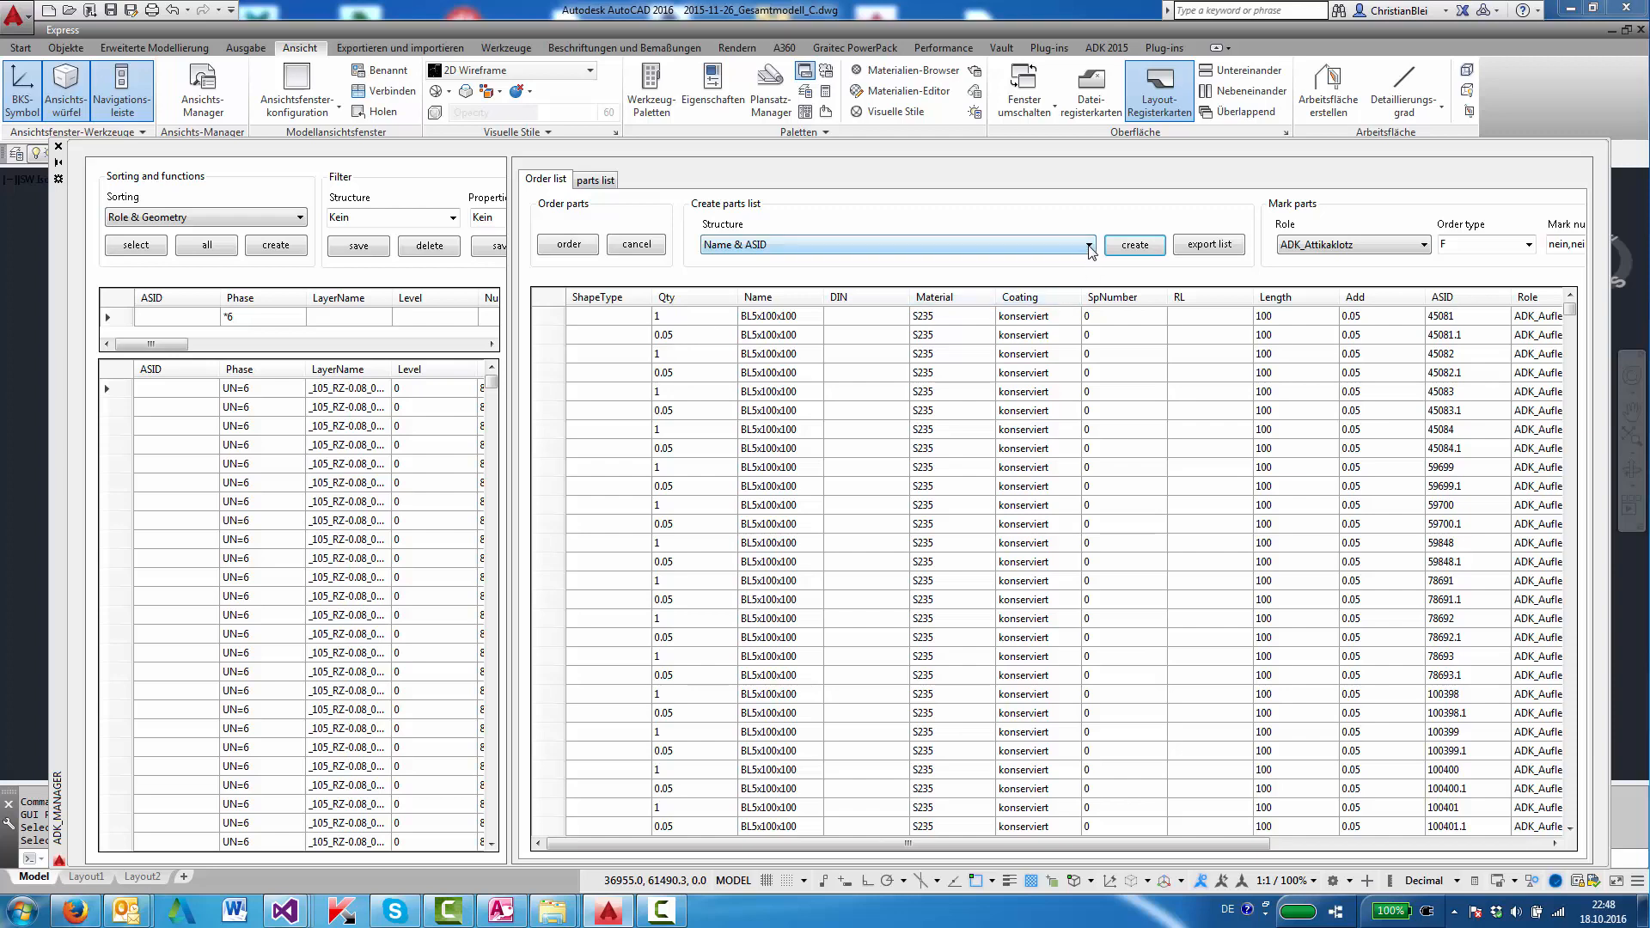
# Rebuild the phase 6 order list with the BOM structure and export it to Excel.
pyautogui.click(1090, 244)
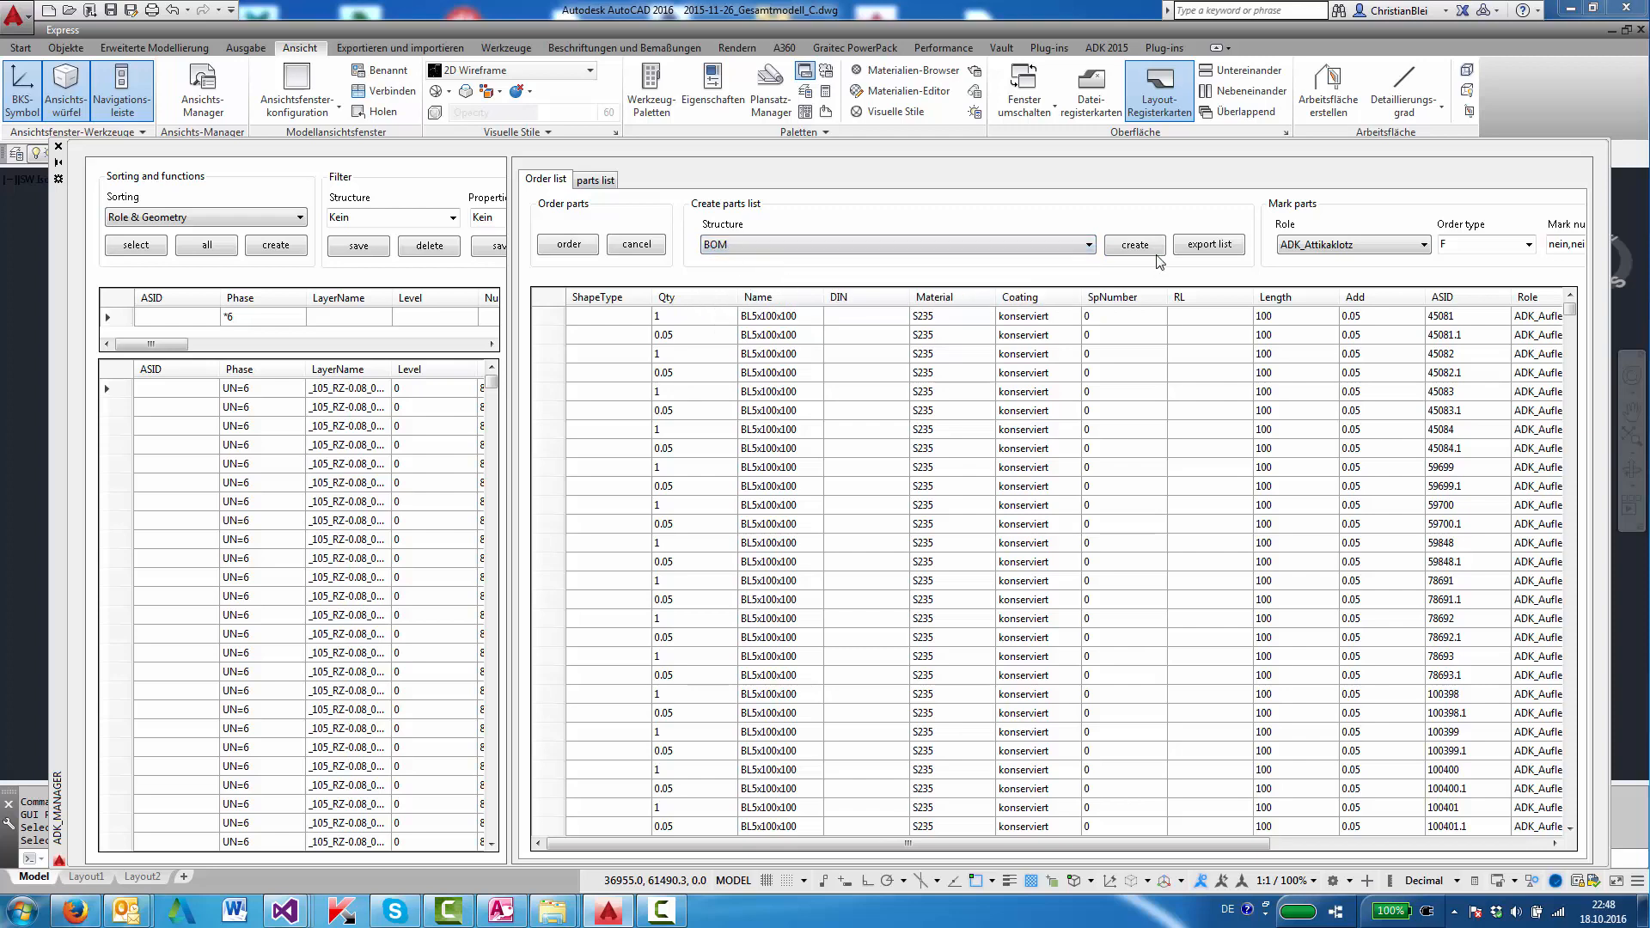
pyautogui.click(1134, 244)
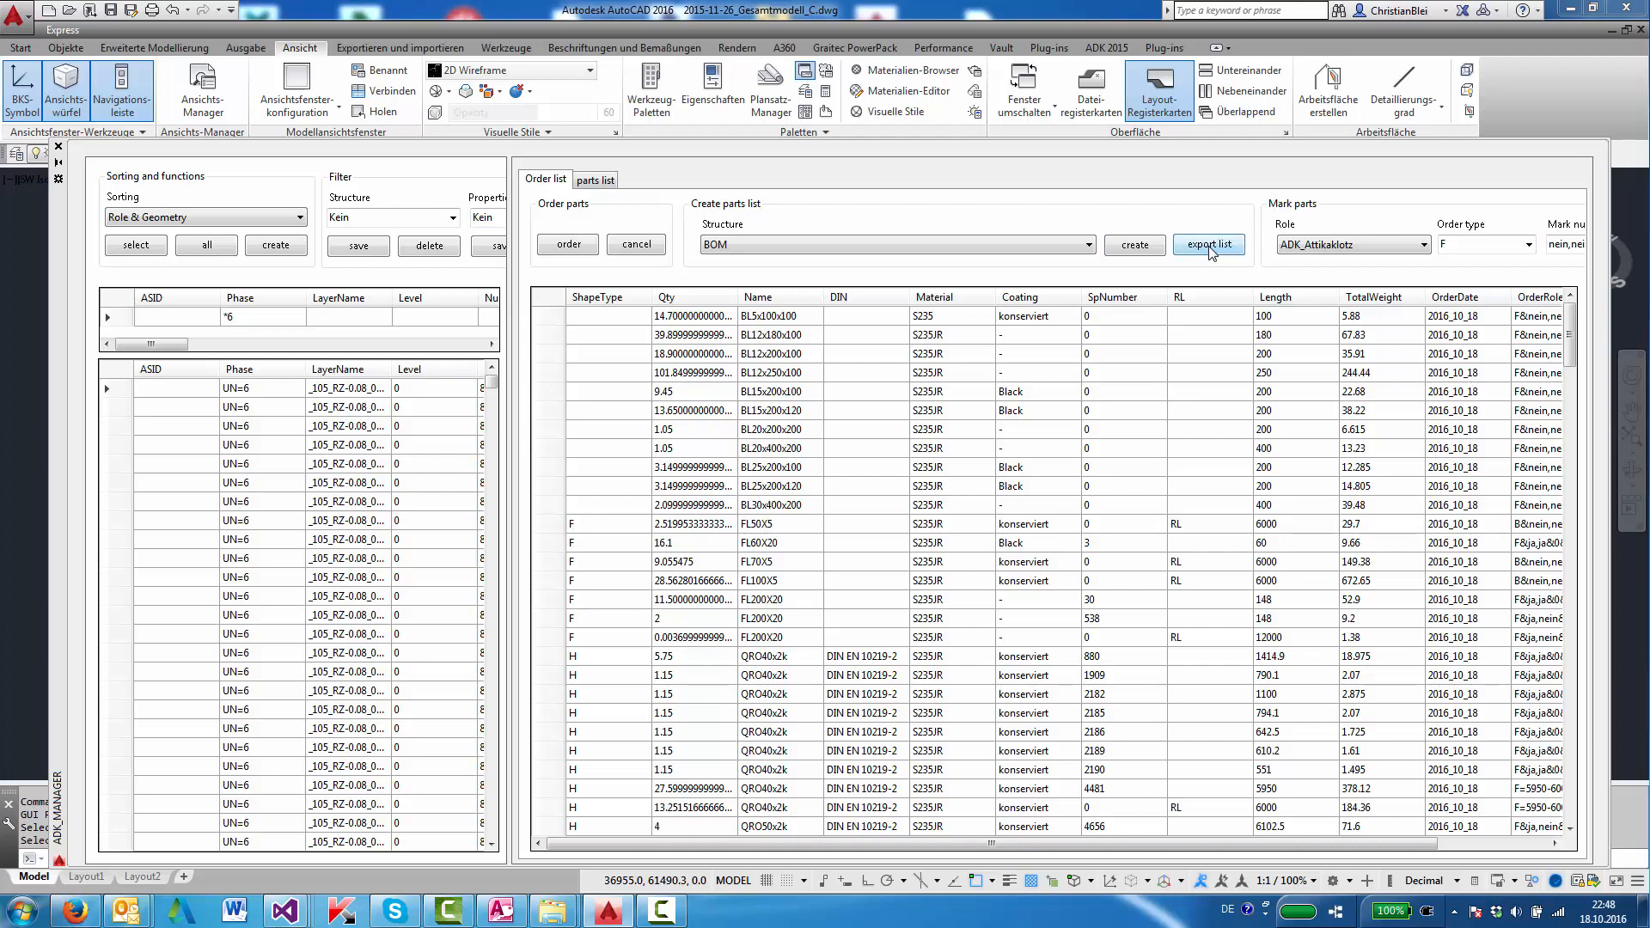
pyautogui.click(1209, 244)
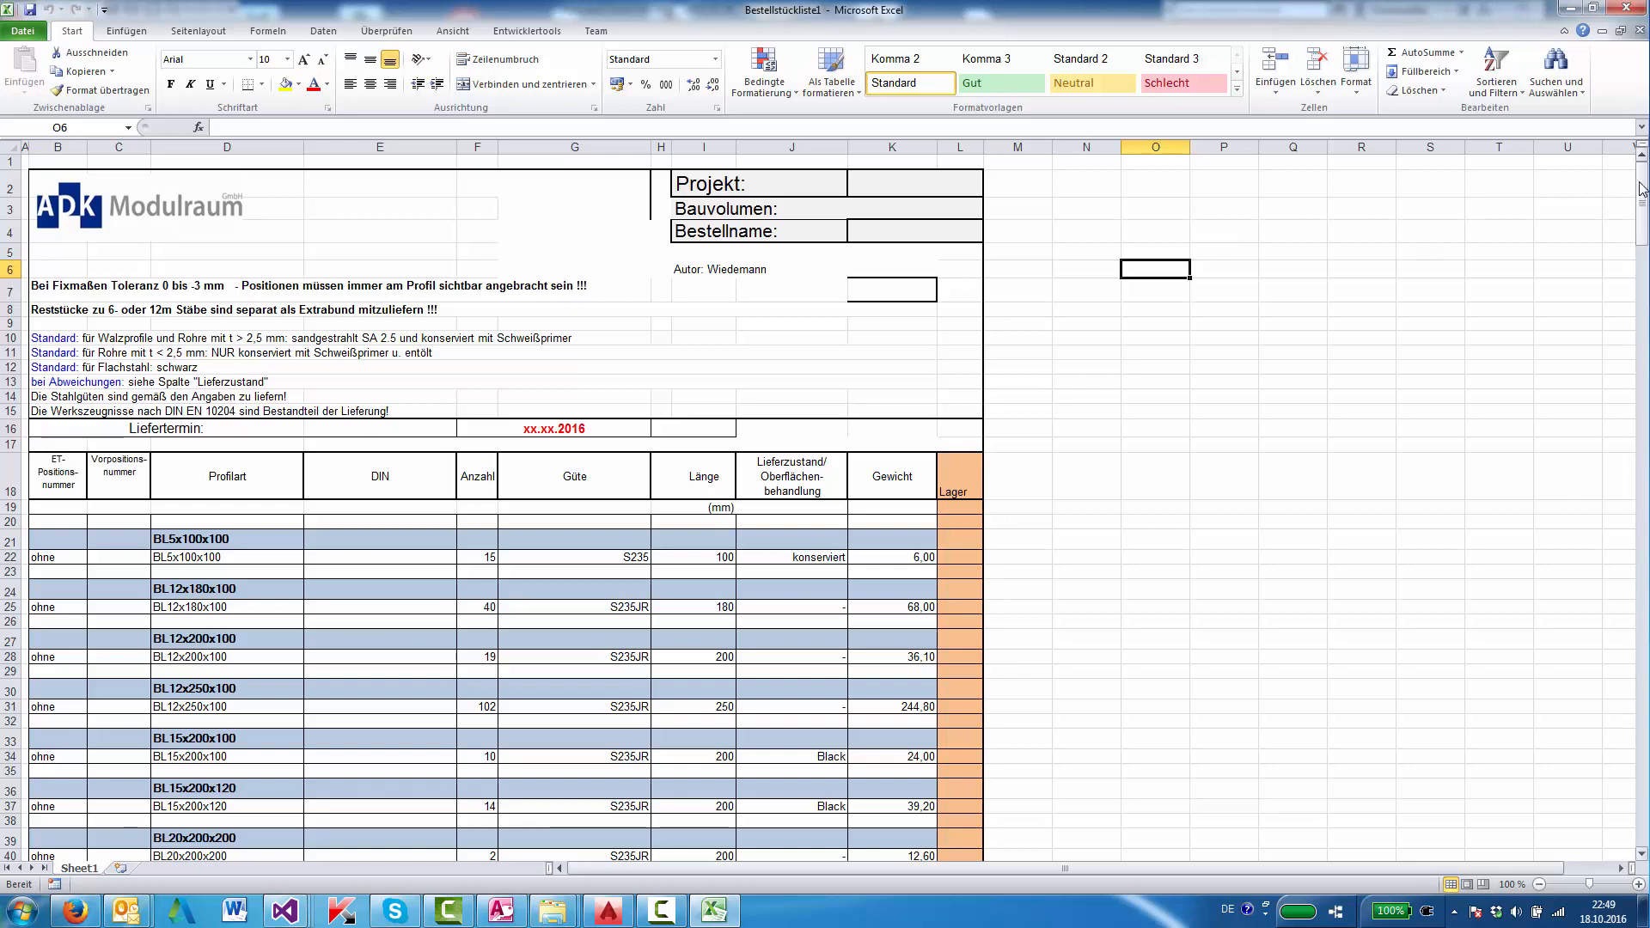
# Scroll Bestellstückliste1 down to row 363 showing the Gesamtgewicht total 91644,99.
pyautogui.scroll(-3)
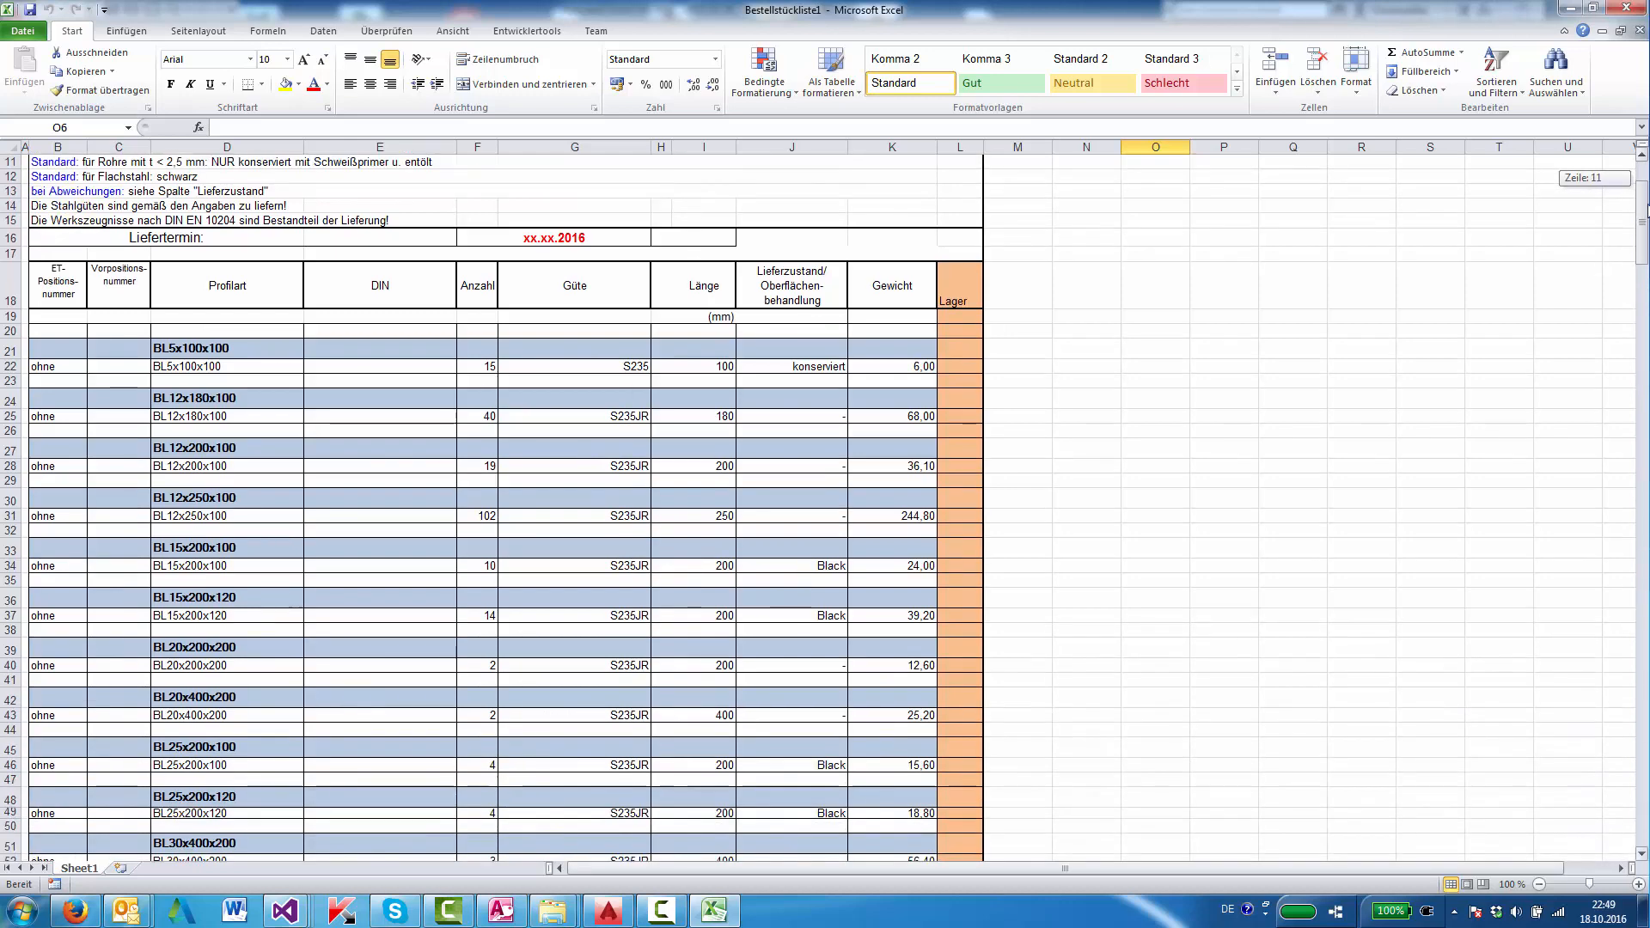
pyautogui.scroll(-3)
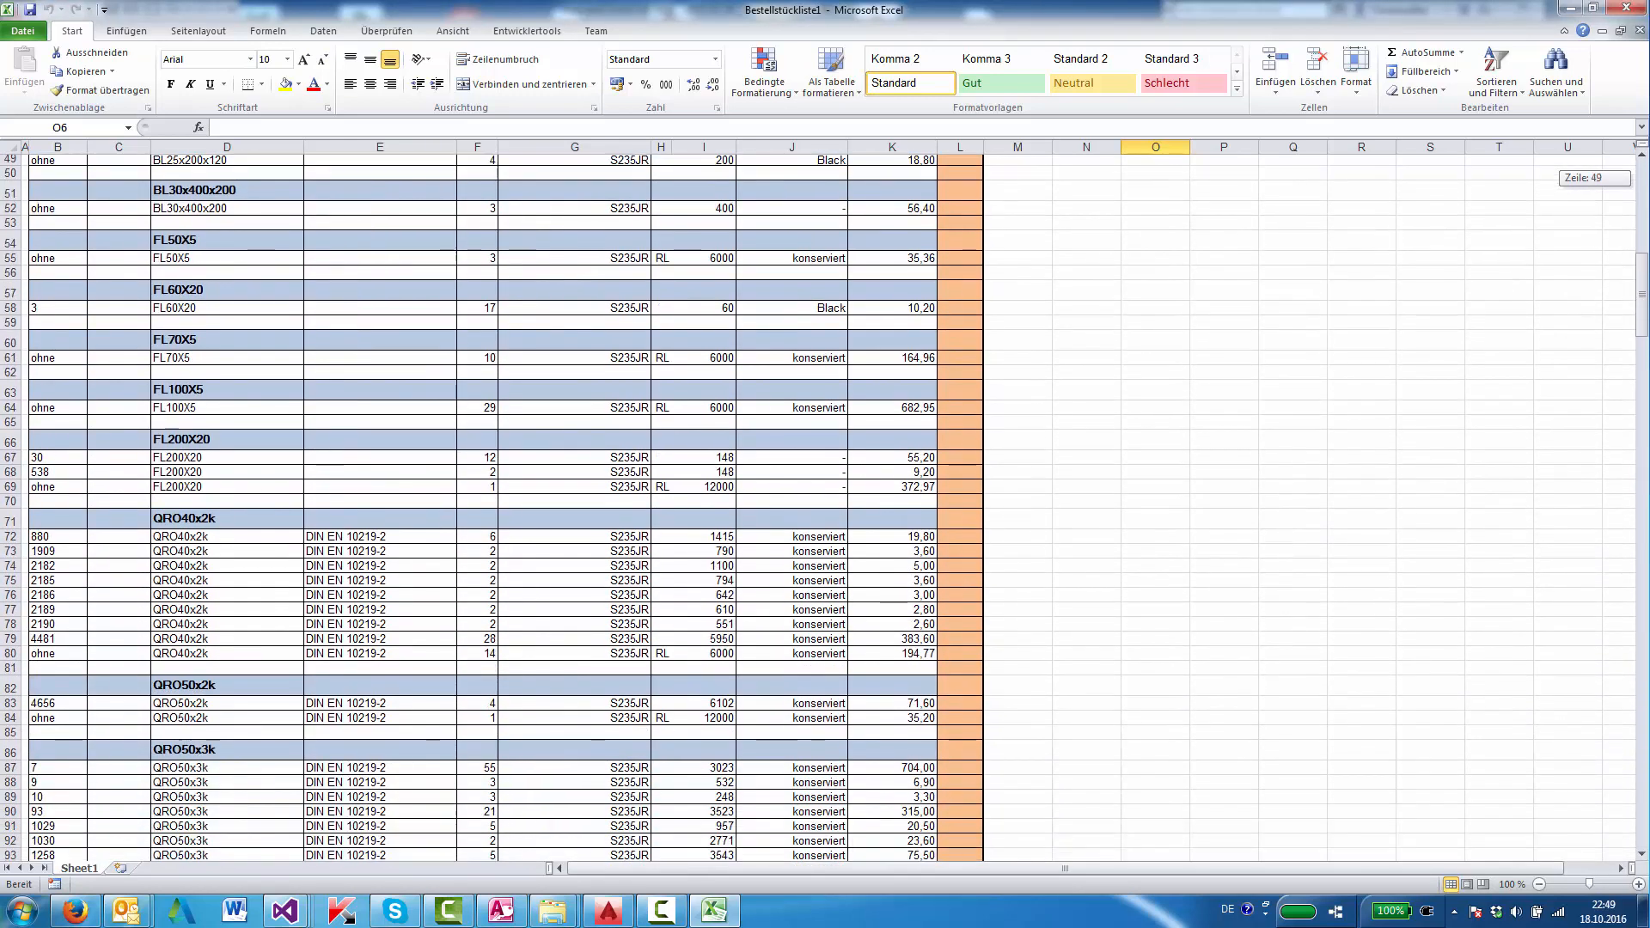
pyautogui.scroll(-3)
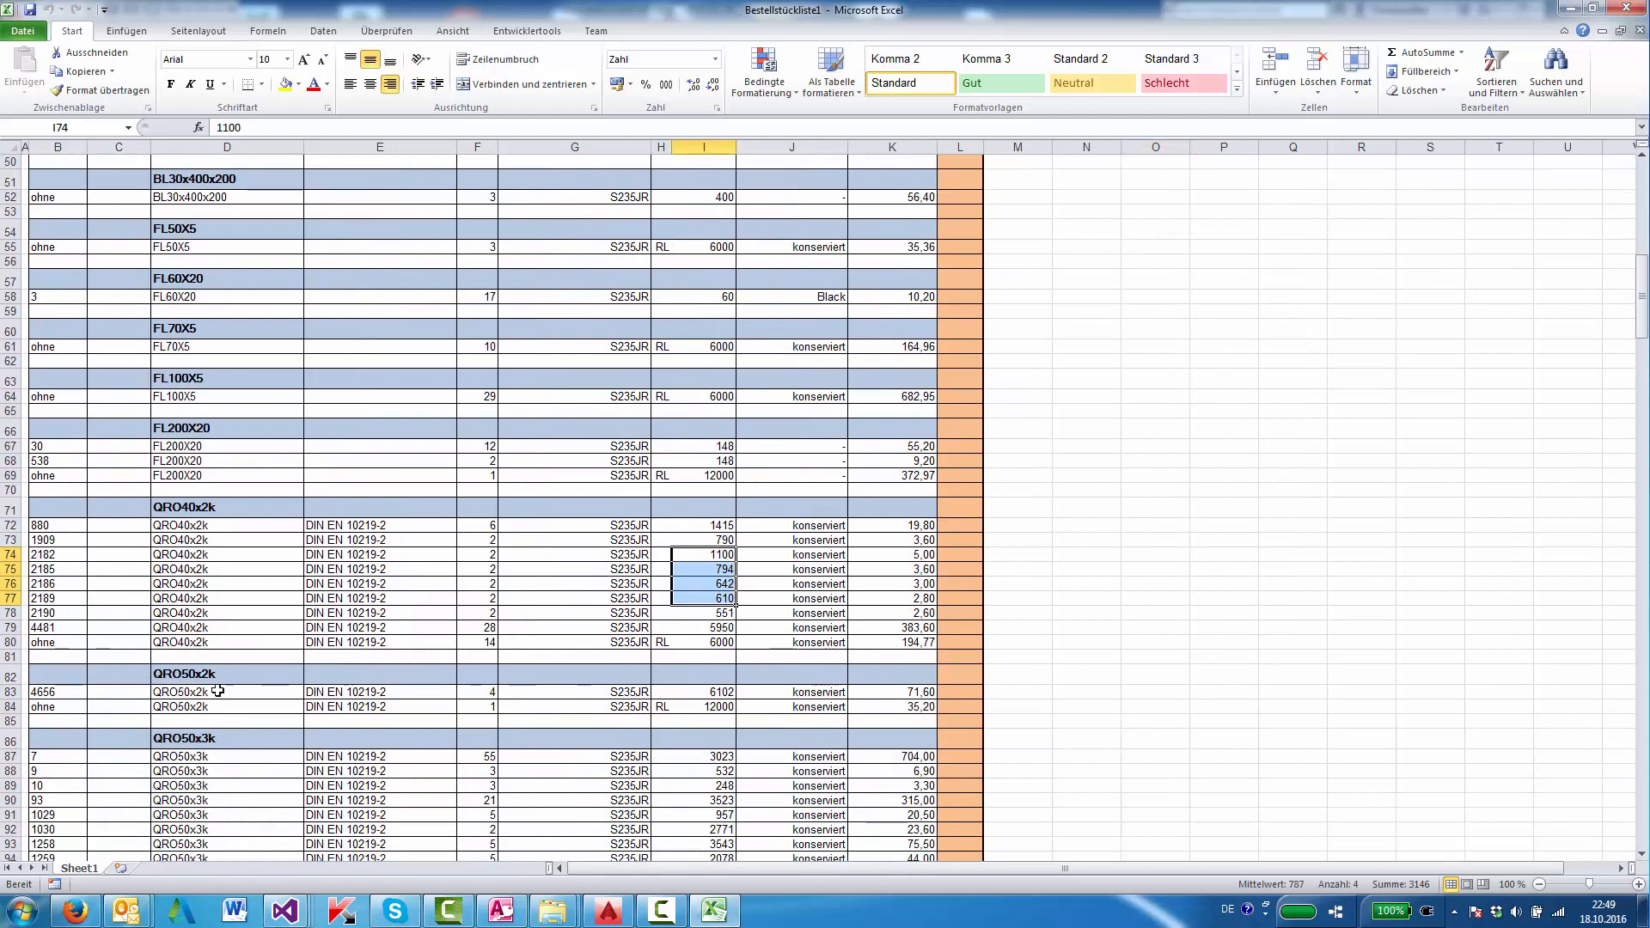
pyautogui.click(703, 643)
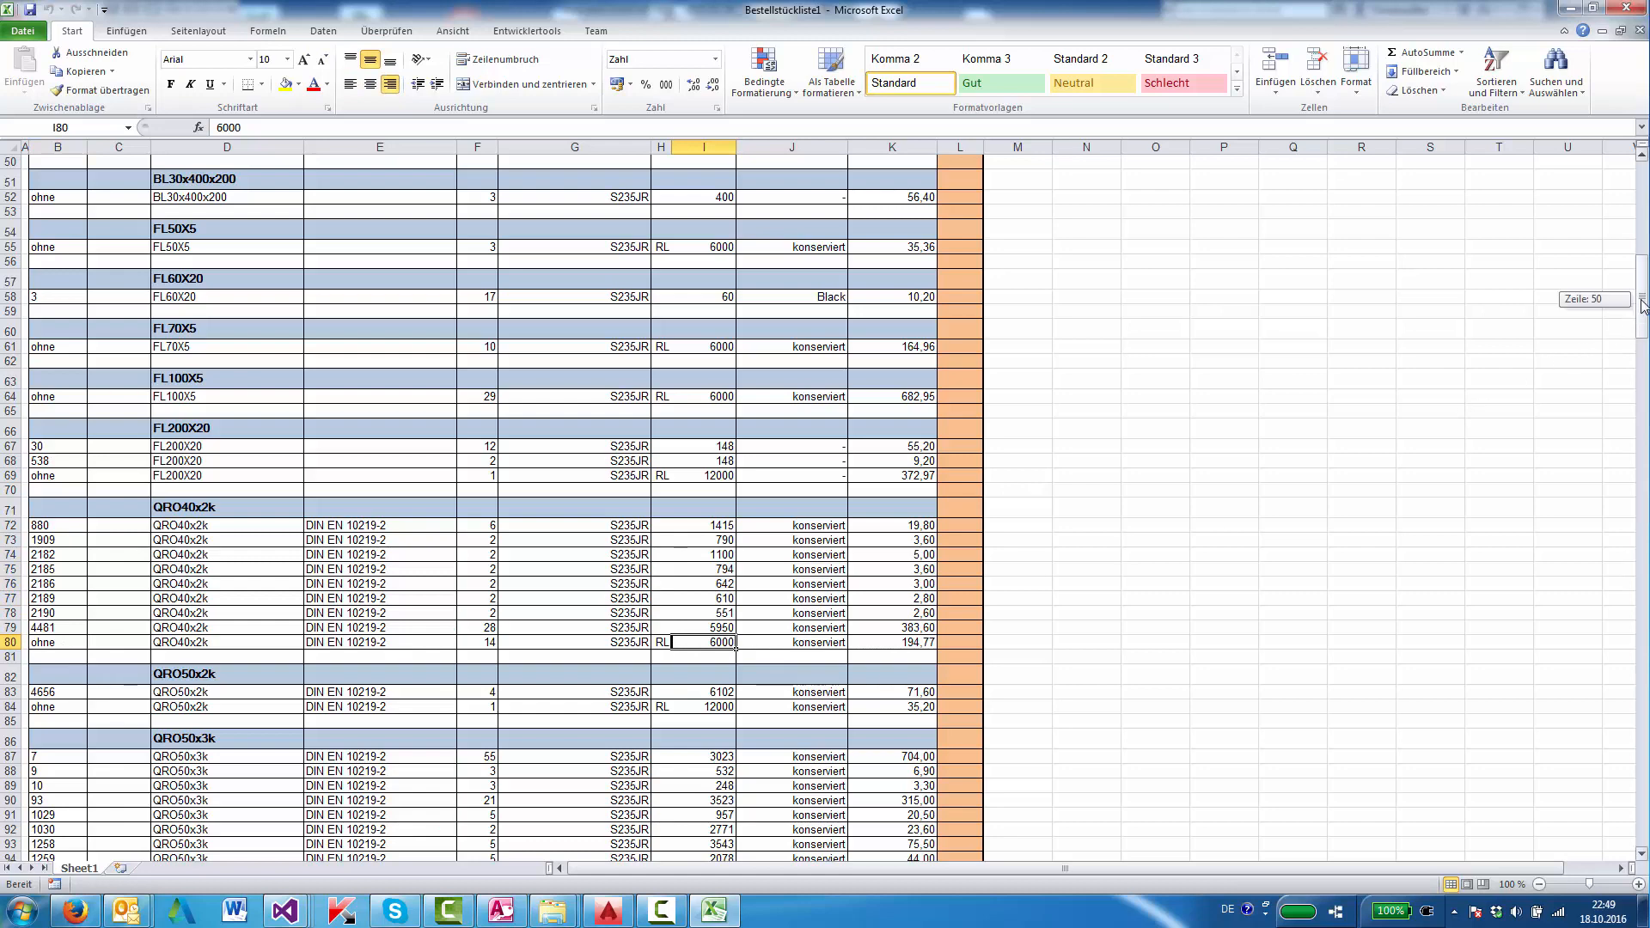
pyautogui.scroll(-3)
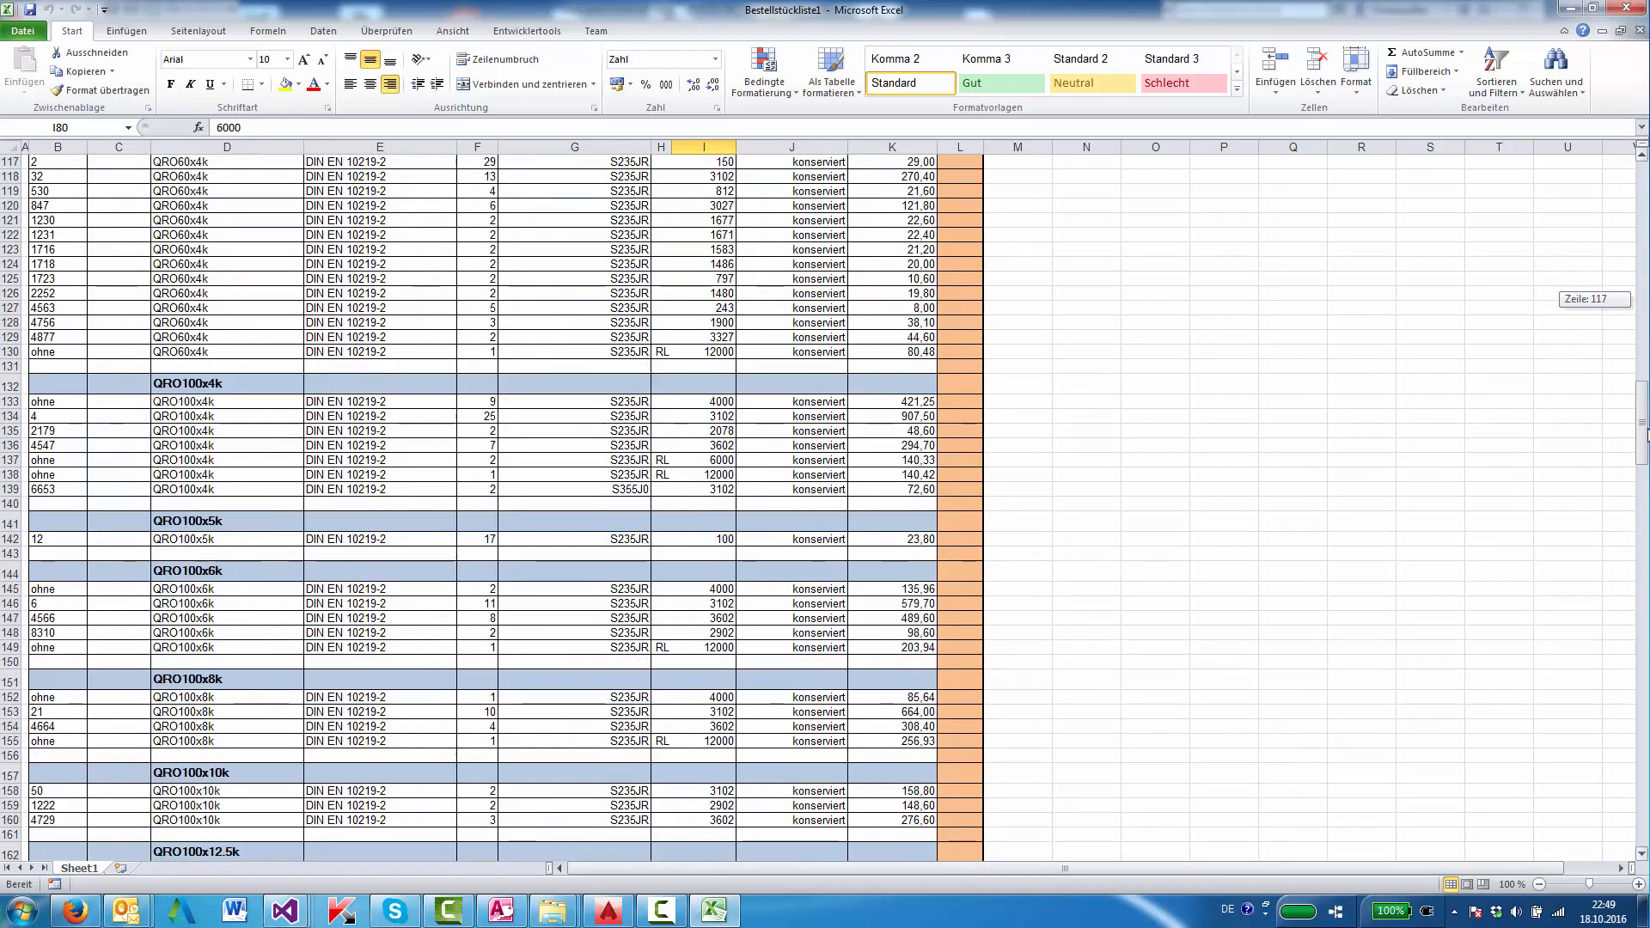
pyautogui.scroll(-3)
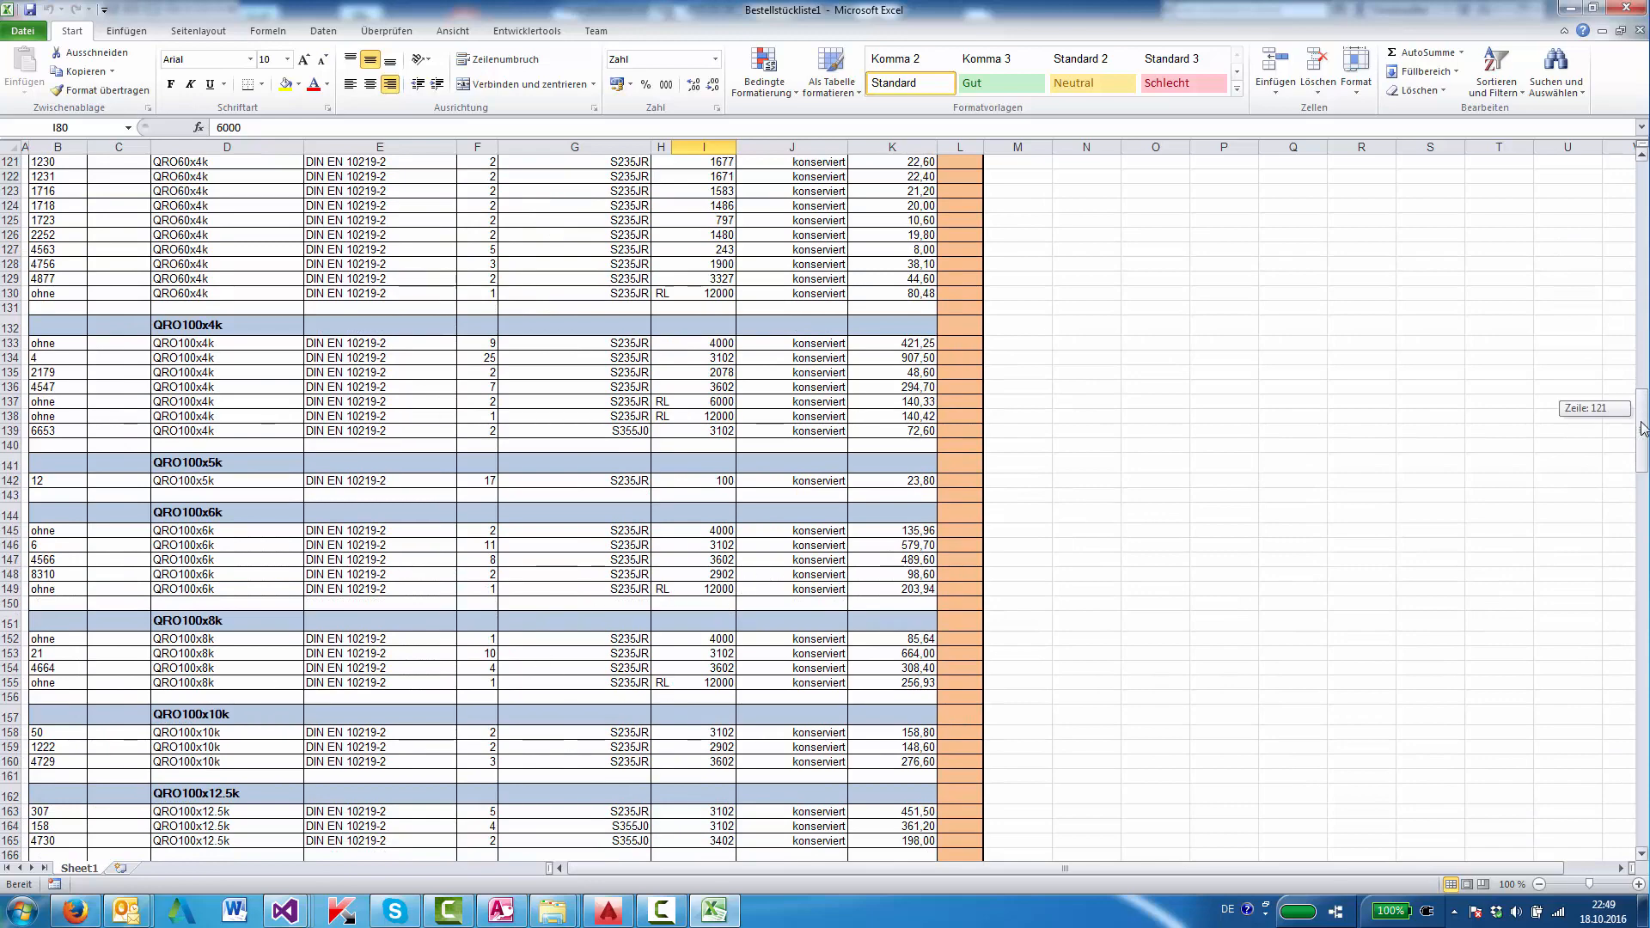
pyautogui.scroll(-3)
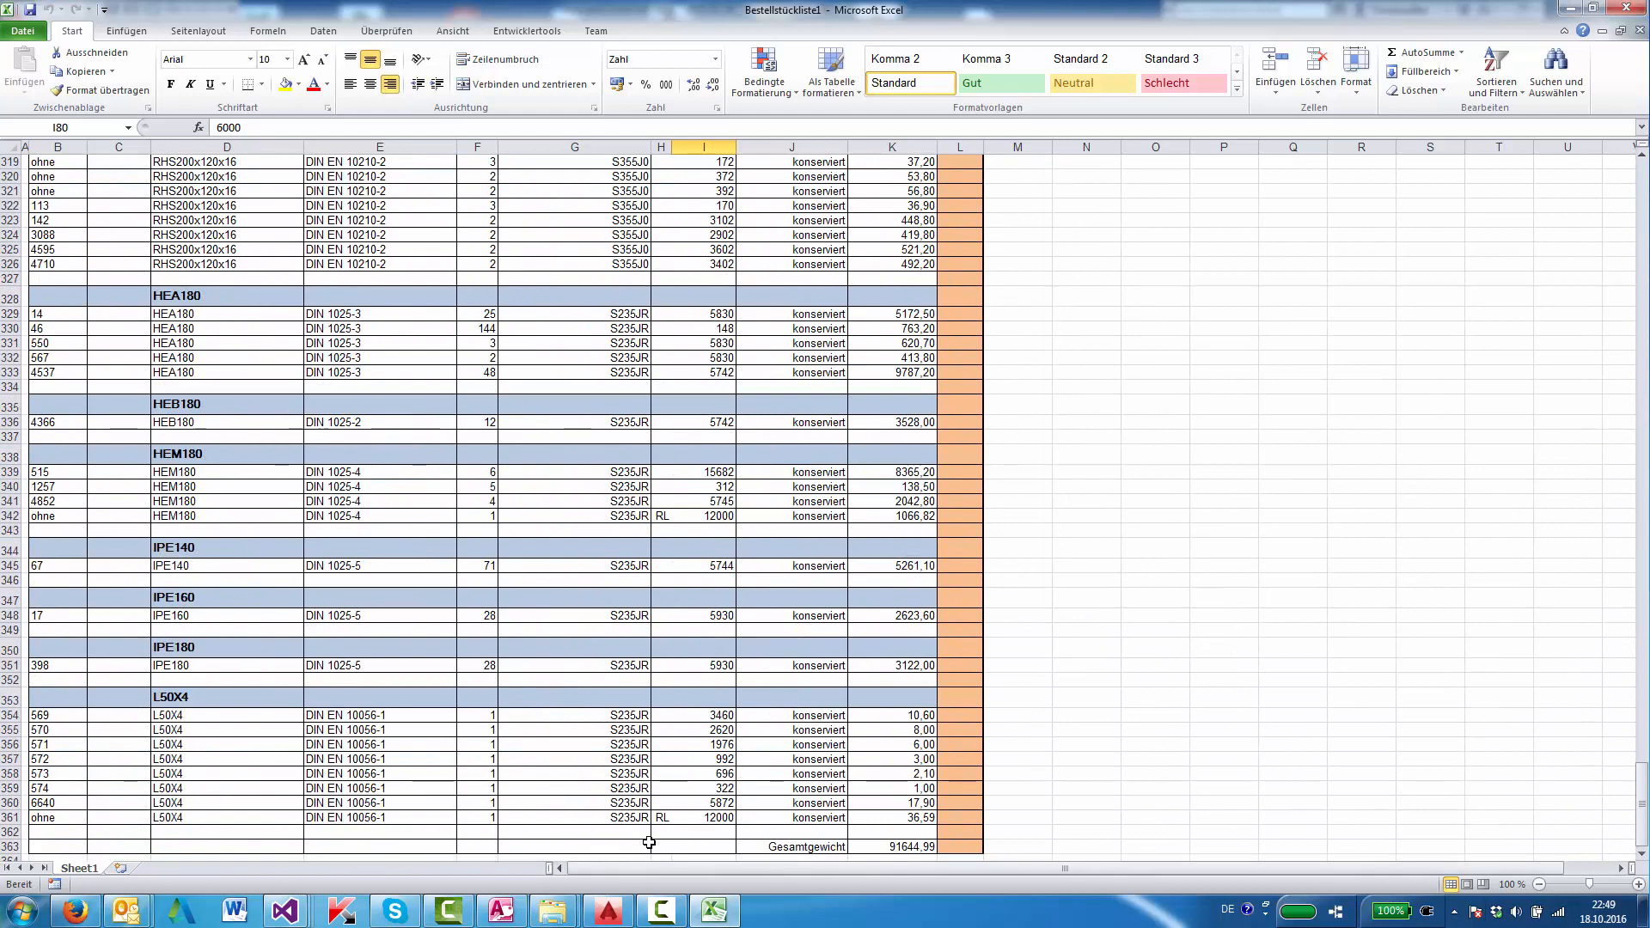
# Change the IPE180 quantity in F351 from 28 to 26, lowering the total weight to 91421,99.
pyautogui.click(476, 665)
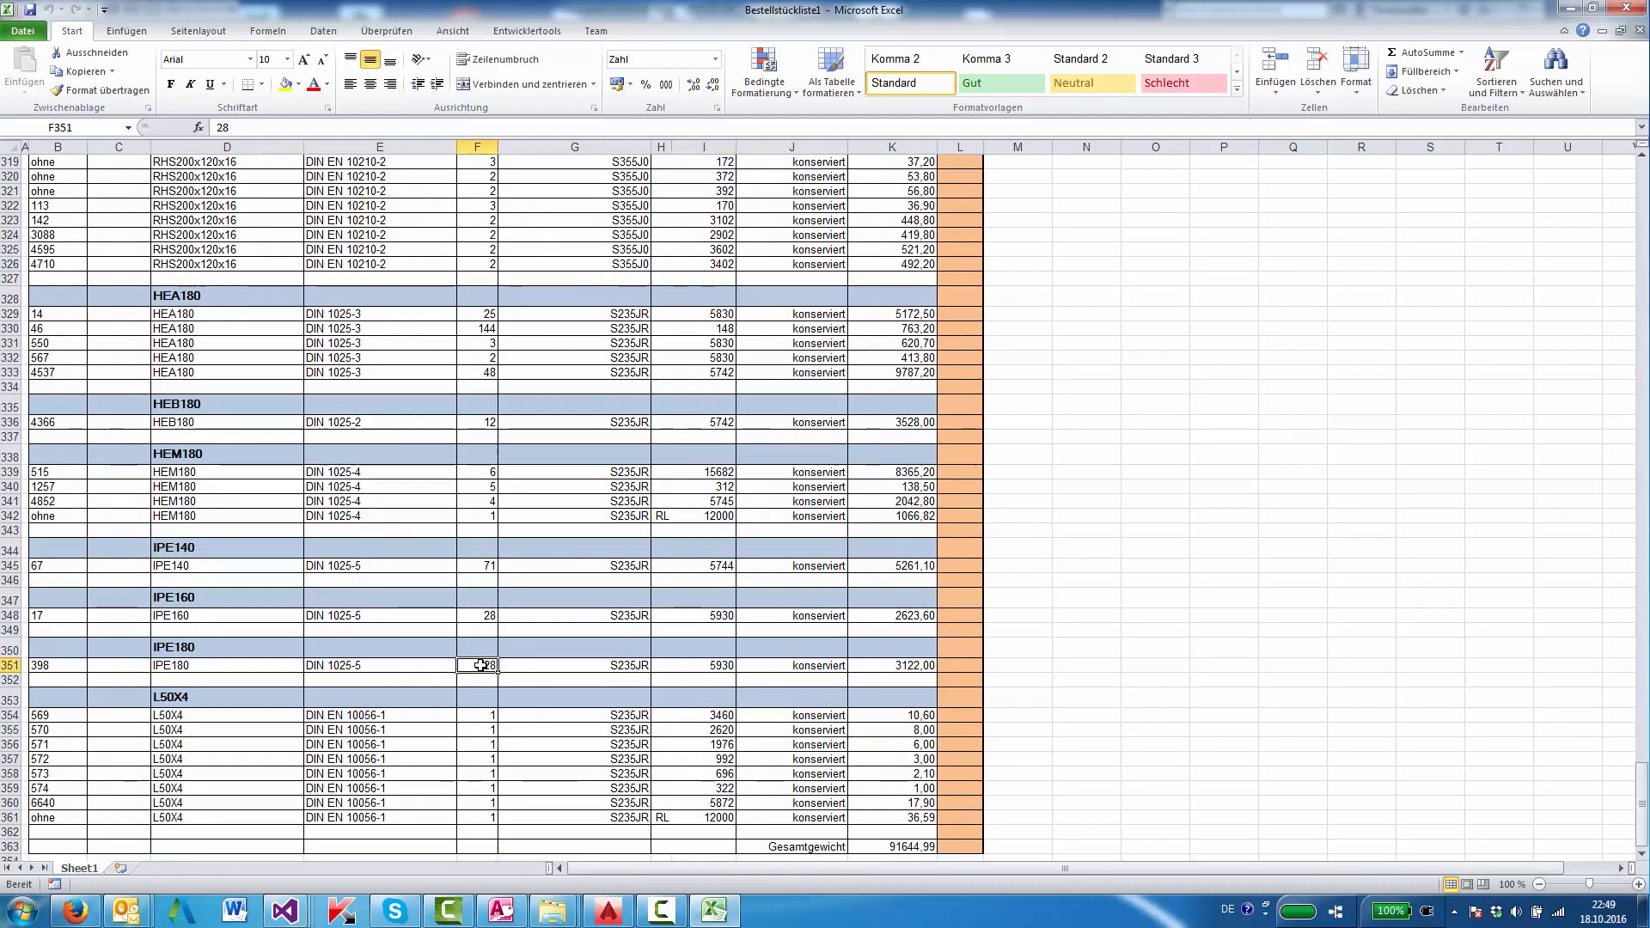
pyautogui.write('2')
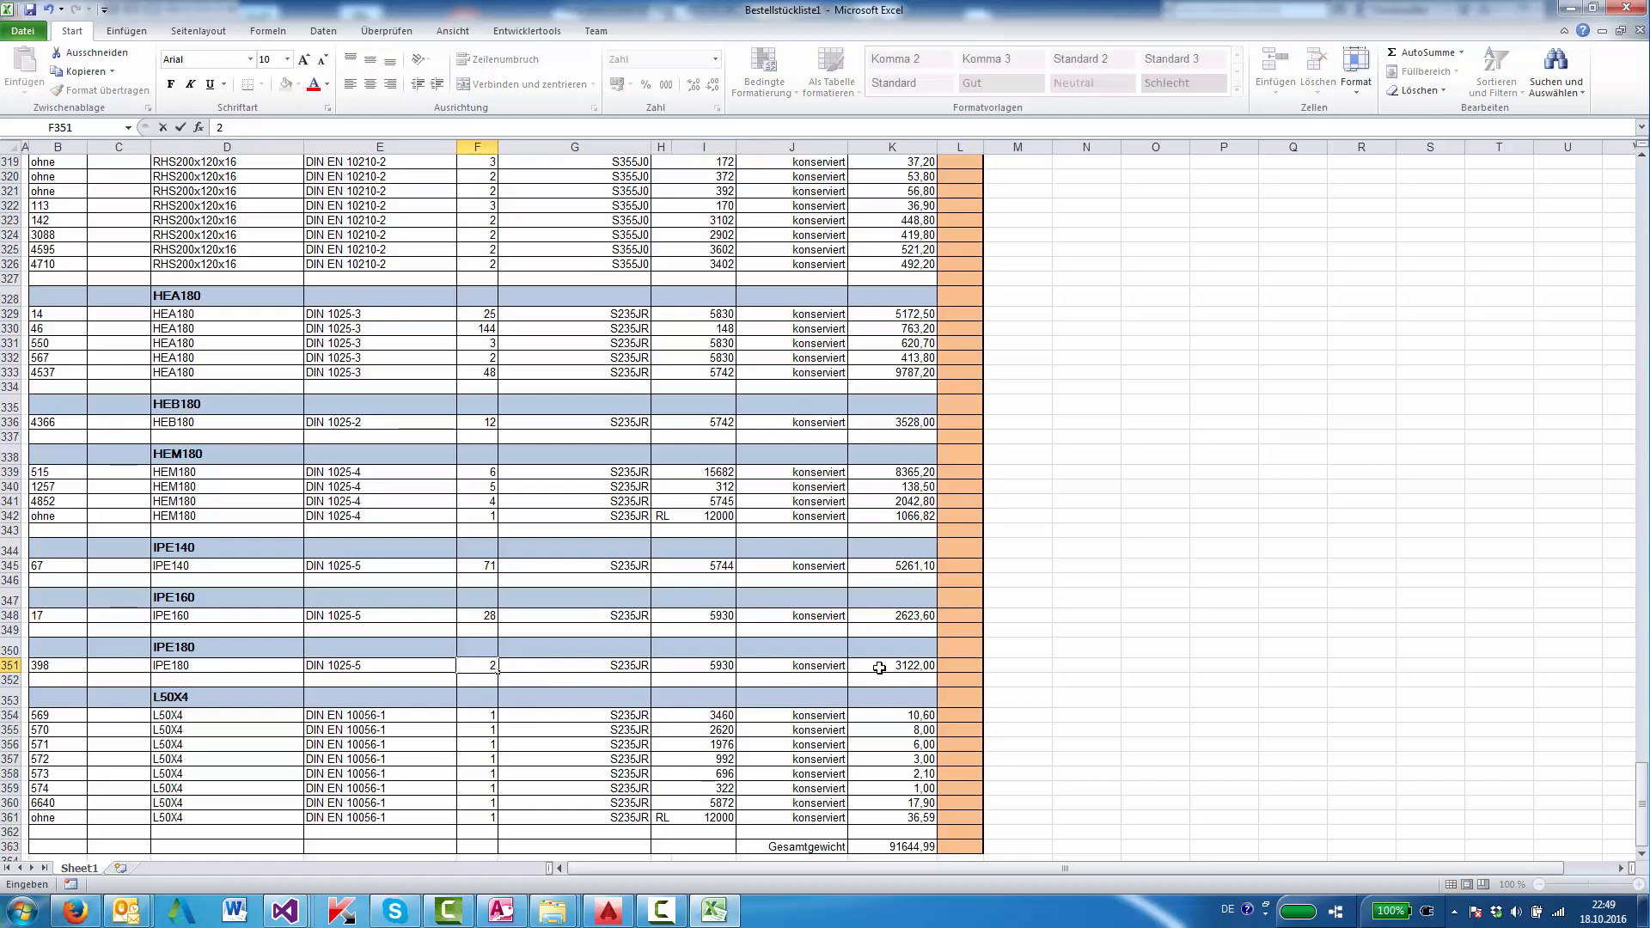
pyautogui.write('6')
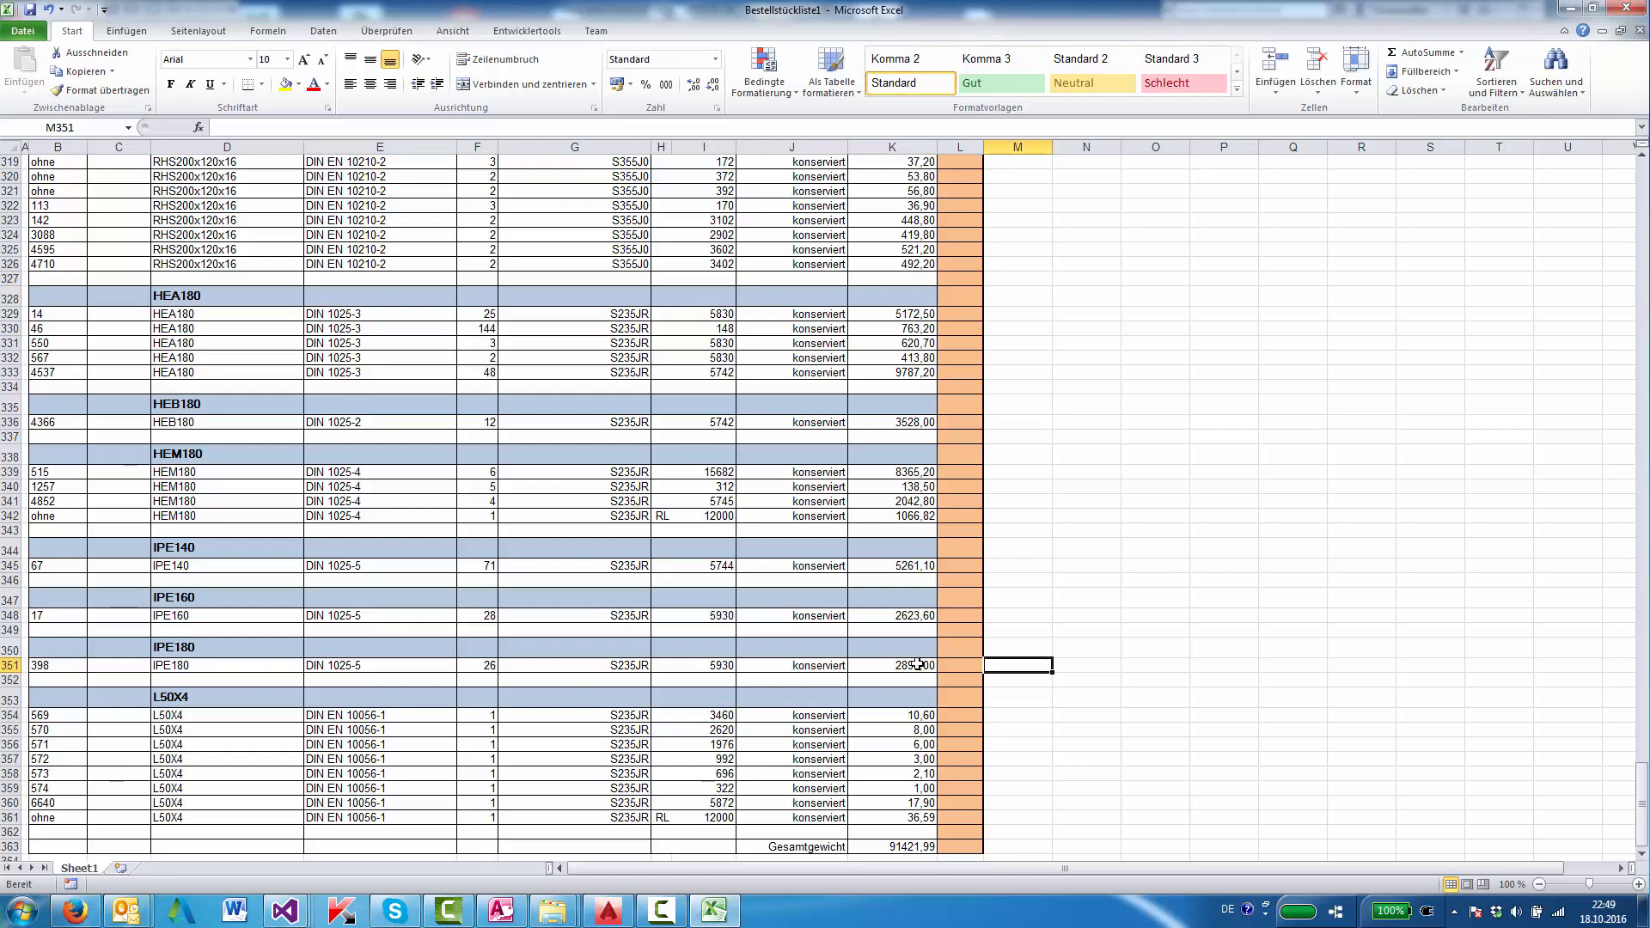
pyautogui.click(476, 664)
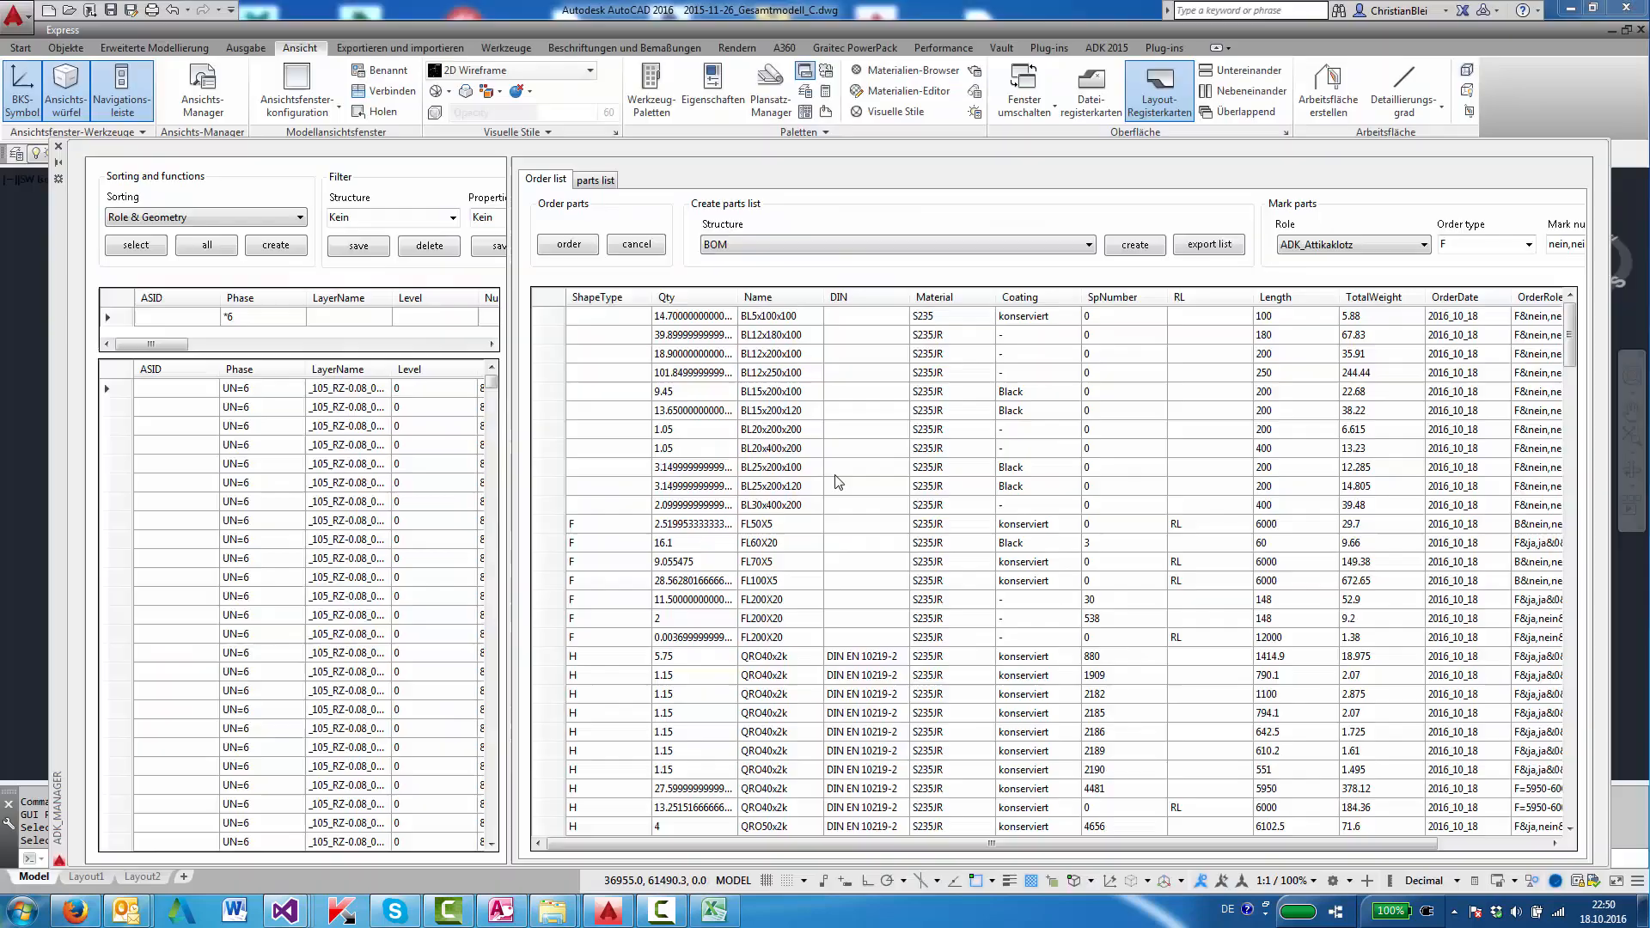
# Build the parts list with the Phase & Level & UnitNumber & ElementType structure and export it to Excel.
pyautogui.click(597, 178)
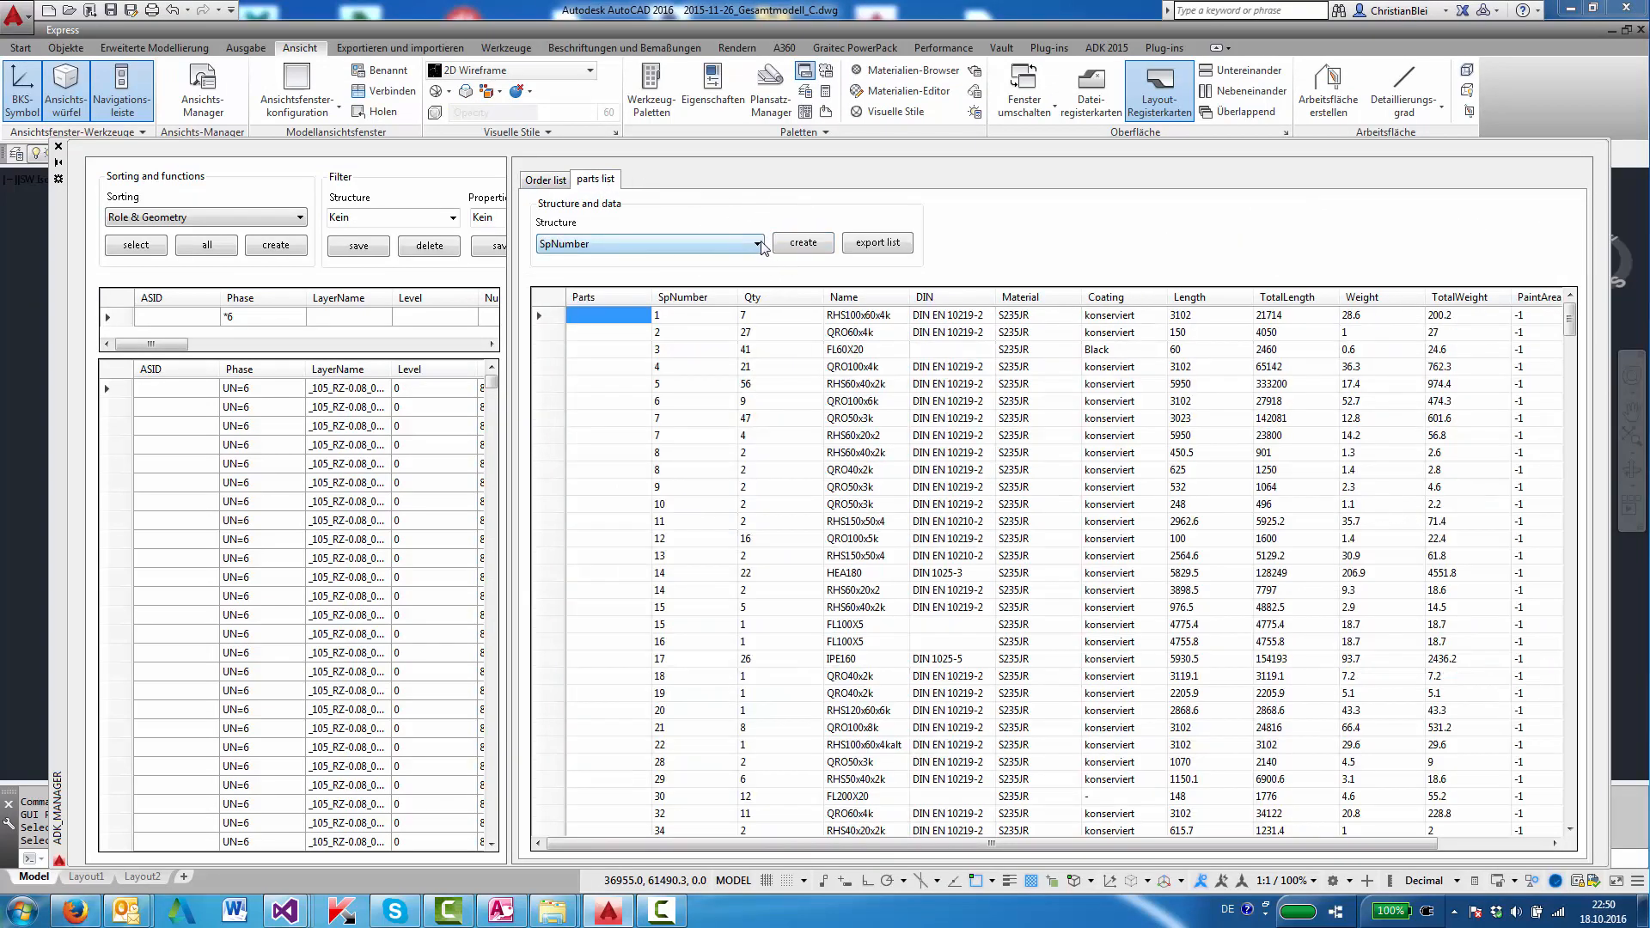
pyautogui.click(756, 243)
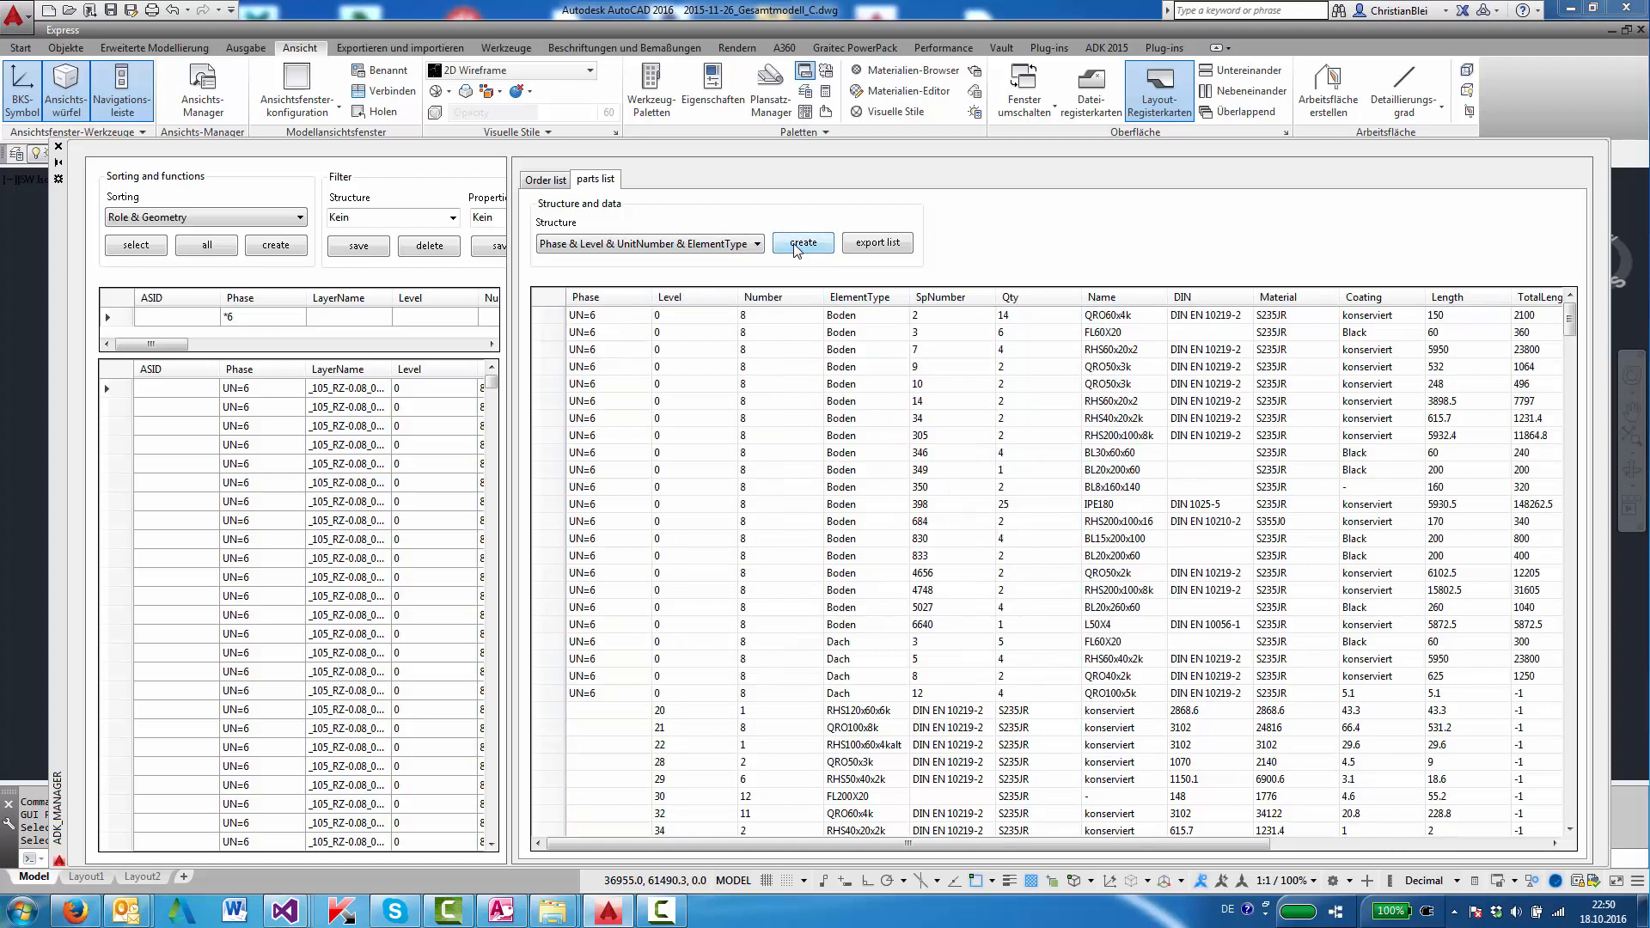
pyautogui.click(802, 242)
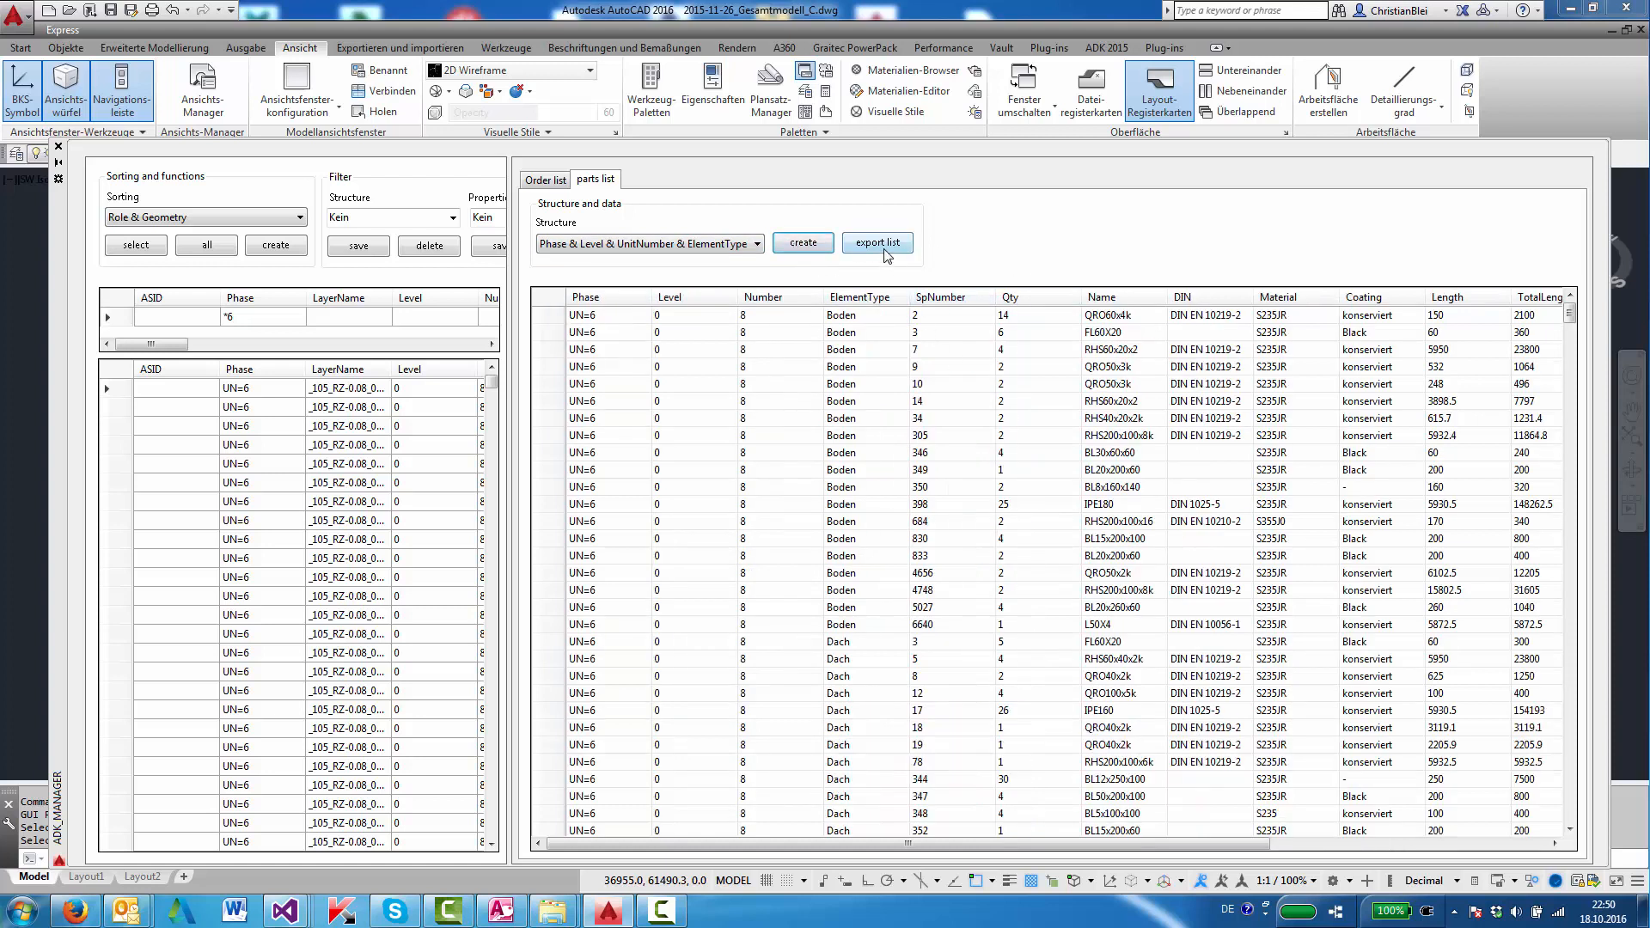
pyautogui.click(878, 242)
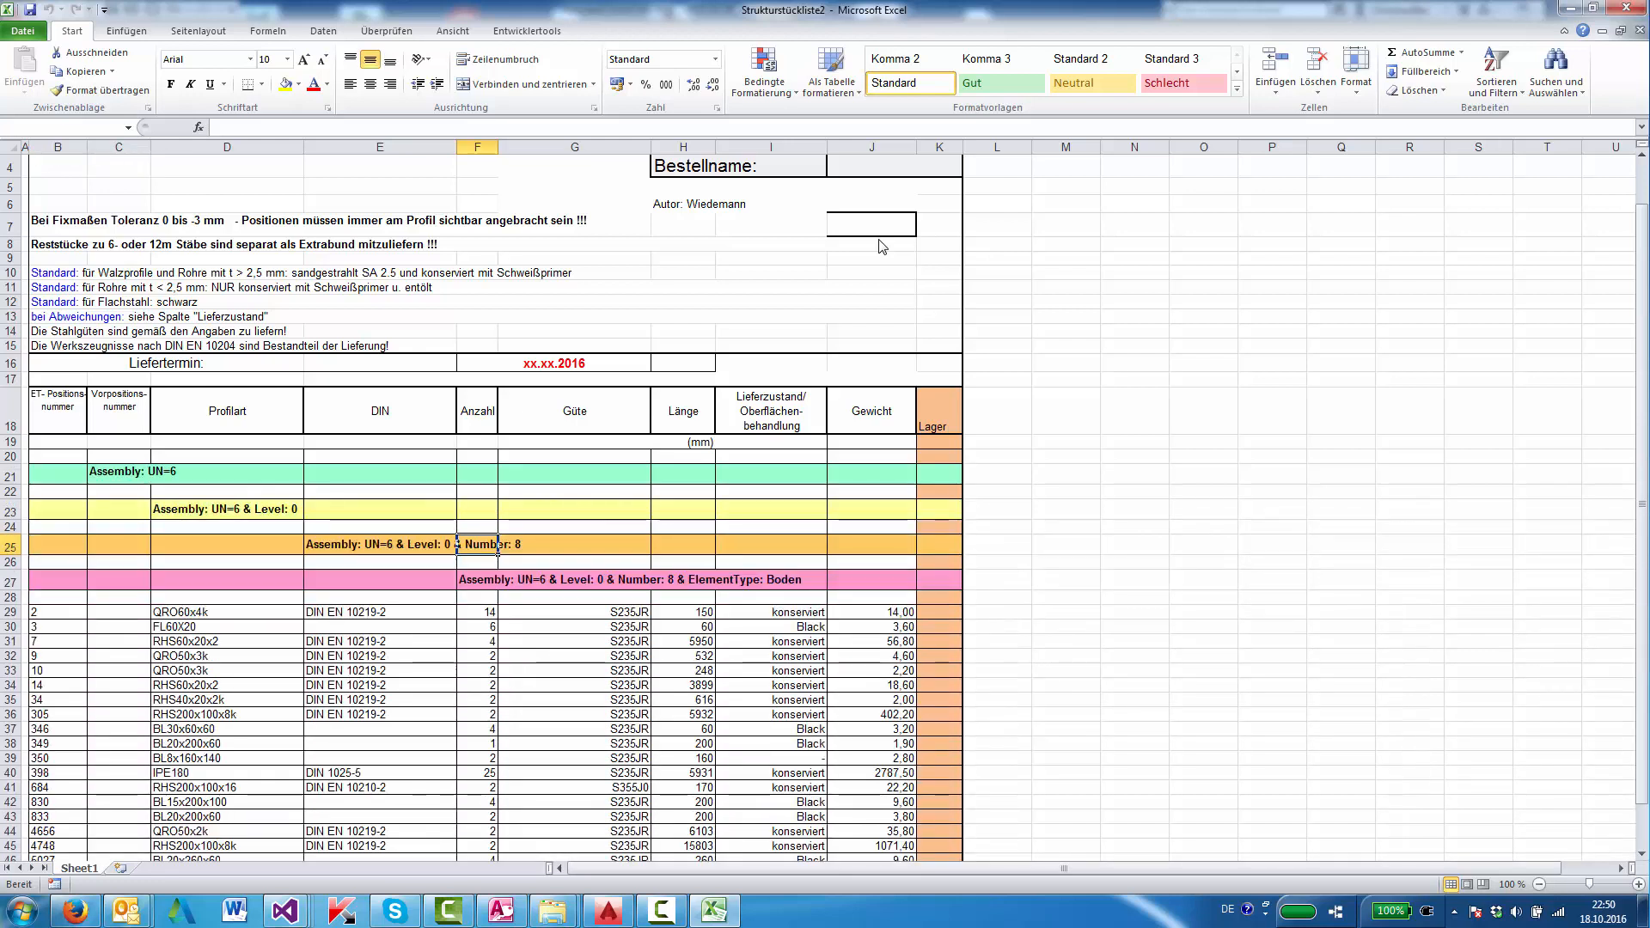
# Scroll Strukturstückliste2 to the Alle Teile Gesamt total 74282,30, then close the workbook.
pyautogui.scroll(-3)
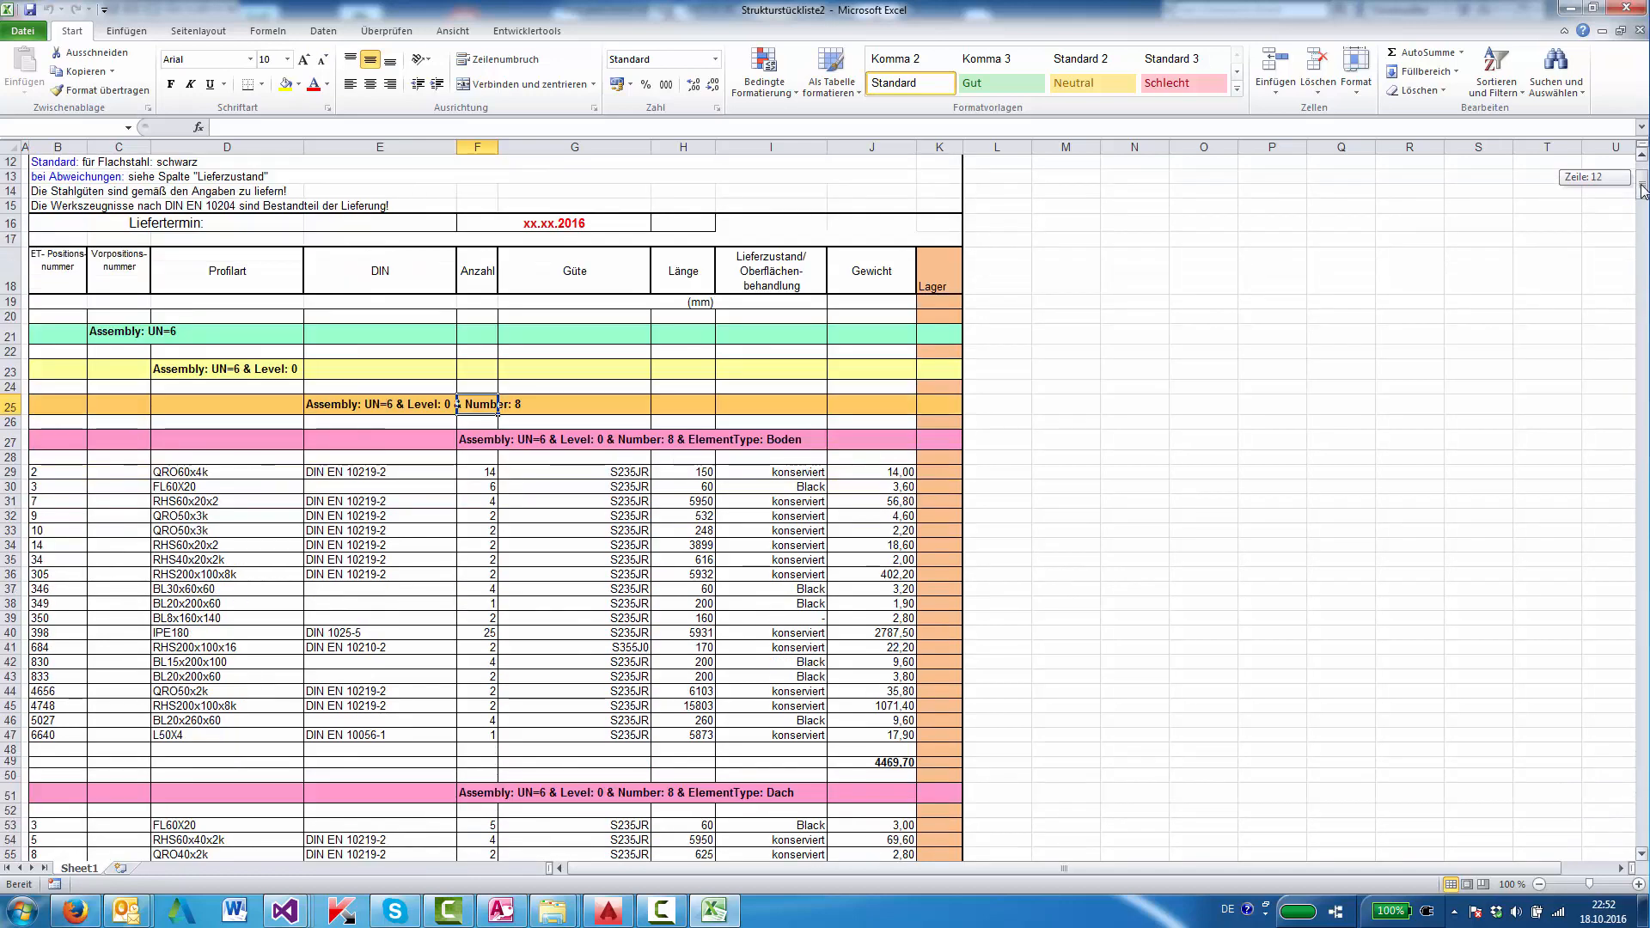
pyautogui.scroll(-3)
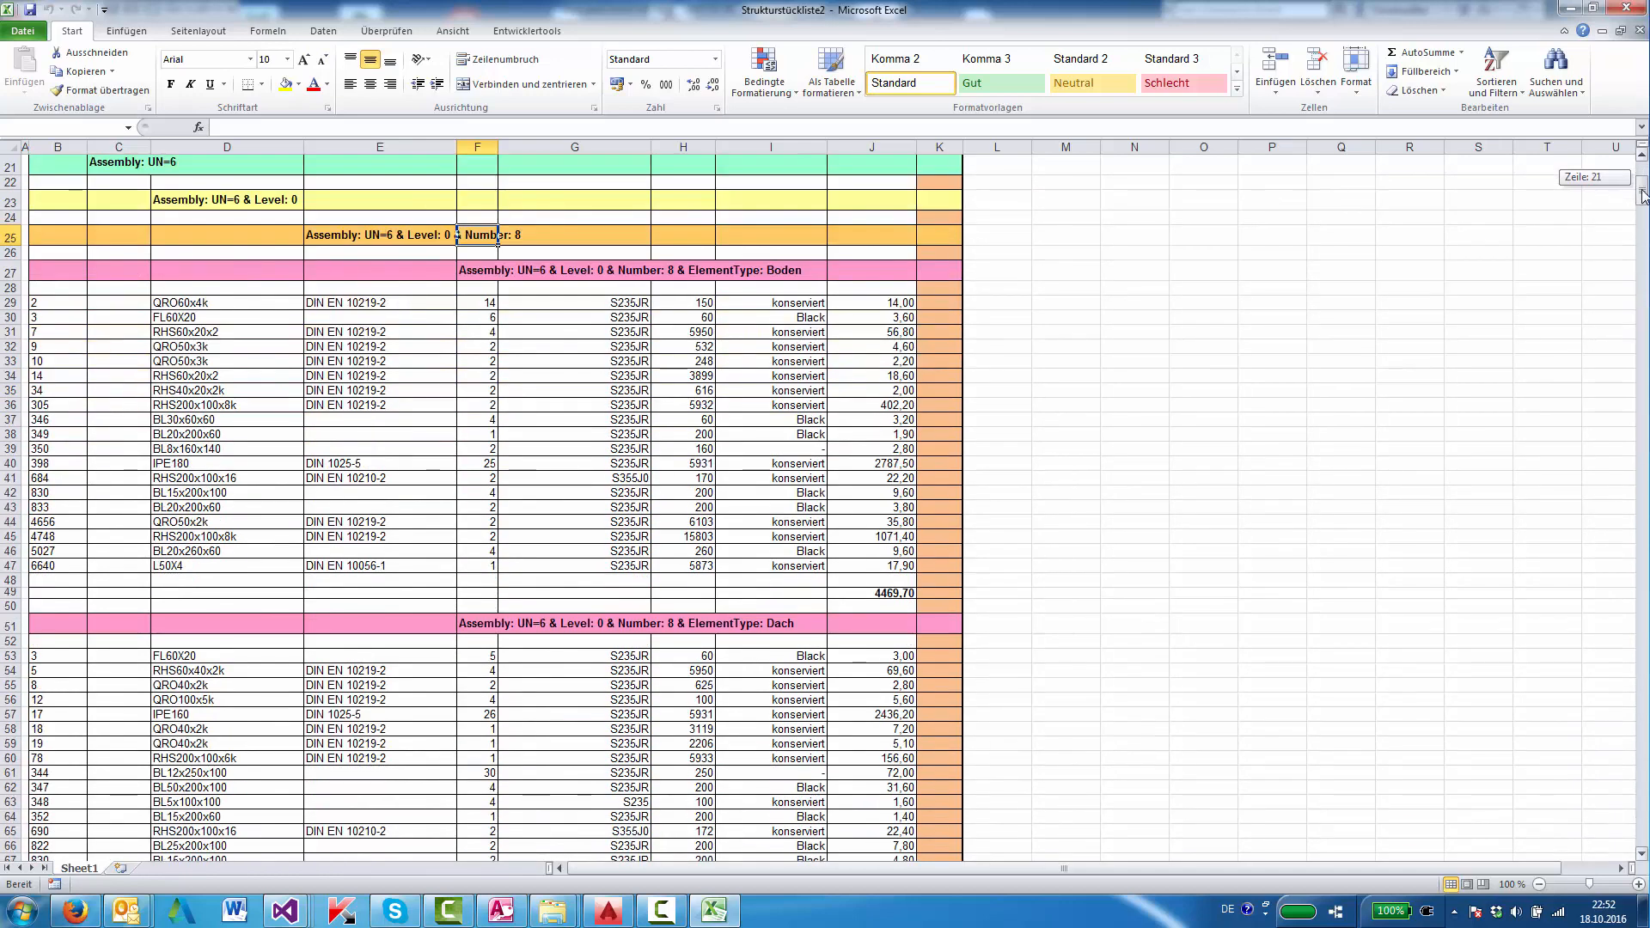
pyautogui.scroll(-3)
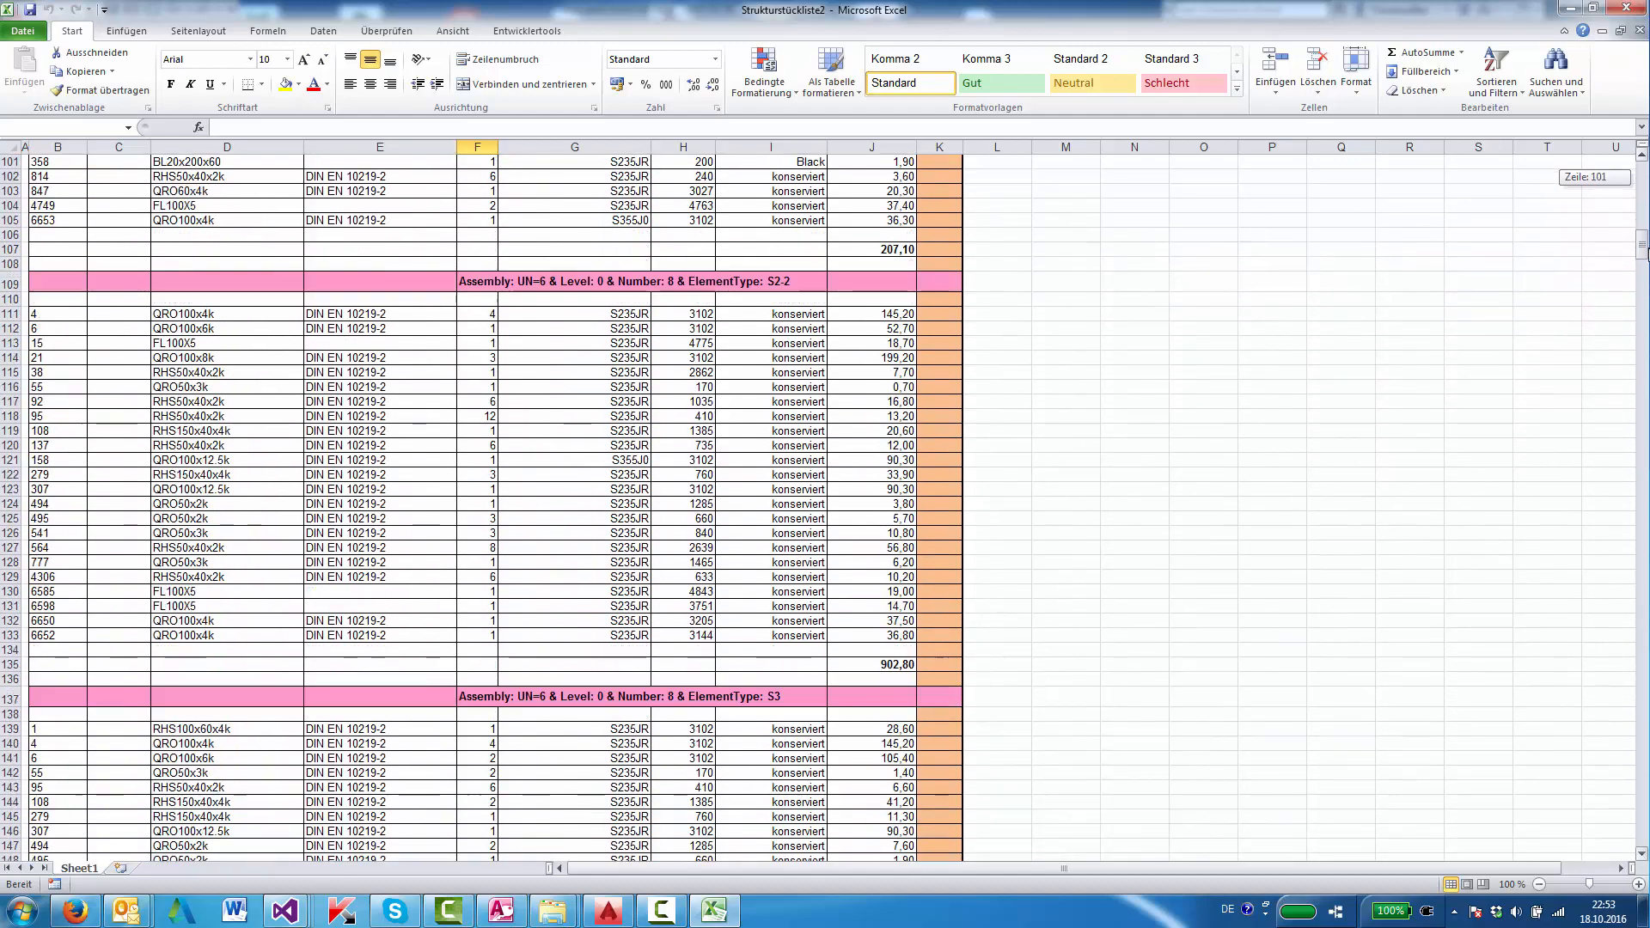
pyautogui.scroll(-3)
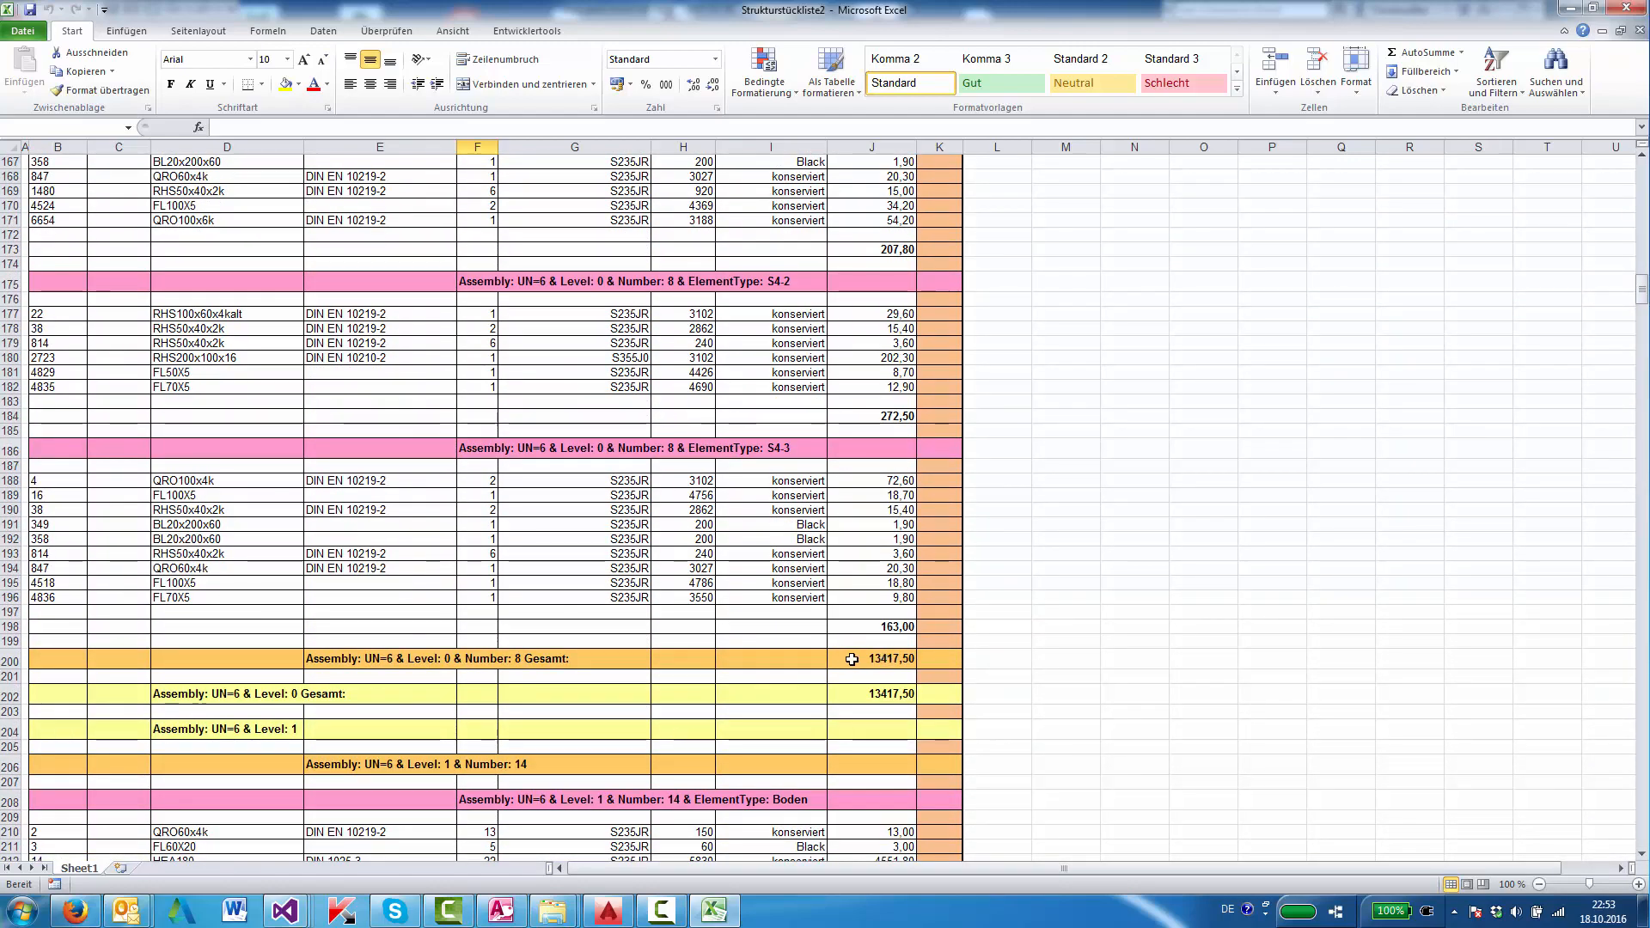
pyautogui.moveTo(1446, 383)
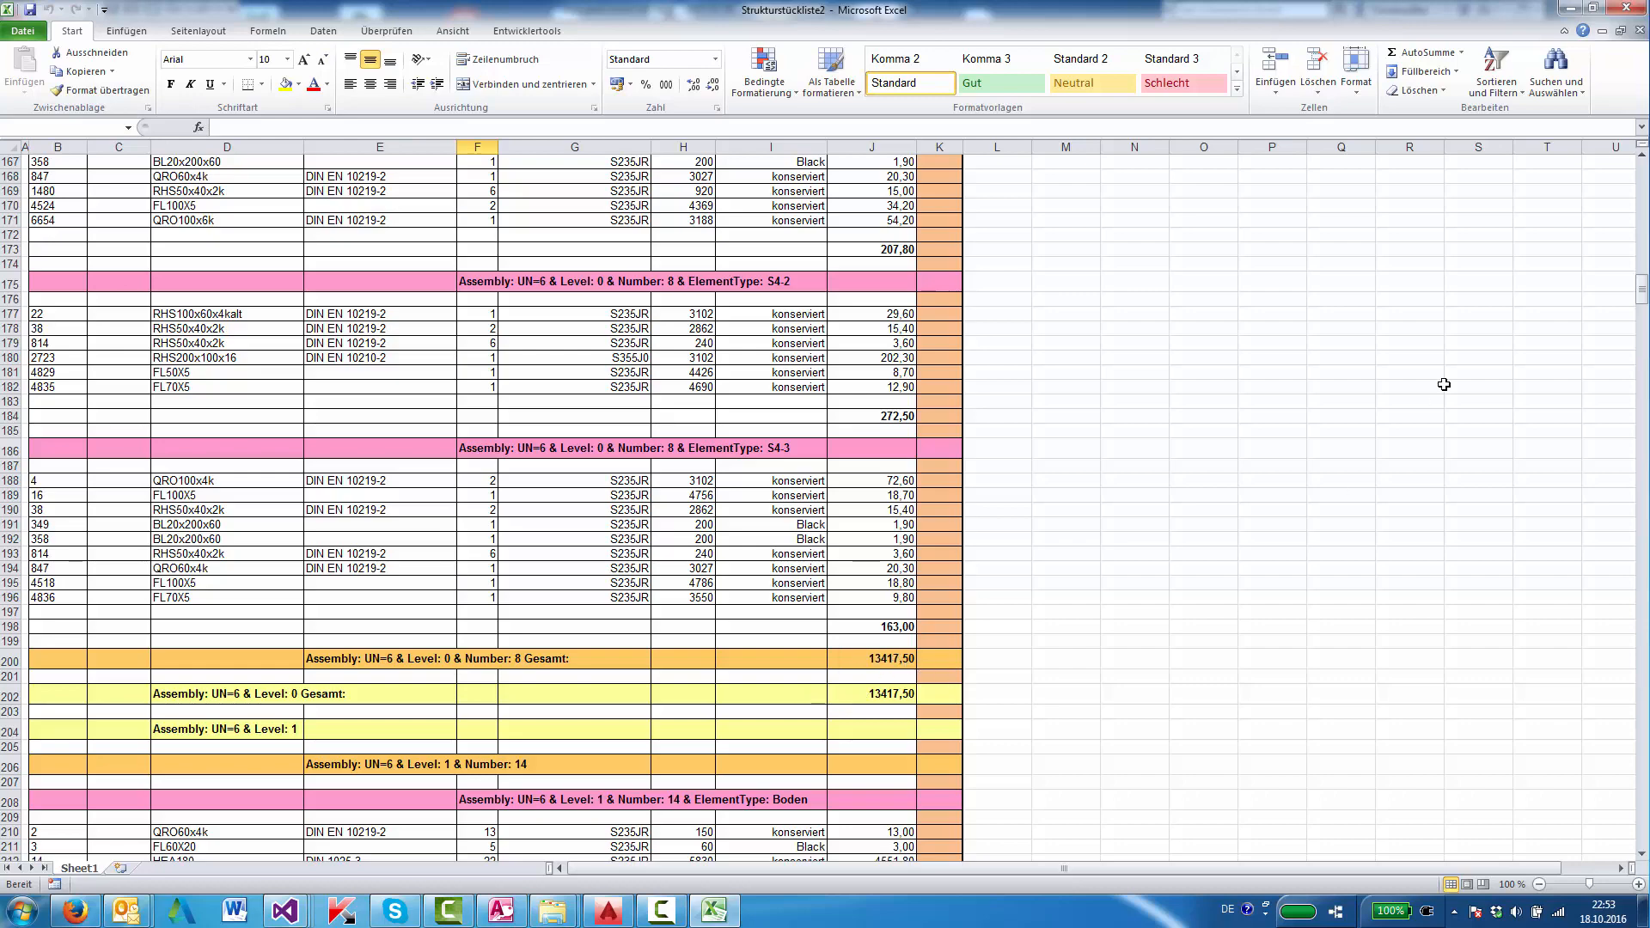
pyautogui.scroll(-3)
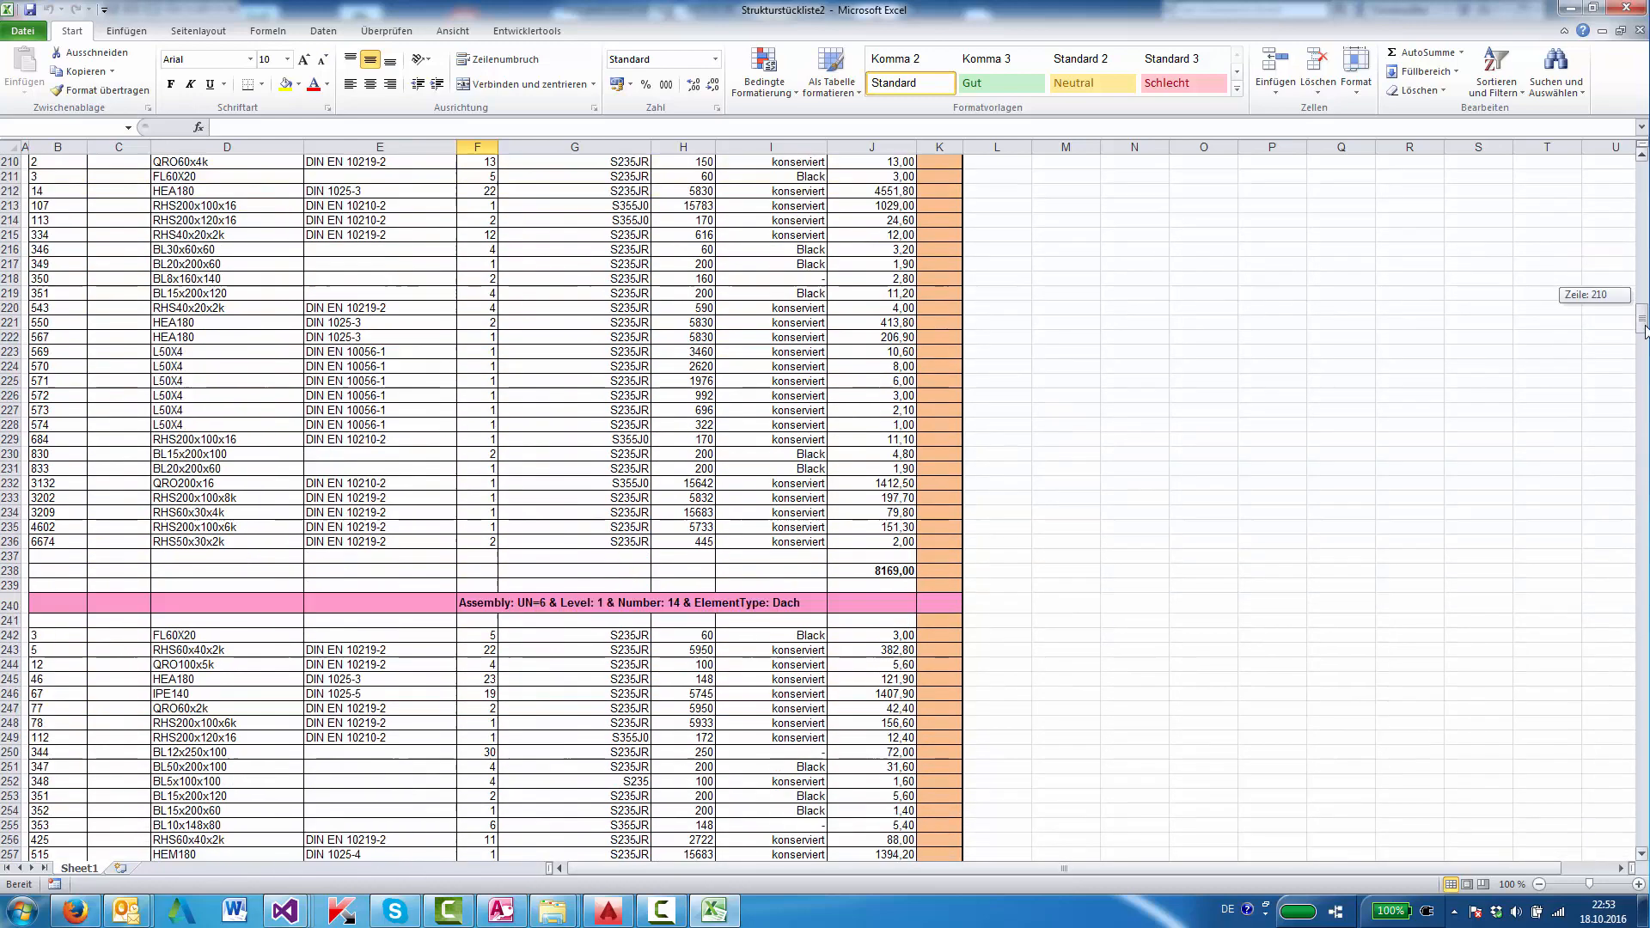
pyautogui.scroll(-3)
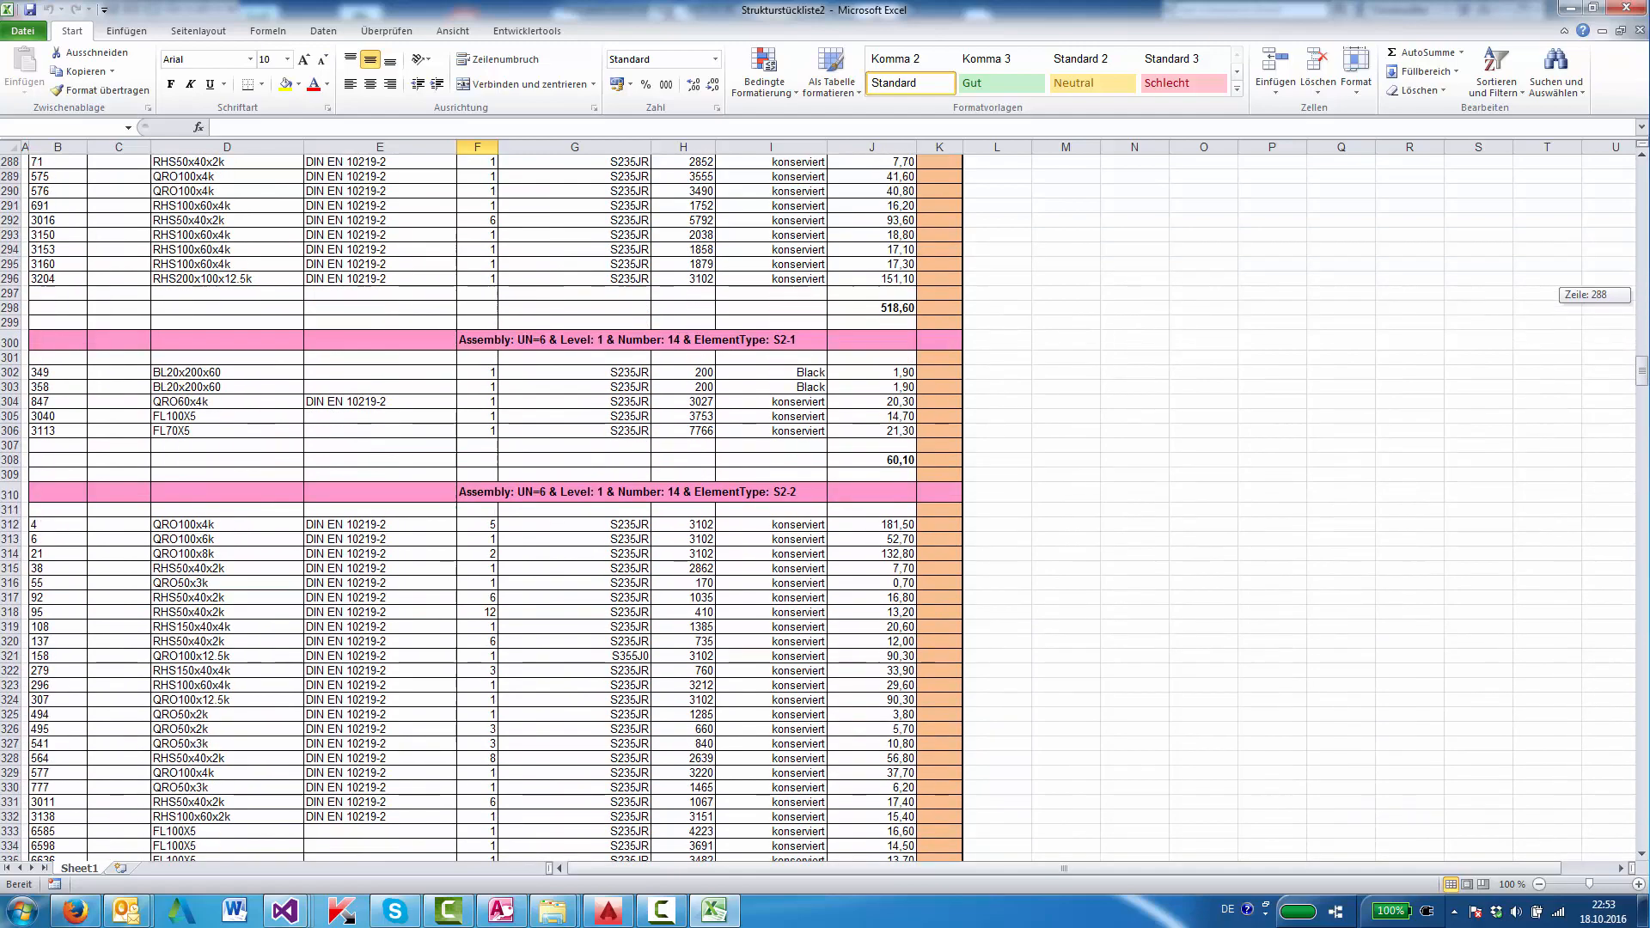
pyautogui.scroll(-3)
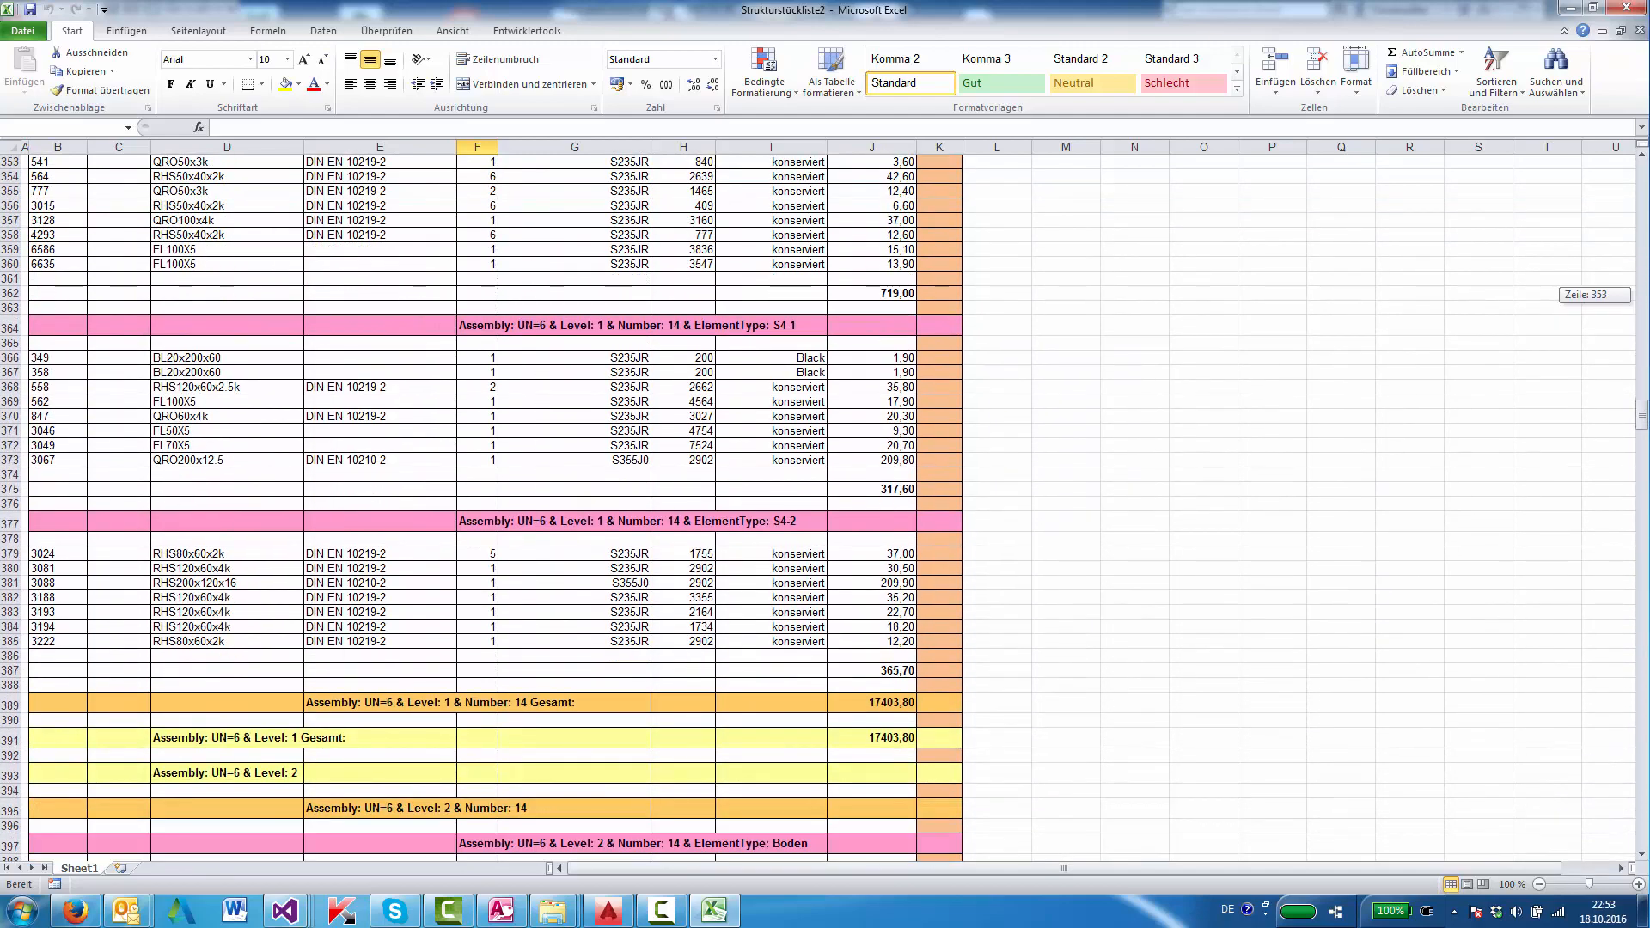
pyautogui.scroll(-3)
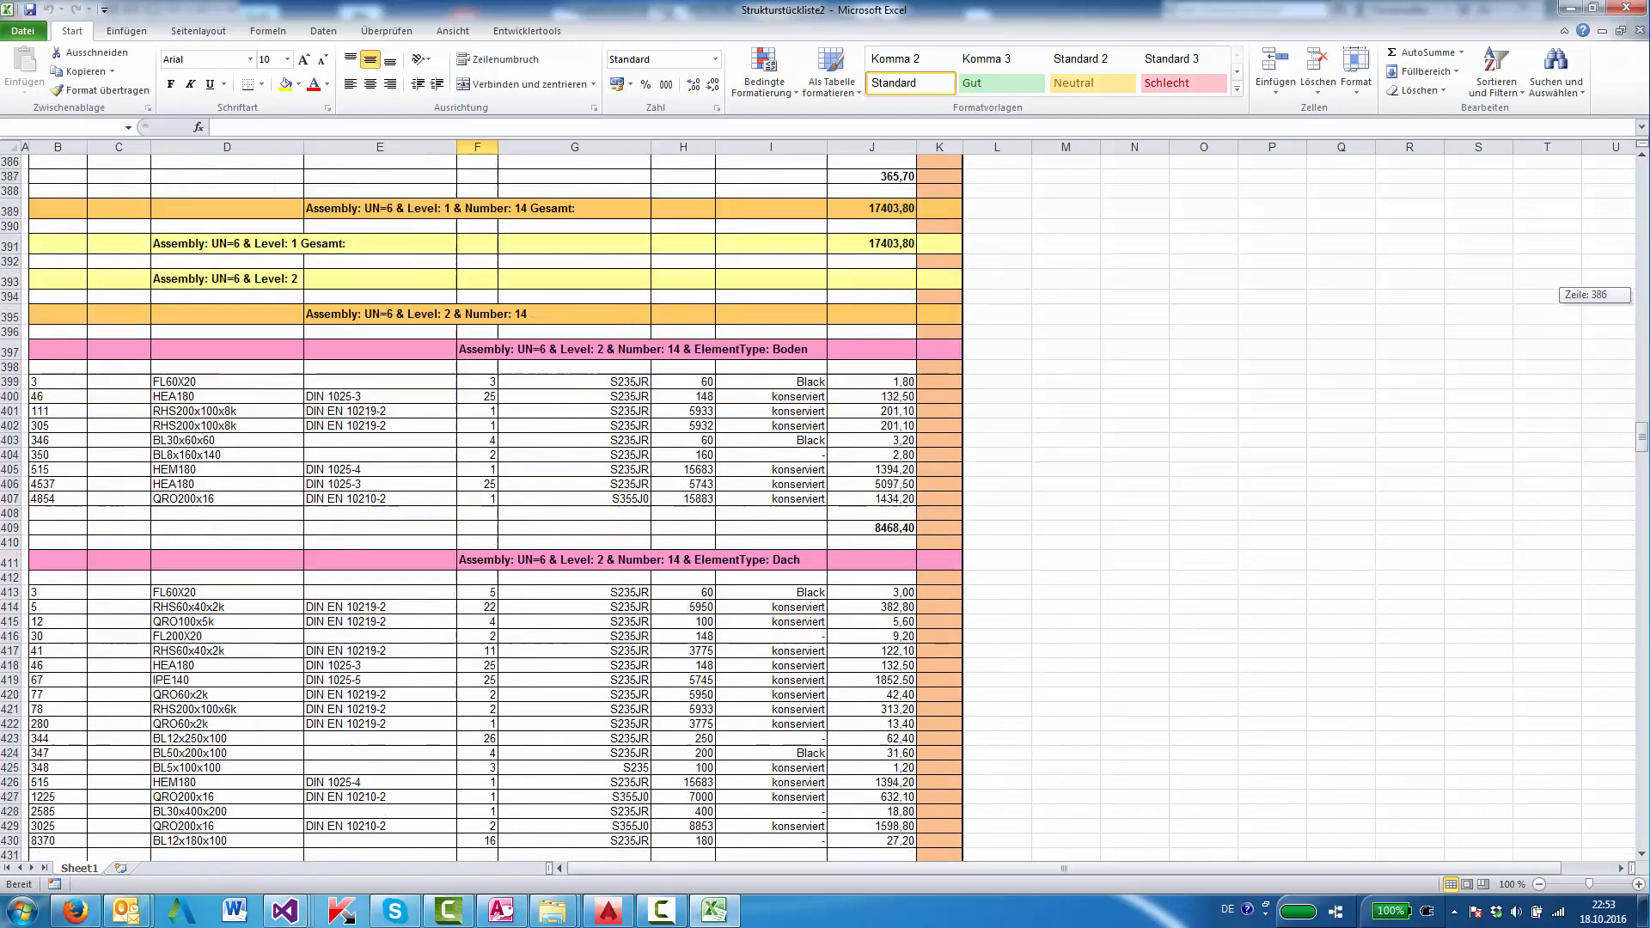
pyautogui.scroll(-3)
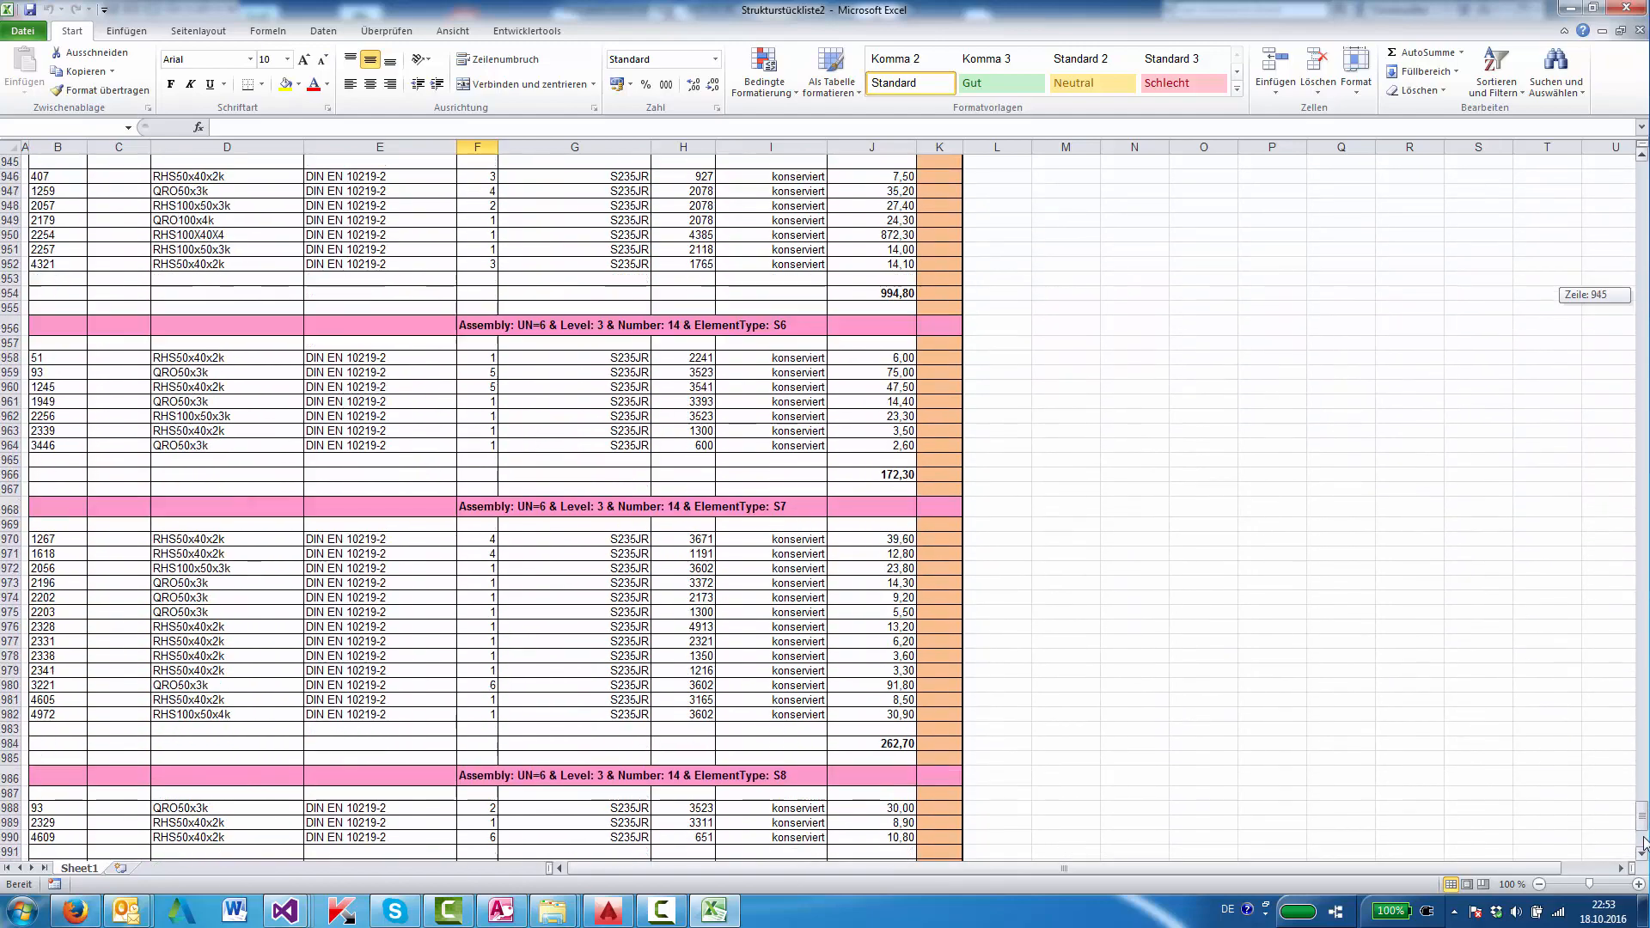
pyautogui.scroll(-3)
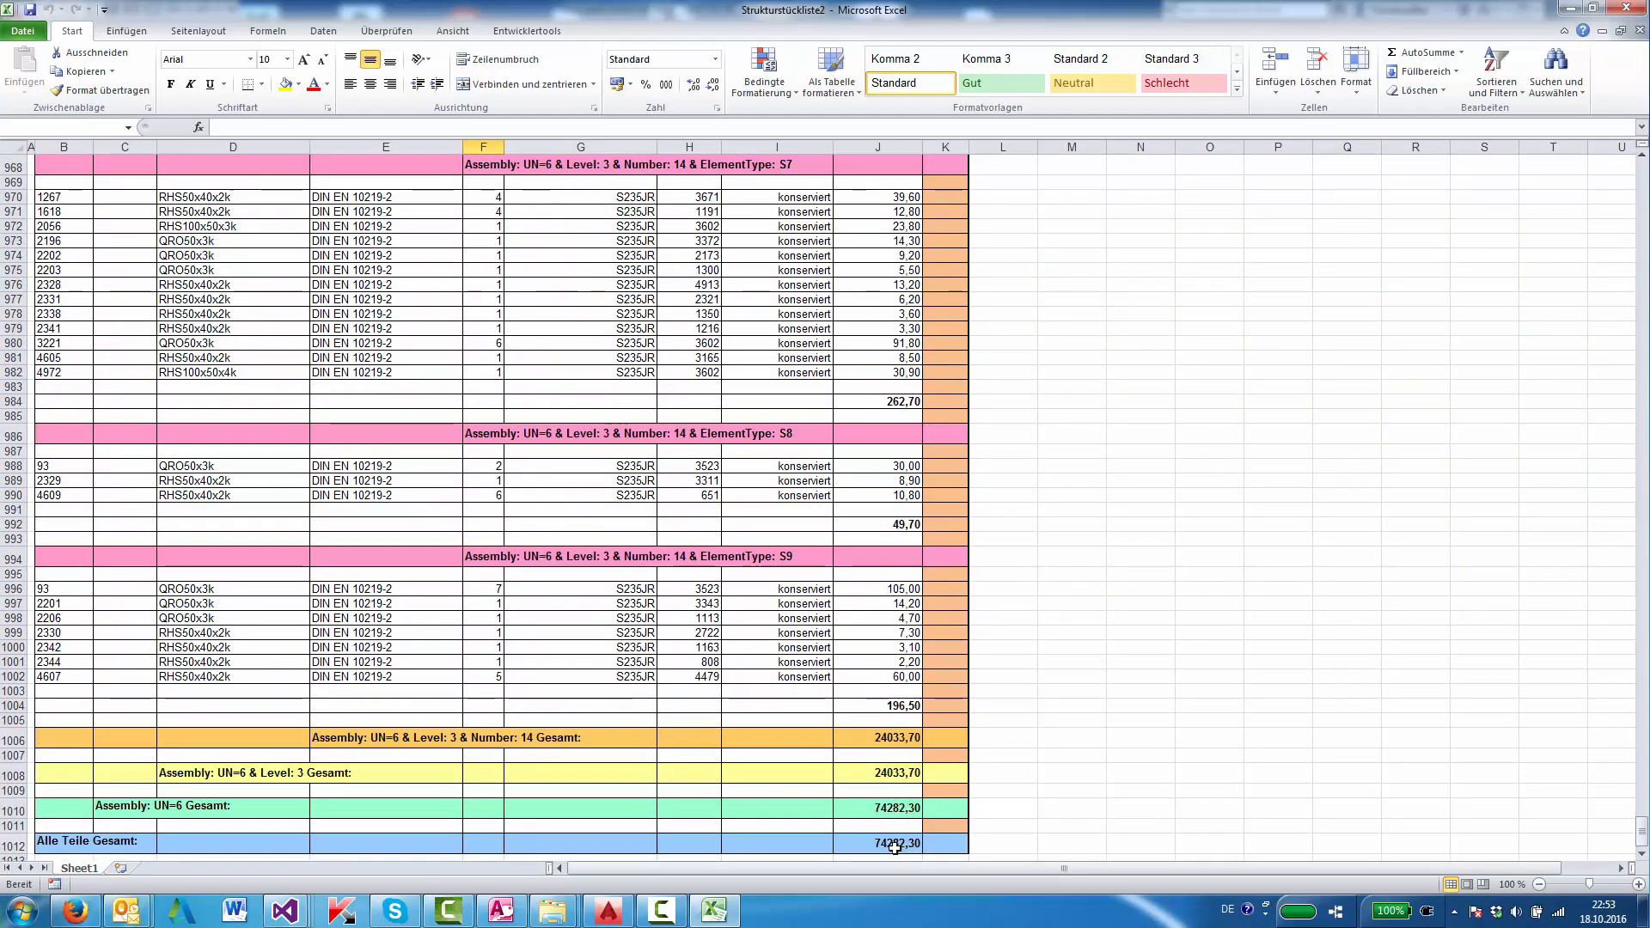
pyautogui.moveTo(894, 842)
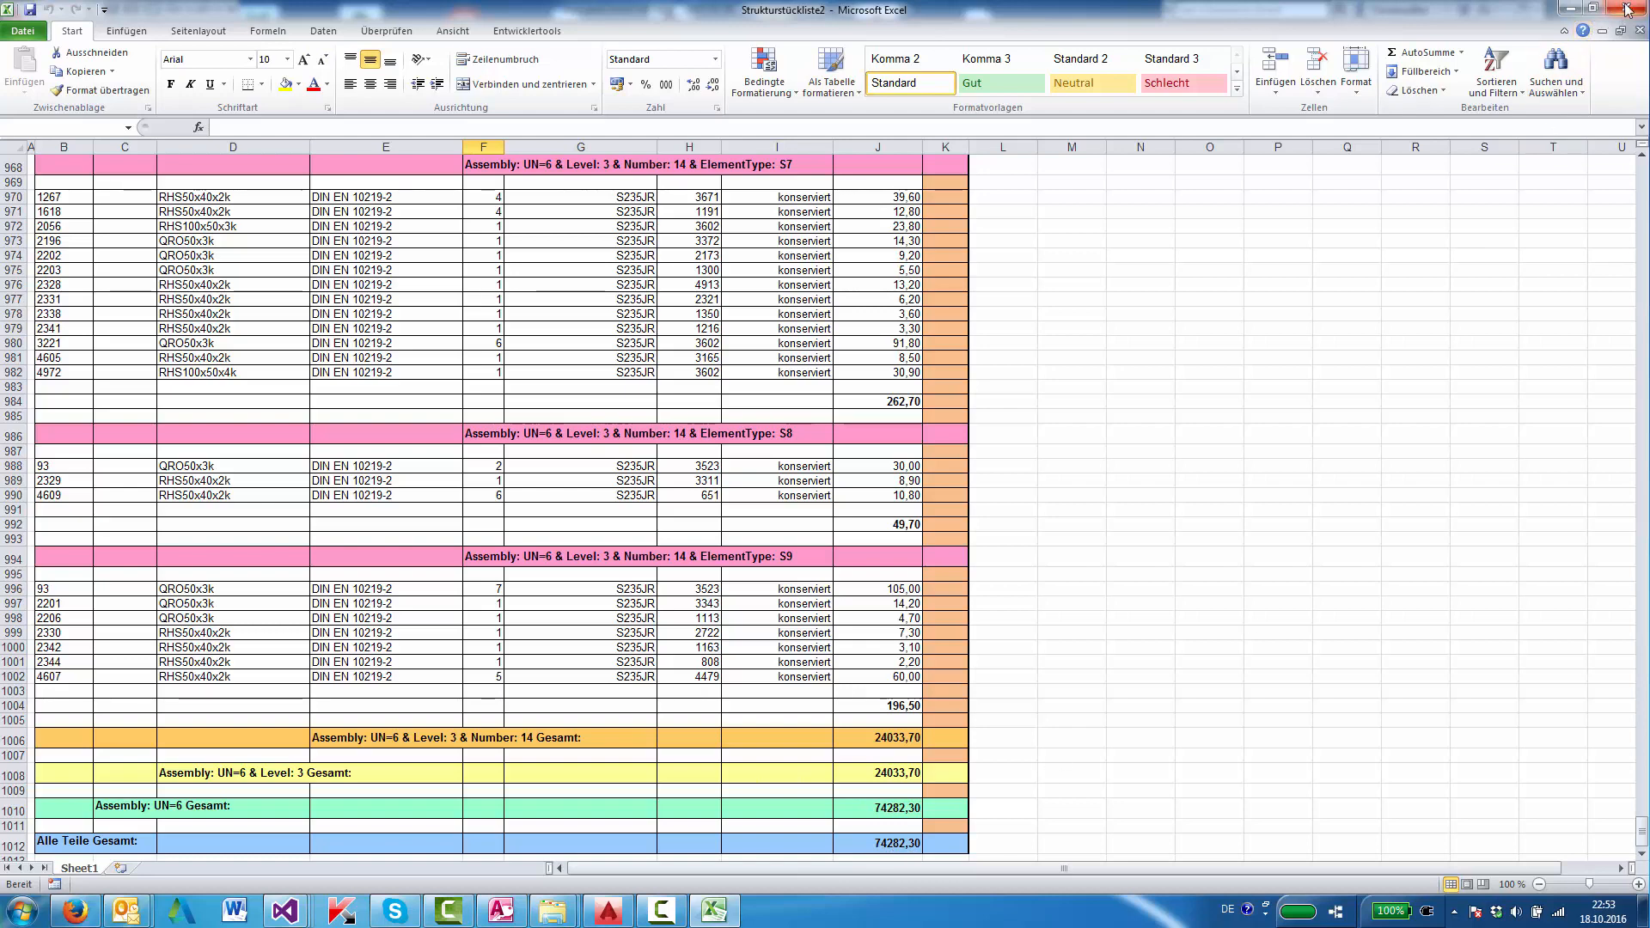
pyautogui.click(1629, 11)
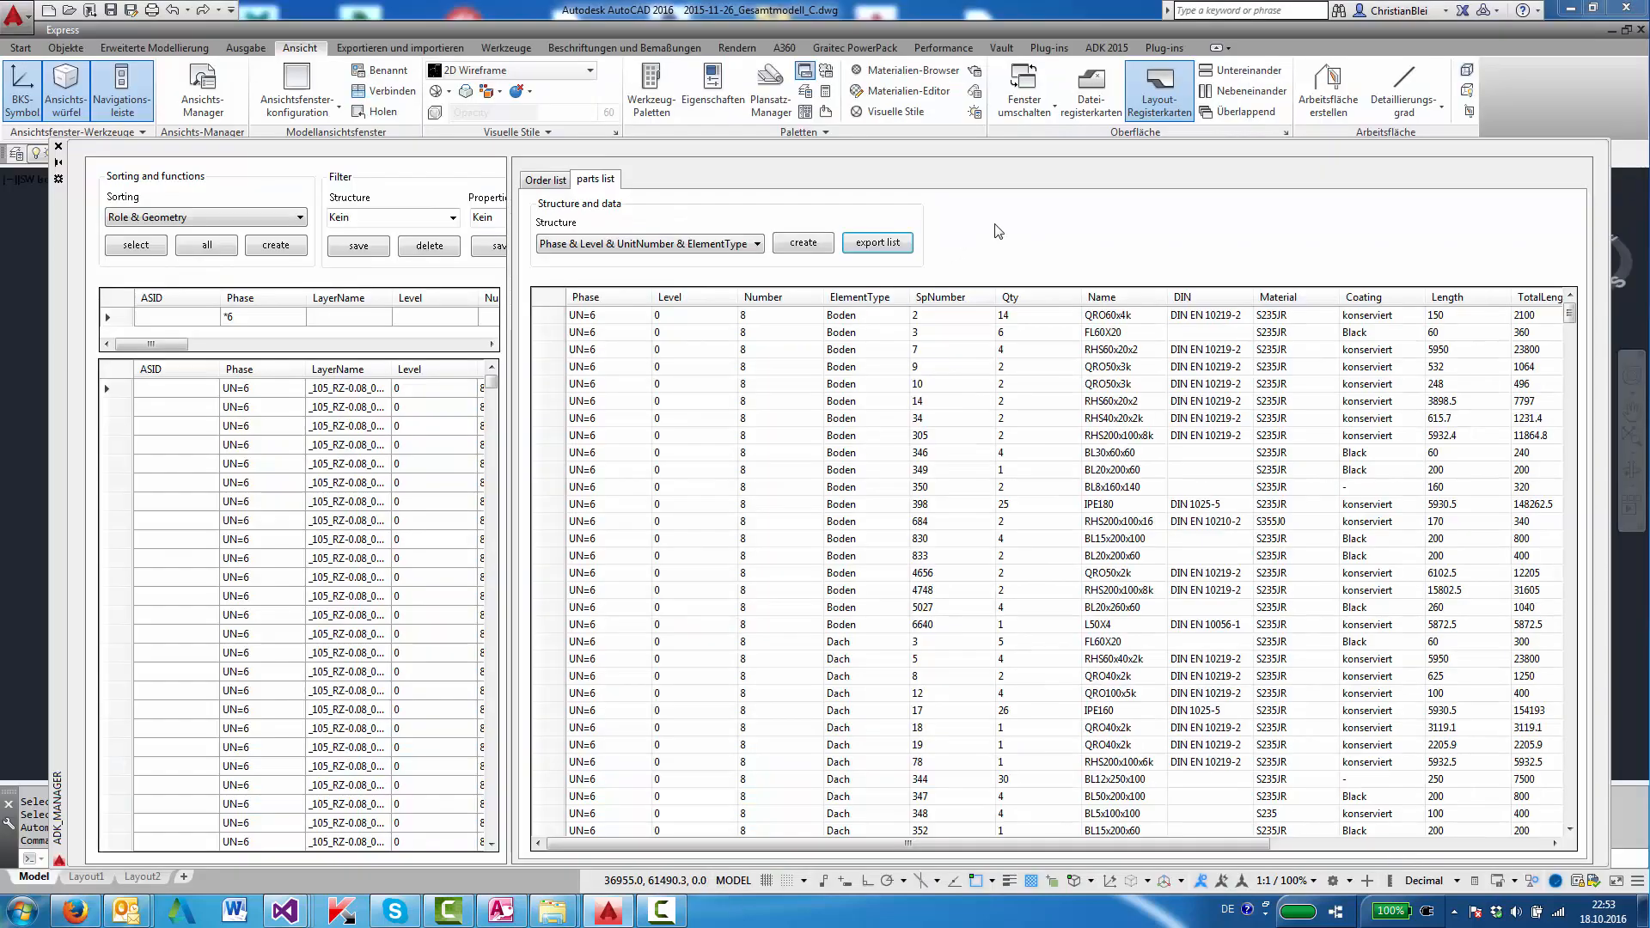
pyautogui.moveTo(1054, 229)
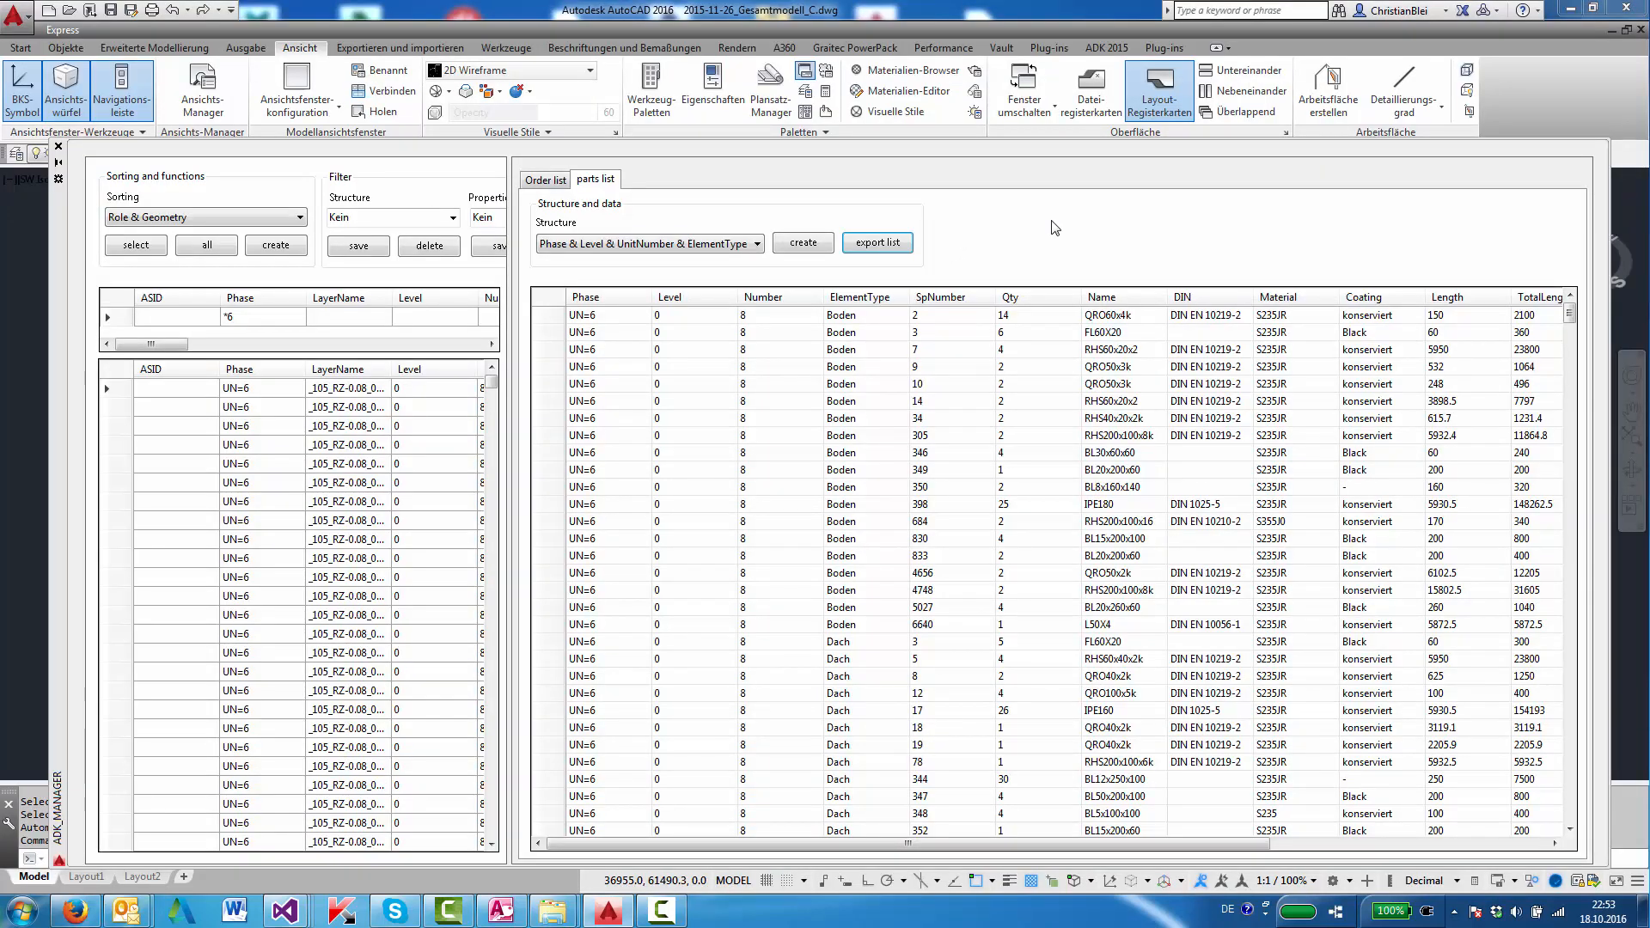